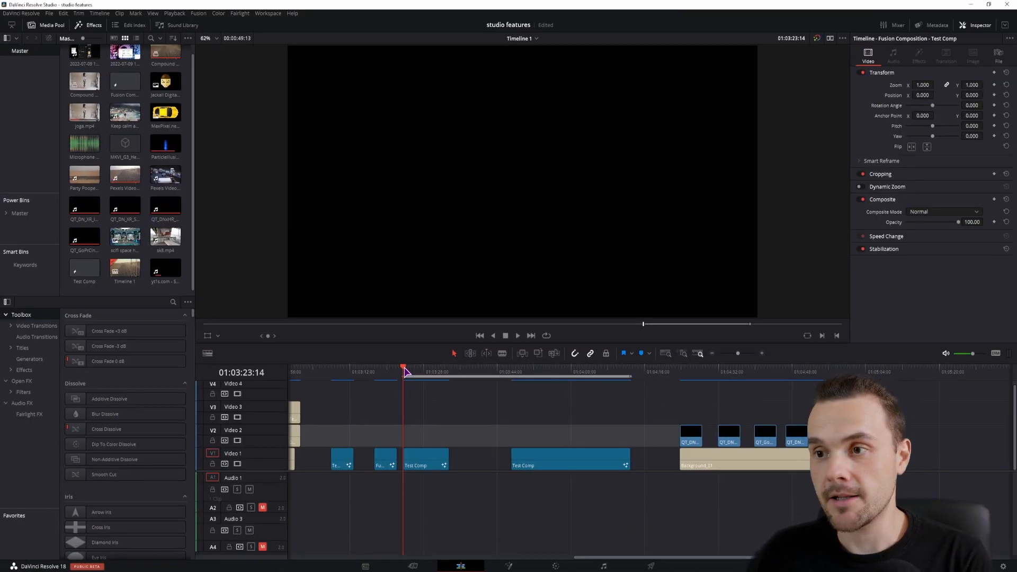
Select the Test Comp clip and park the playhead between the two Test Comp clips
{"action": "left_click", "coordinate": [516, 336]}
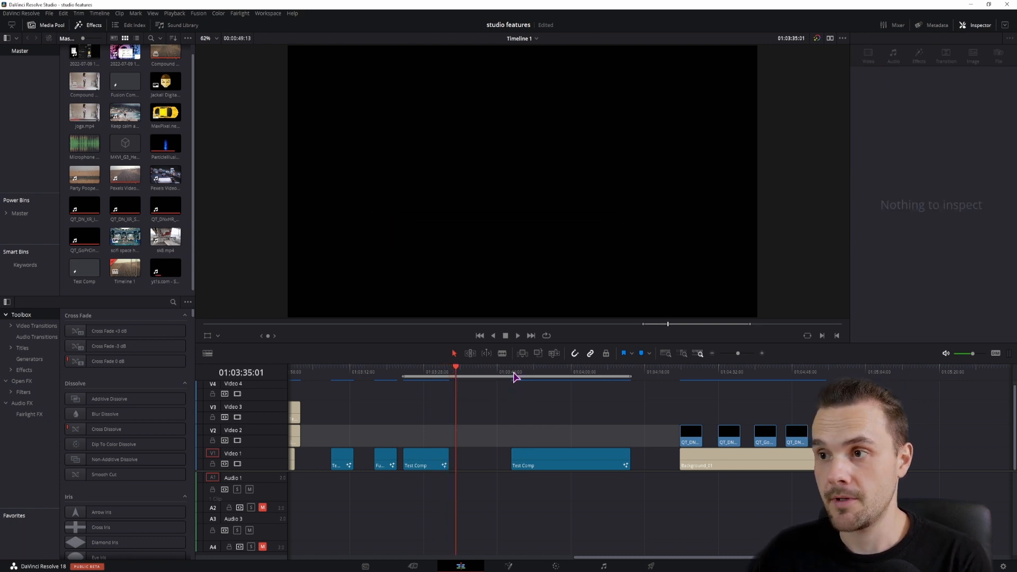
{"action": "left_click", "coordinate": [566, 371]}
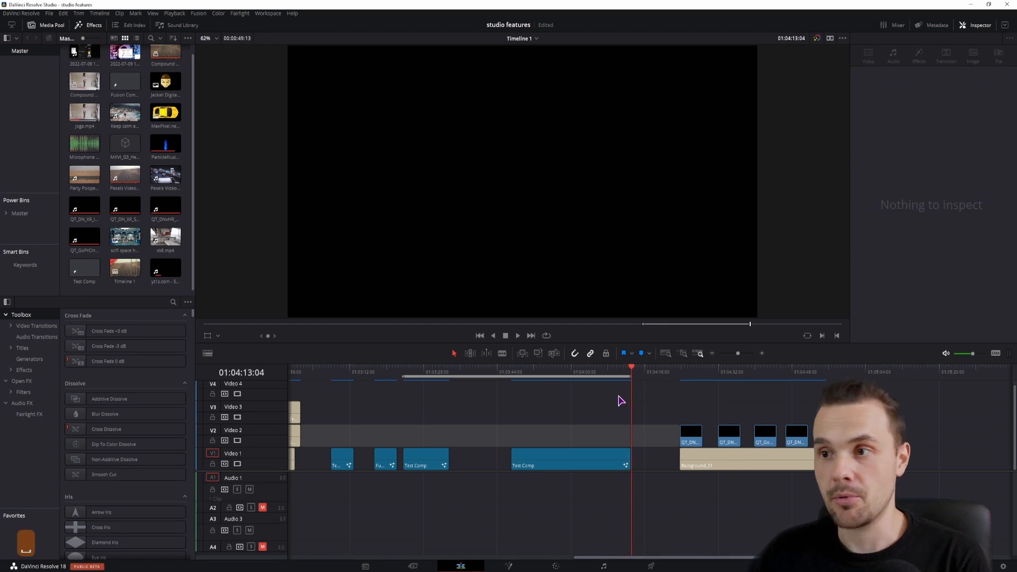
{"action": "left_click", "coordinate": [441, 372]}
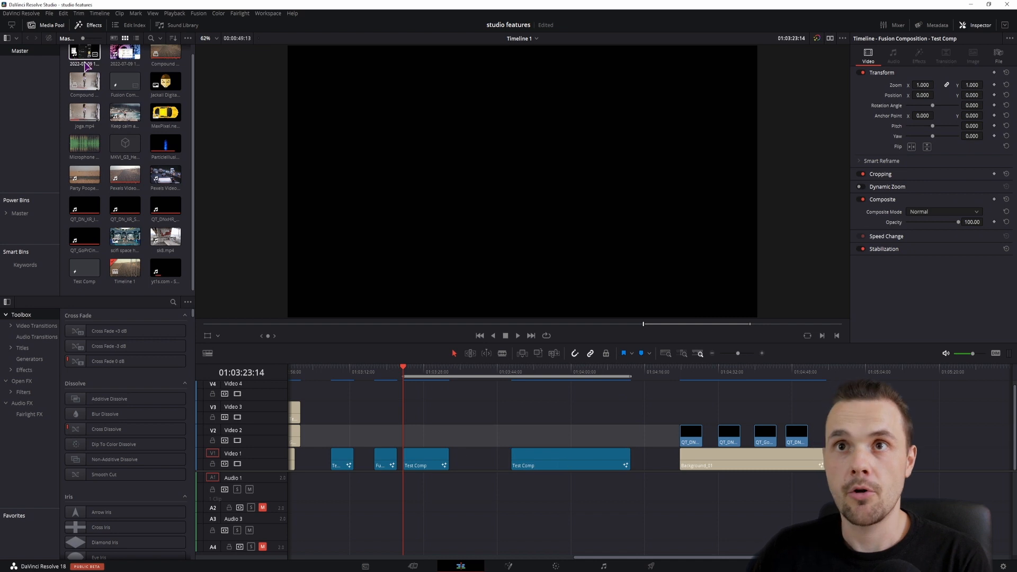
Create a new Fusion Composition from the media pool and place it on Video 1 under the playhead
{"action": "right_click", "coordinate": [188, 144]}
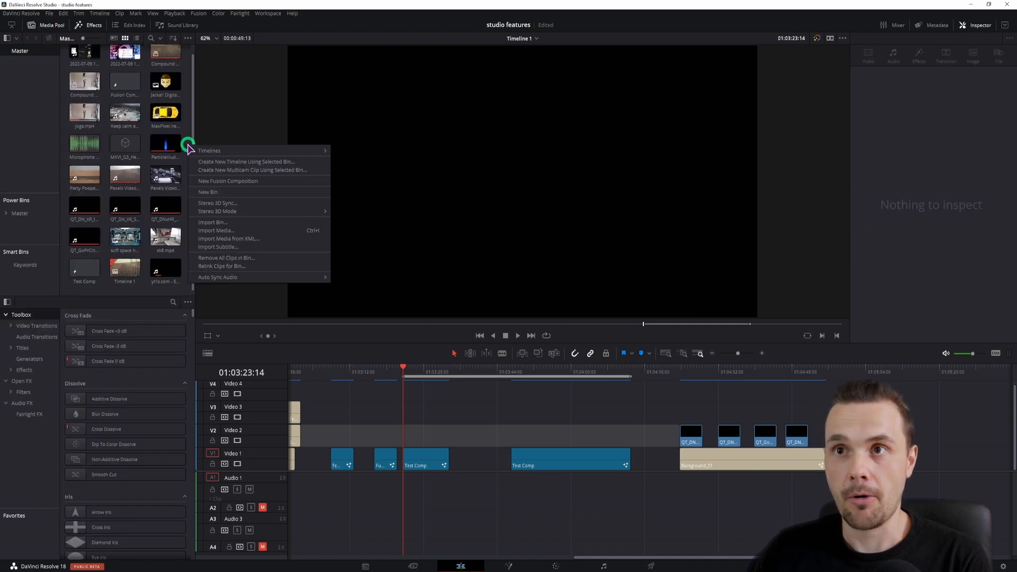
{"action": "left_click", "coordinate": [228, 180]}
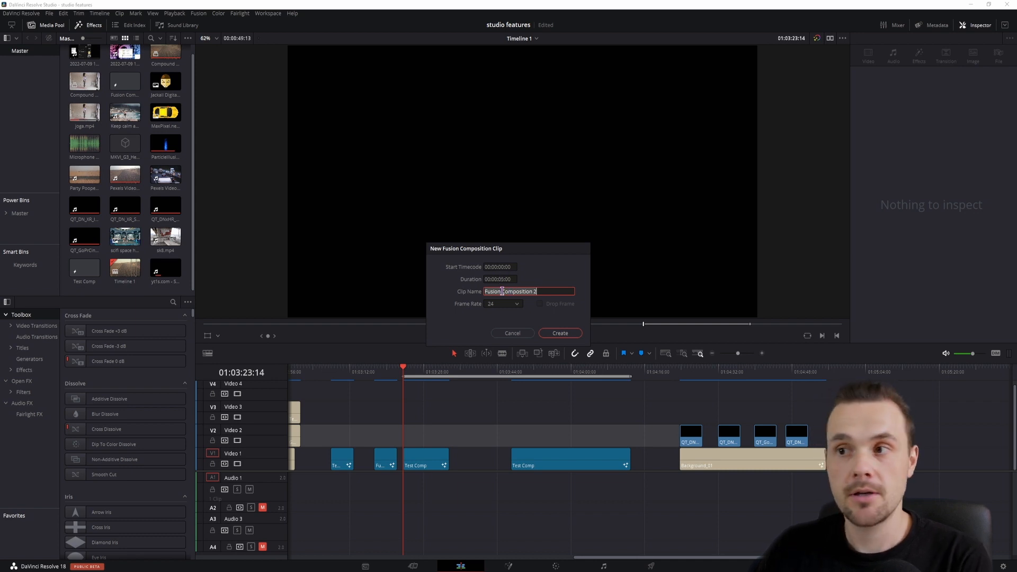
{"action": "left_click", "coordinate": [511, 332]}
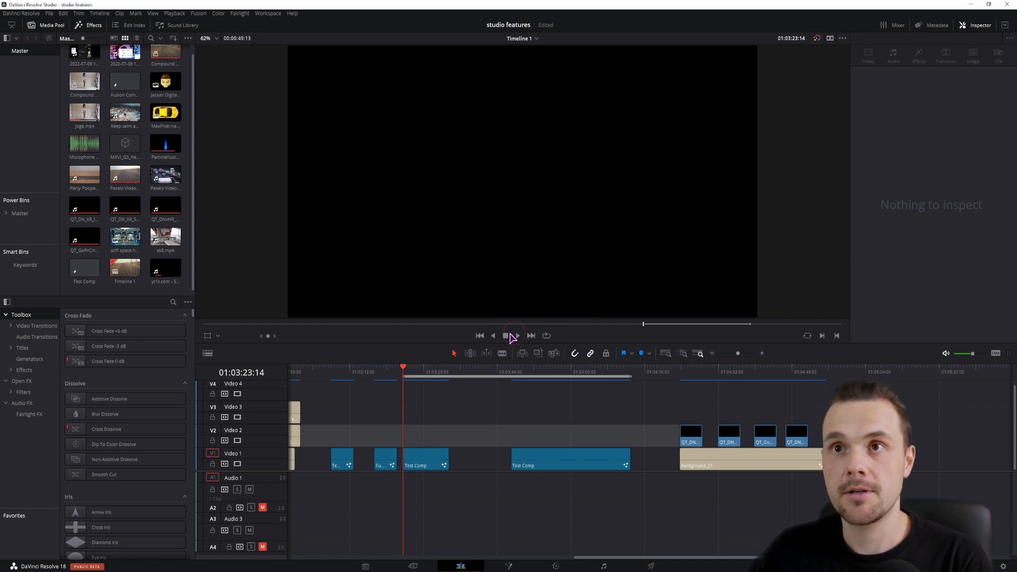
{"action": "left_click", "coordinate": [473, 460]}
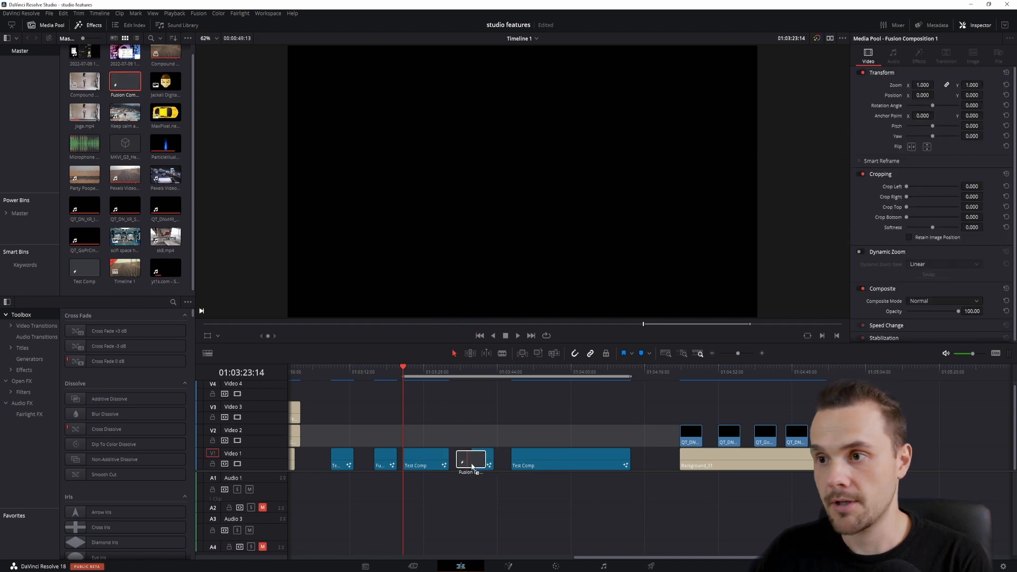
{"action": "left_click", "coordinate": [495, 372]}
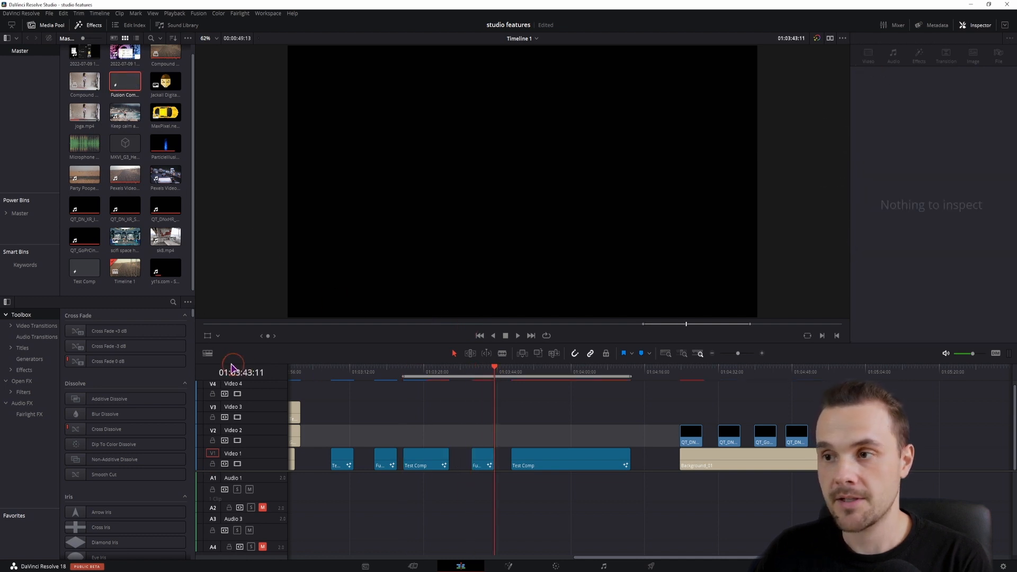
Bring the composition into Fusion with the Shape effects category listed and the Shape toolbar layout active
{"action": "left_click", "coordinate": [481, 455]}
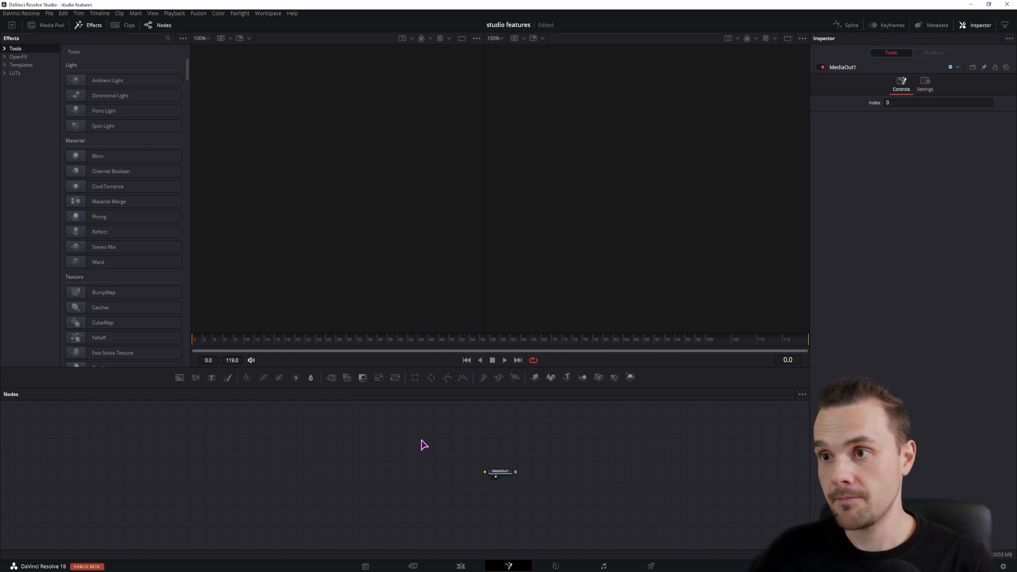
{"action": "mouse_move", "coordinate": [415, 377]}
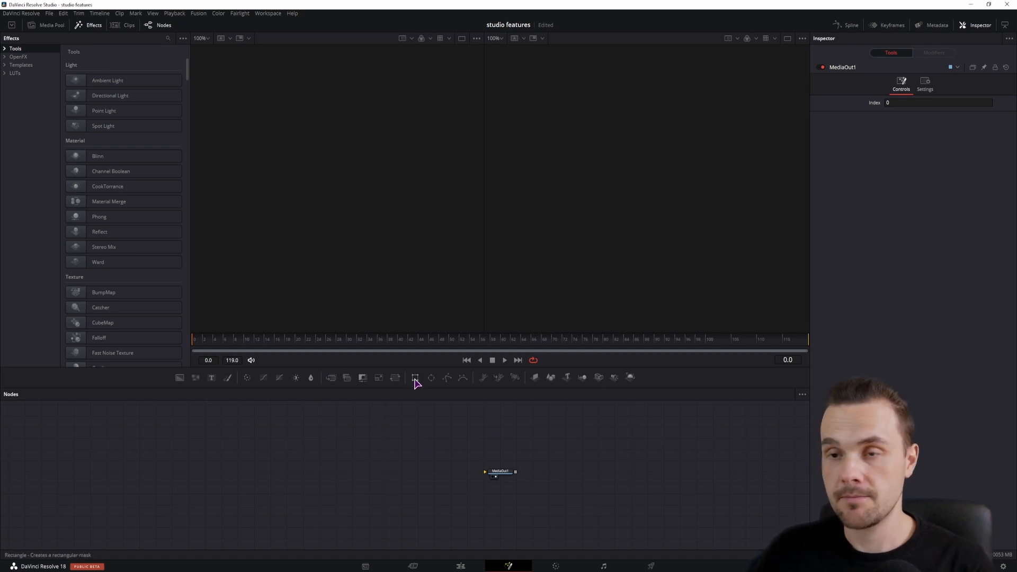
{"action": "mouse_move", "coordinate": [388, 480]}
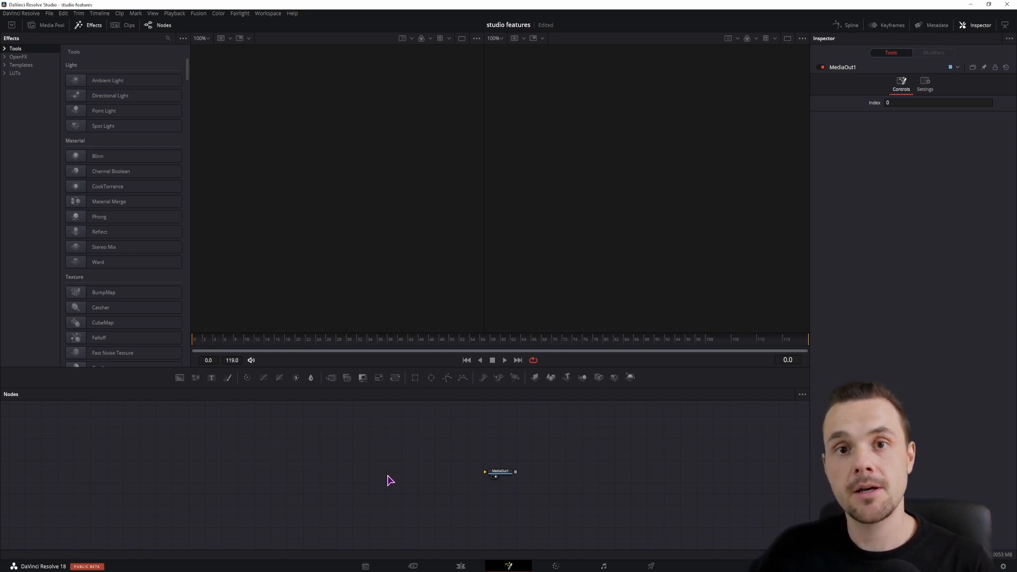
{"action": "mouse_move", "coordinate": [382, 485]}
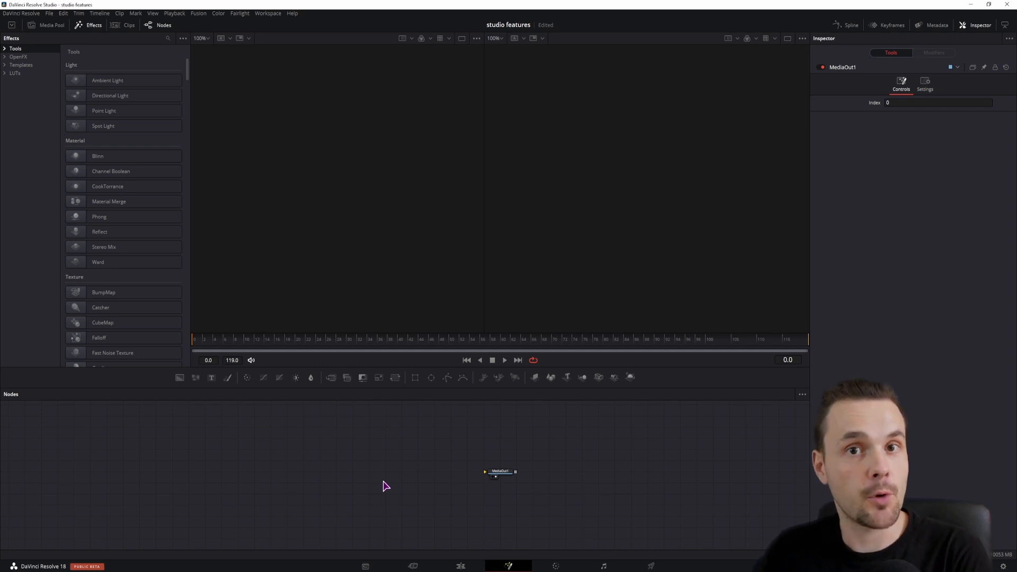
{"action": "mouse_move", "coordinate": [151, 58]}
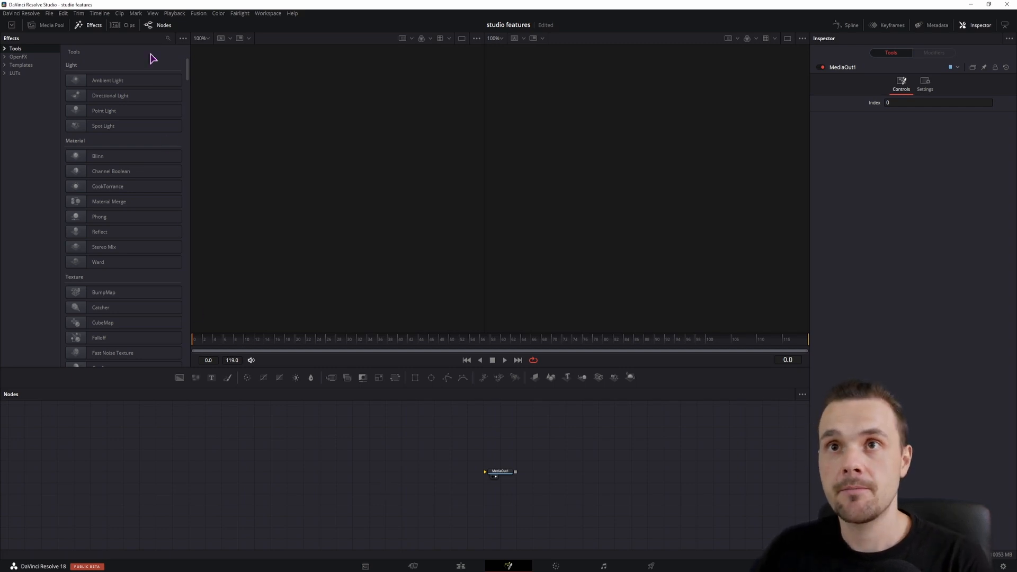
{"action": "left_click", "coordinate": [93, 24]}
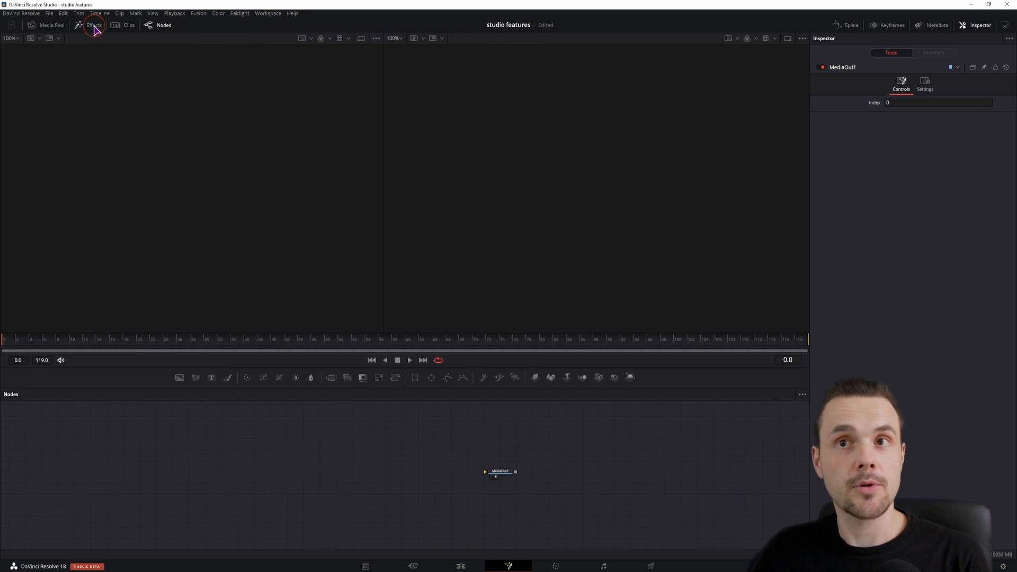
{"action": "left_click", "coordinate": [93, 24]}
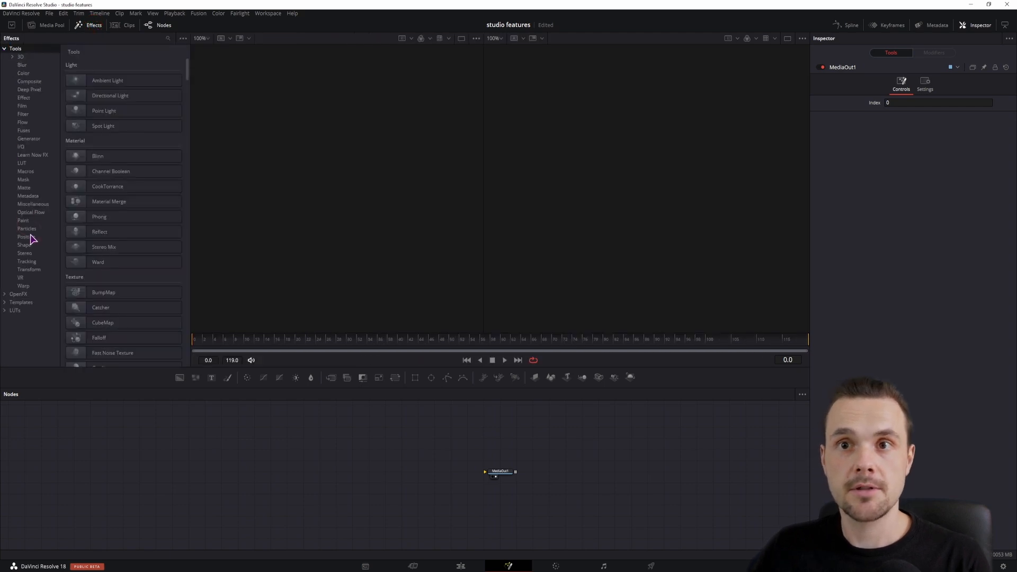
{"action": "left_click", "coordinate": [25, 245]}
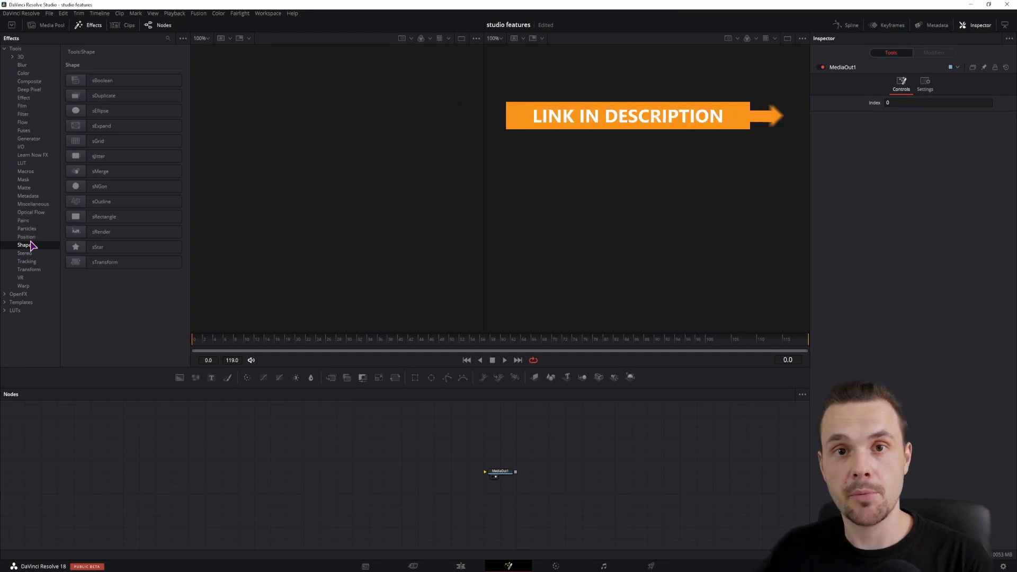
{"action": "left_click", "coordinate": [123, 216]}
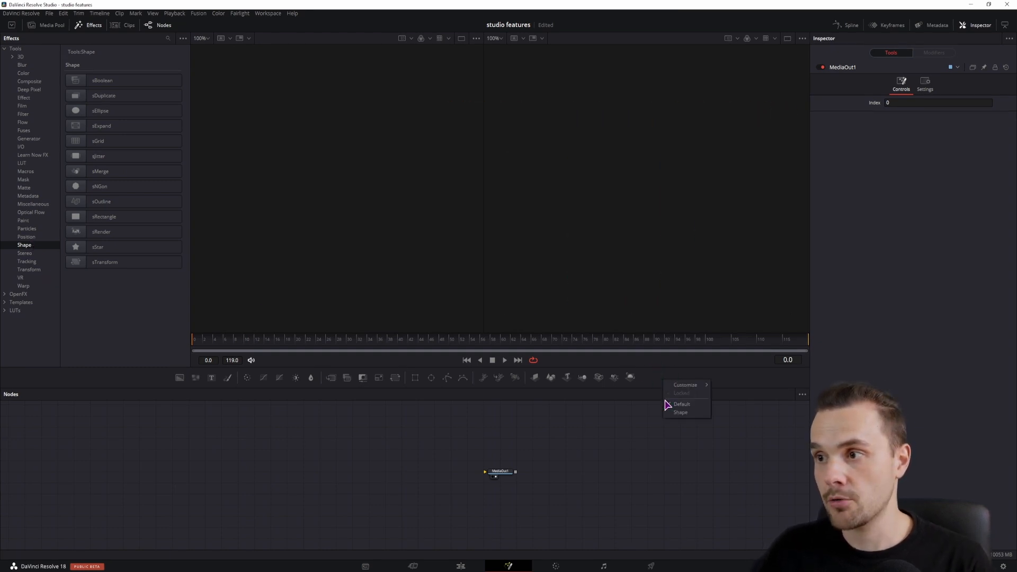
{"action": "left_click", "coordinate": [680, 412]}
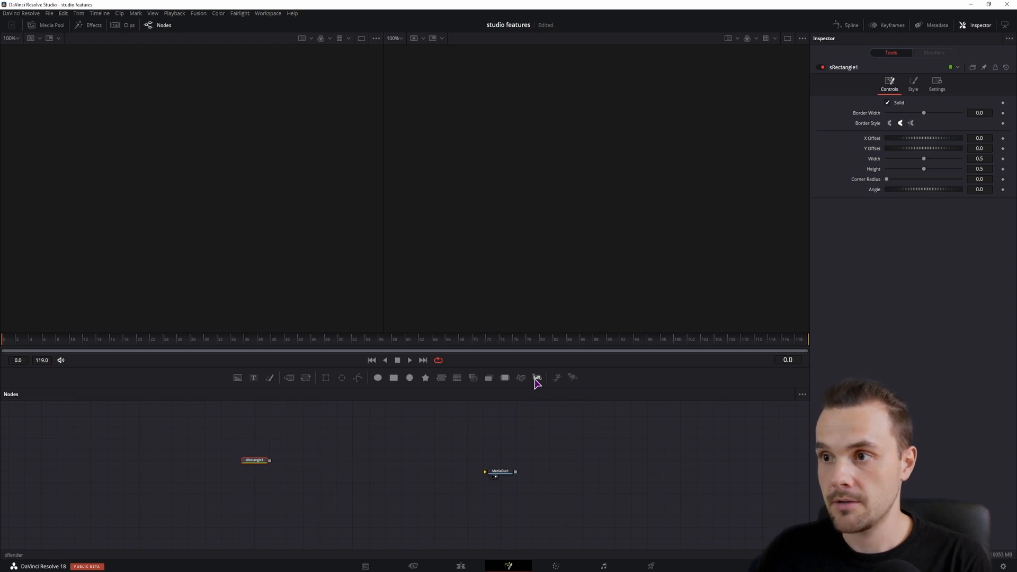
Chain sRectangle through sRender and a Transform node into MediaOut1, viewing the output
{"action": "left_click", "coordinate": [537, 377]}
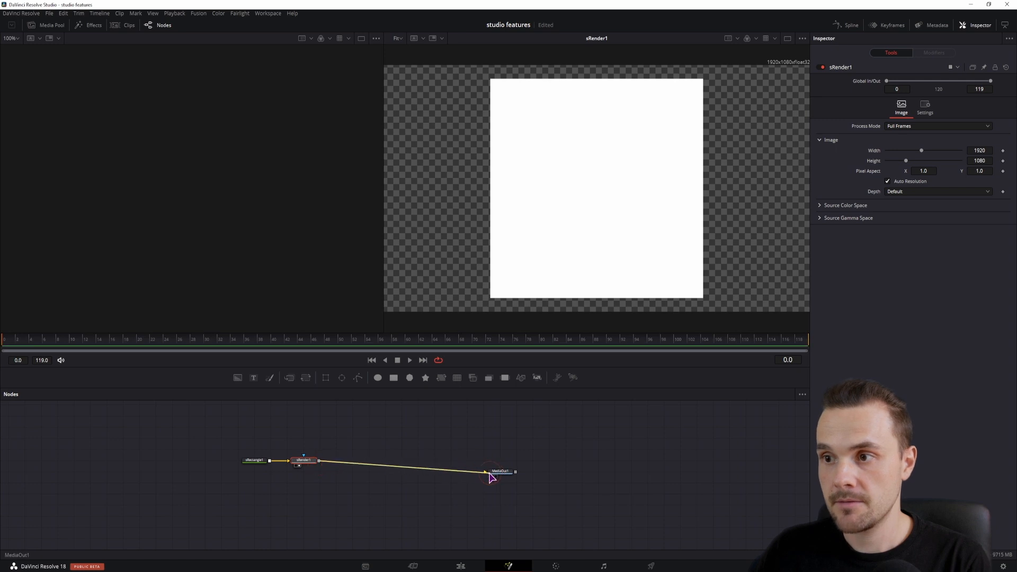
{"action": "left_click", "coordinate": [254, 460]}
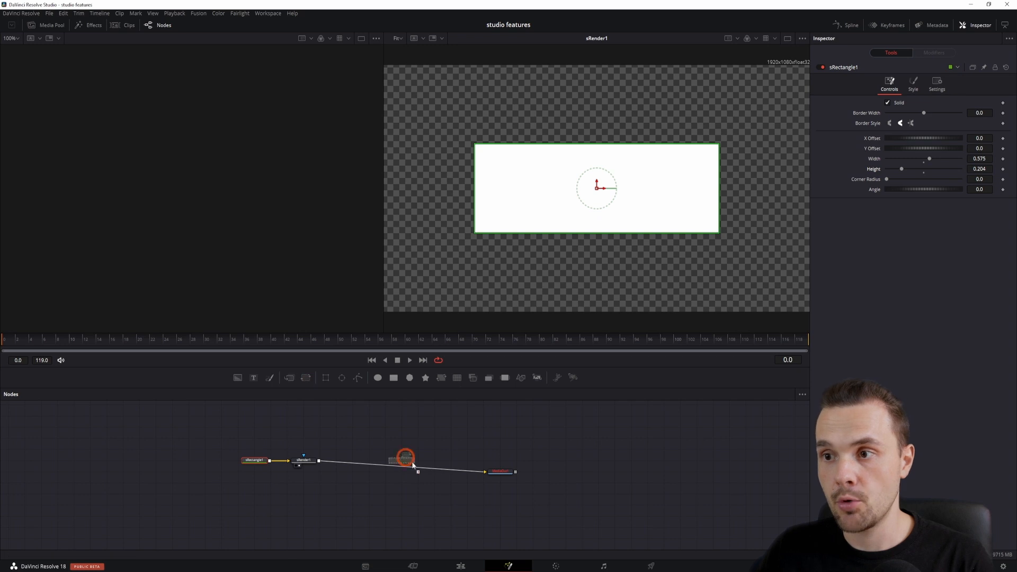
{"action": "left_click", "coordinate": [434, 470]}
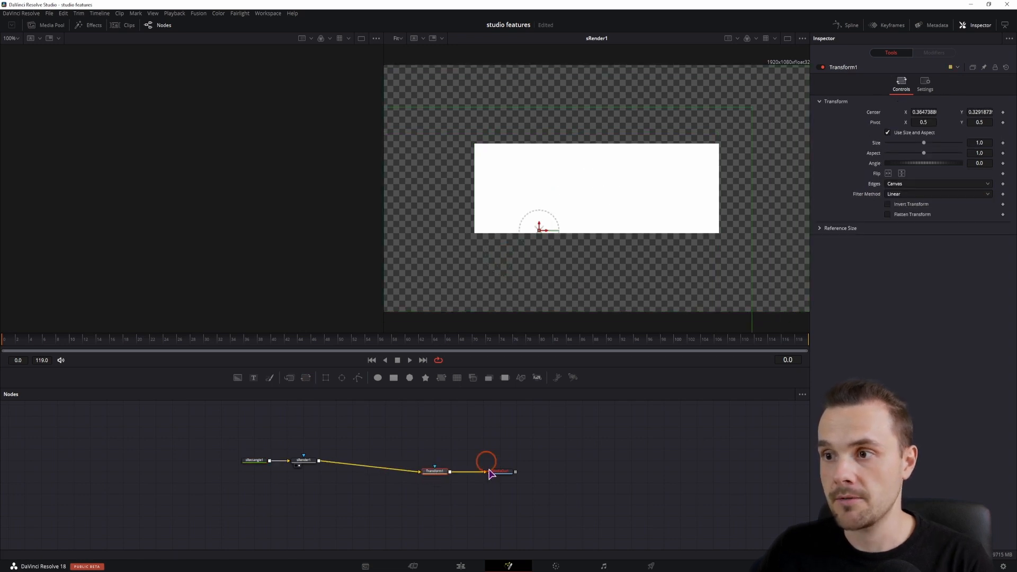
{"action": "left_click", "coordinate": [500, 470]}
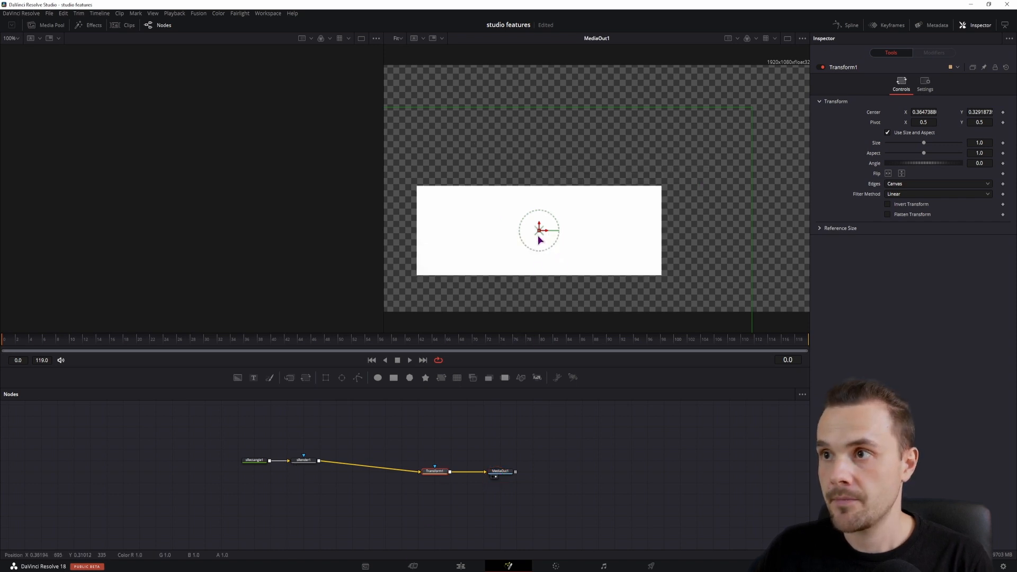
{"action": "left_click", "coordinate": [253, 461]}
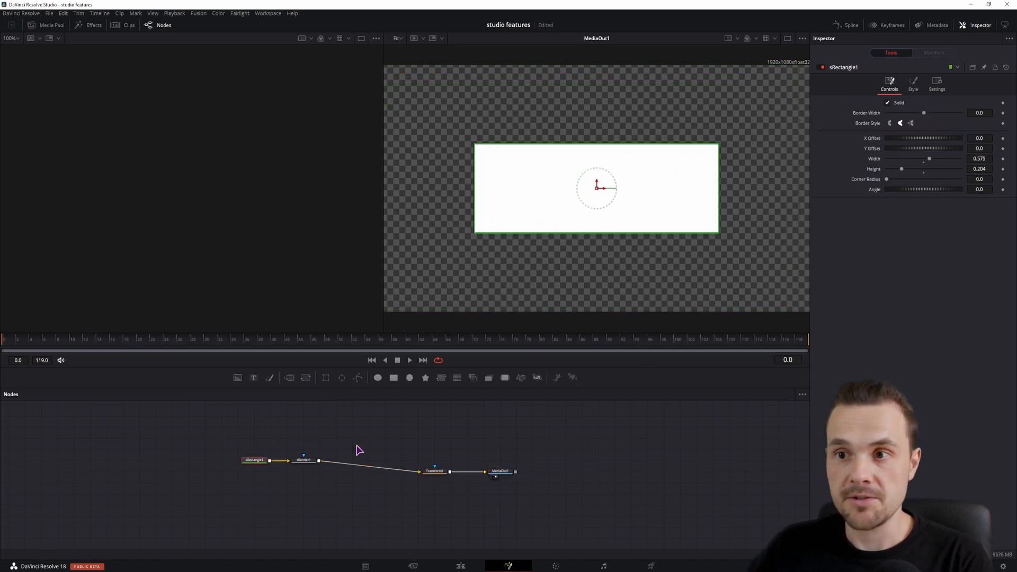
{"action": "mouse_move", "coordinate": [330, 469]}
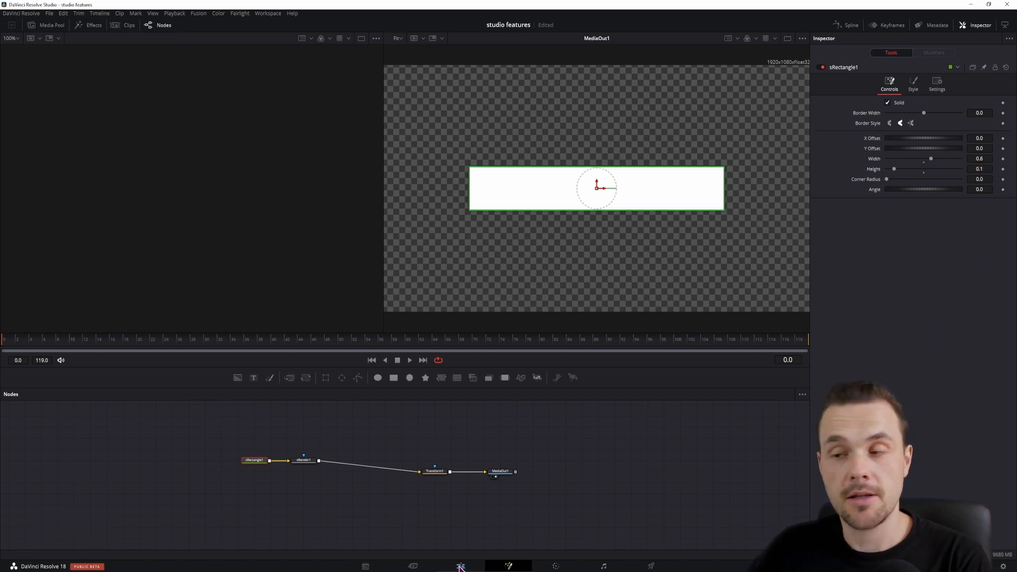
Reshape sRectangle1 to Width 0.6, Height 0.1 and Corner Radius 0.3
{"action": "left_click", "coordinate": [461, 565]}
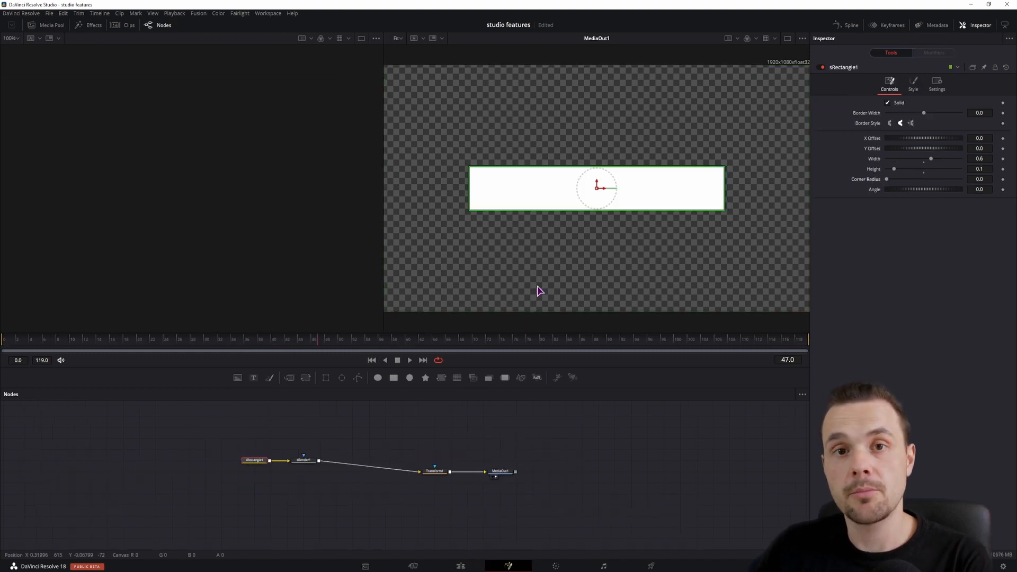
{"action": "mouse_move", "coordinate": [481, 406]}
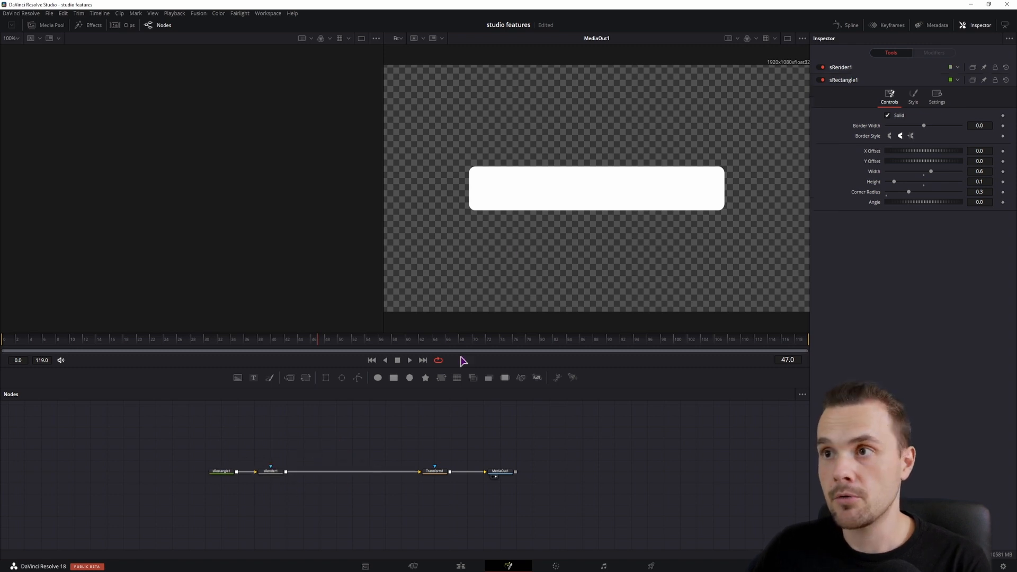
{"action": "mouse_move", "coordinate": [459, 244]}
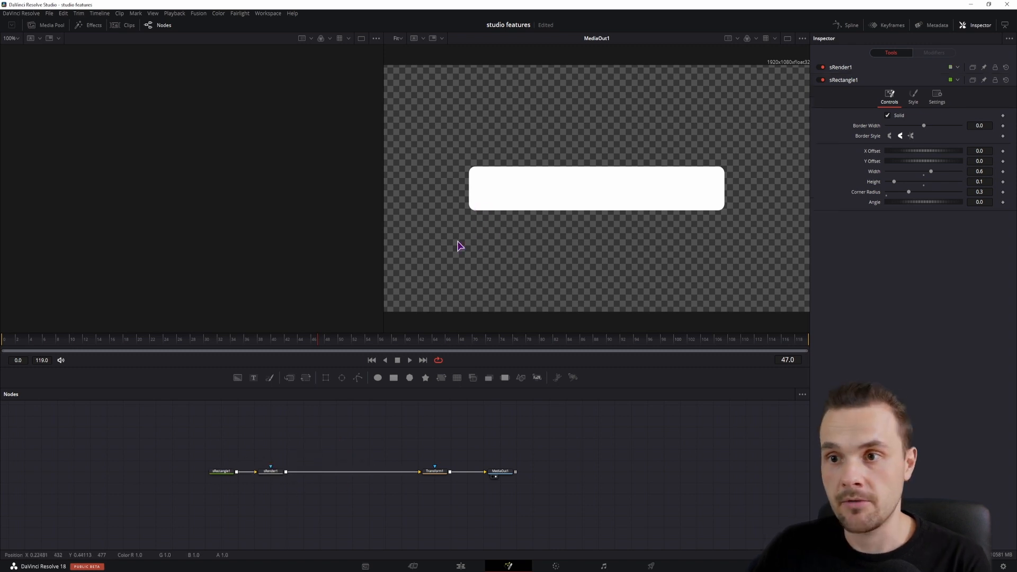
{"action": "mouse_move", "coordinate": [409, 377]}
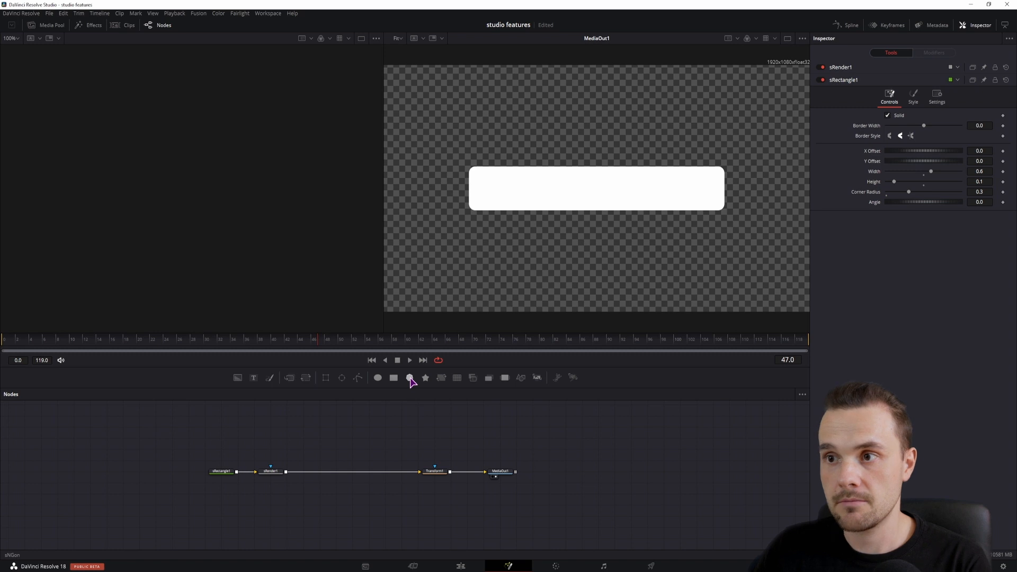
Add an sNGon triangle and combine it with the bar in sBoolean1 using Union instead of Intersection
{"action": "left_click", "coordinate": [269, 470]}
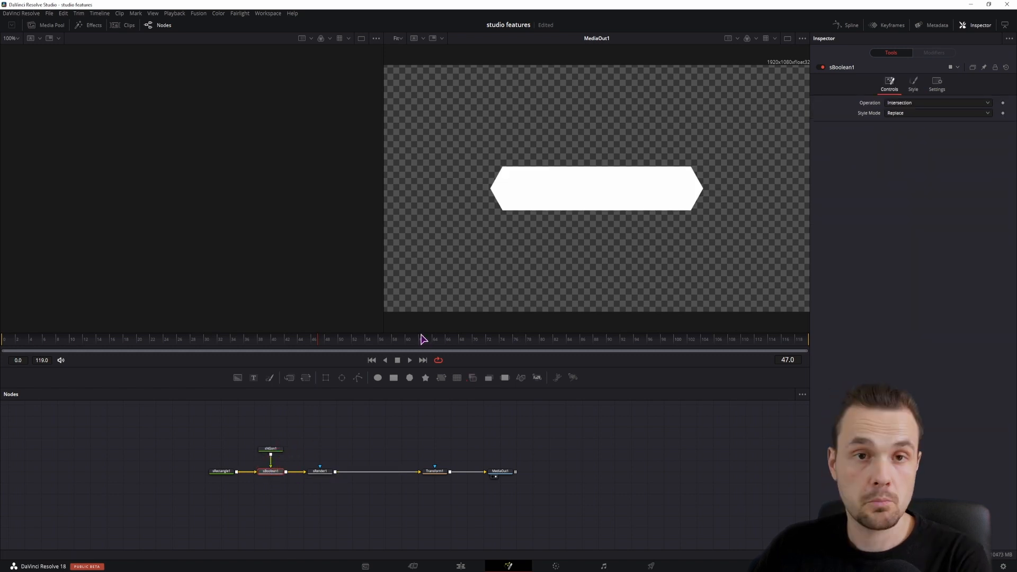
{"action": "left_click", "coordinate": [270, 449]}
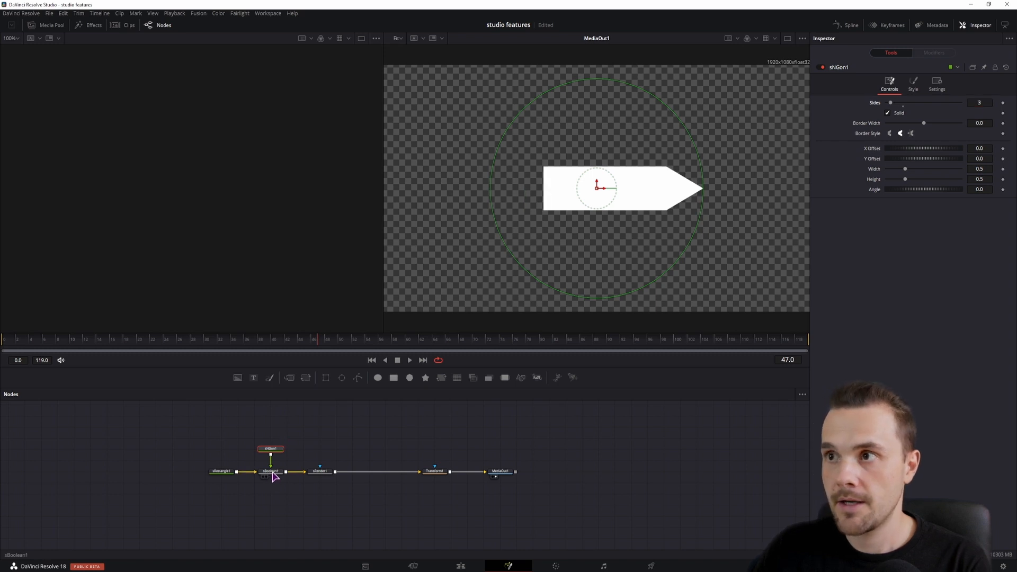
{"action": "left_click", "coordinate": [269, 470]}
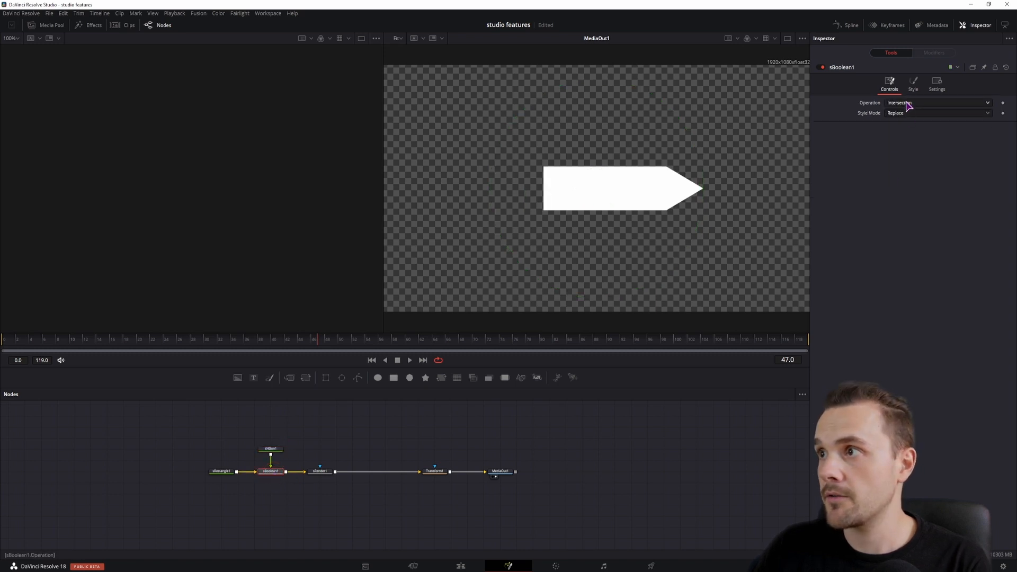
{"action": "left_click", "coordinate": [935, 103]}
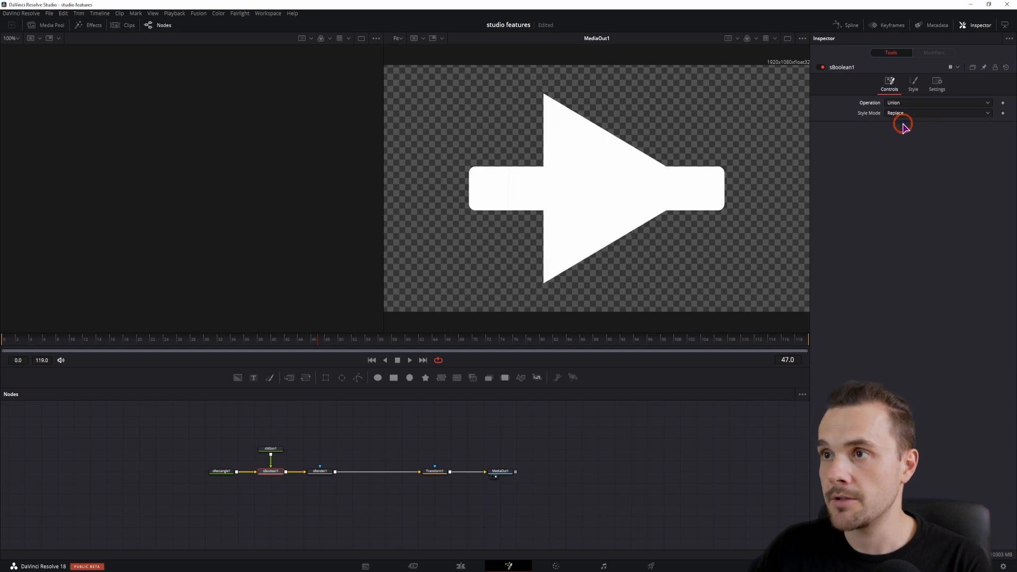
{"action": "left_click", "coordinate": [270, 448]}
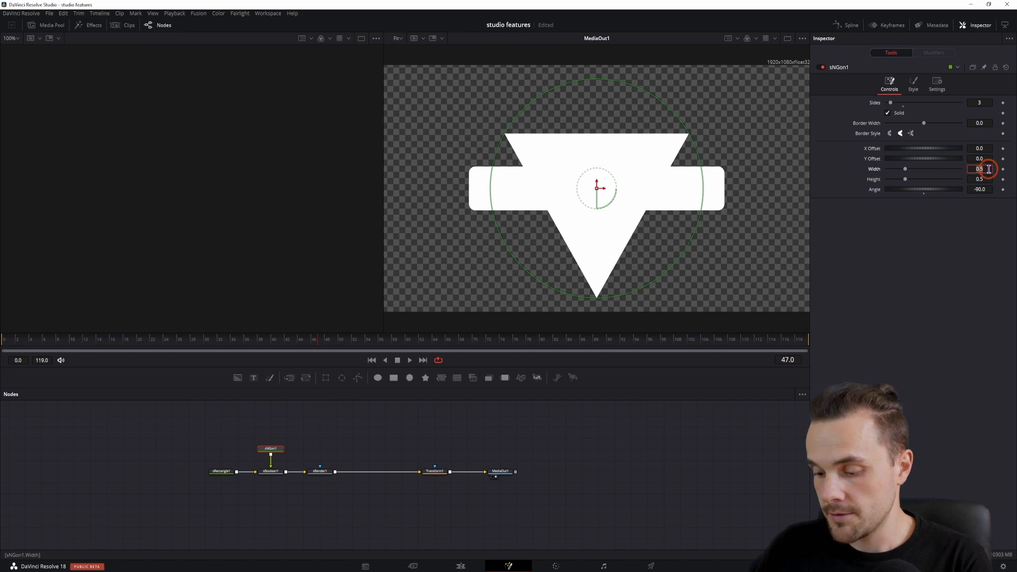
{"action": "mouse_move", "coordinate": [990, 217]}
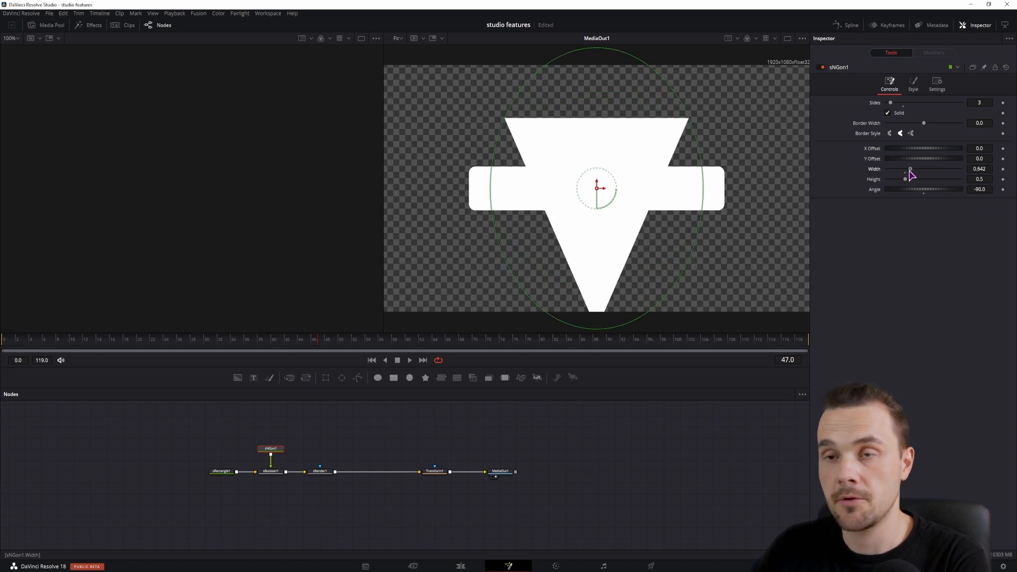
Link the triangle's Width to its Height by expression and shrink it into a small tail, undoing a 0.127 entry
{"action": "left_click", "coordinate": [978, 168]}
{"action": "type", "text": "Height"}
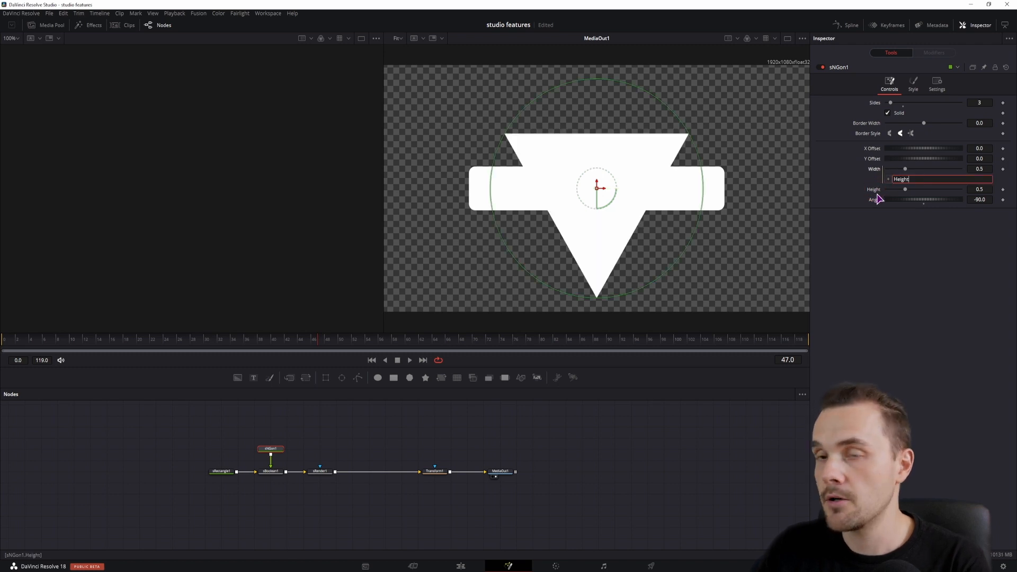
{"action": "mouse_move", "coordinate": [968, 188]}
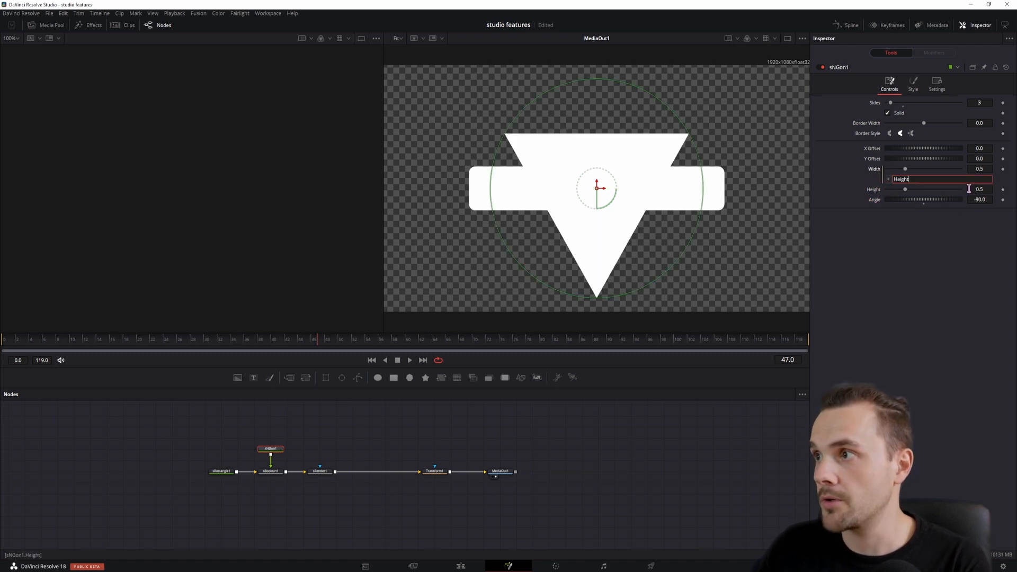
{"action": "type", "text": "0.127"}
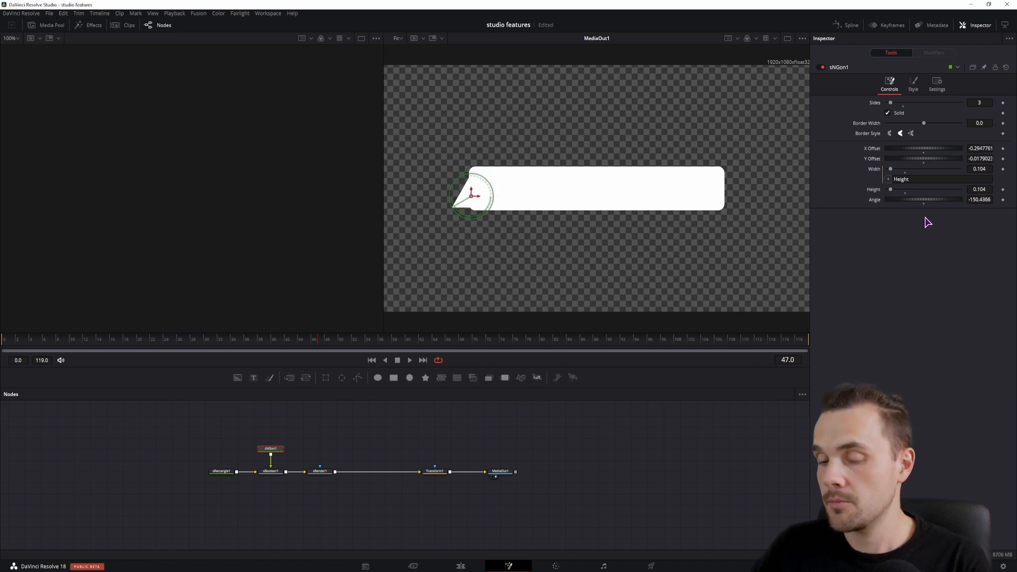
{"action": "key", "text": "ctrl+z"}
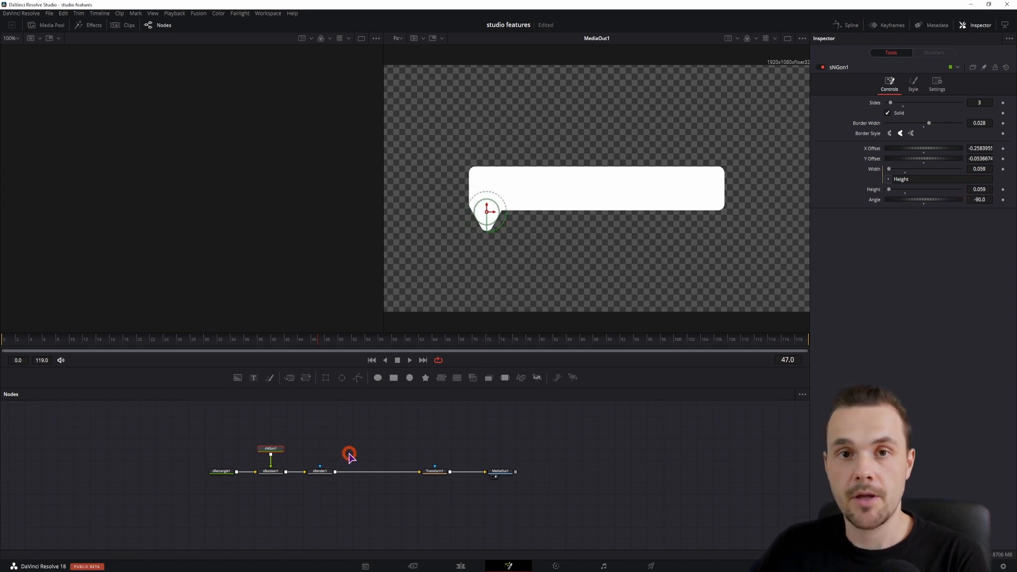
Insert sOutline after sBoolean and add a second sRender fed directly from sBoolean
{"action": "left_click", "coordinate": [350, 471]}
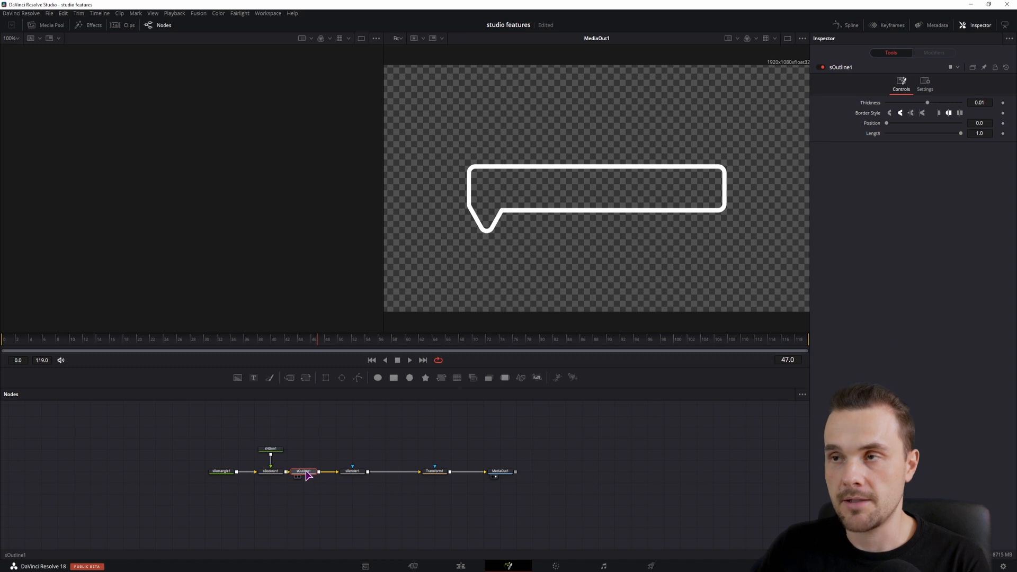
{"action": "left_click", "coordinate": [379, 470]}
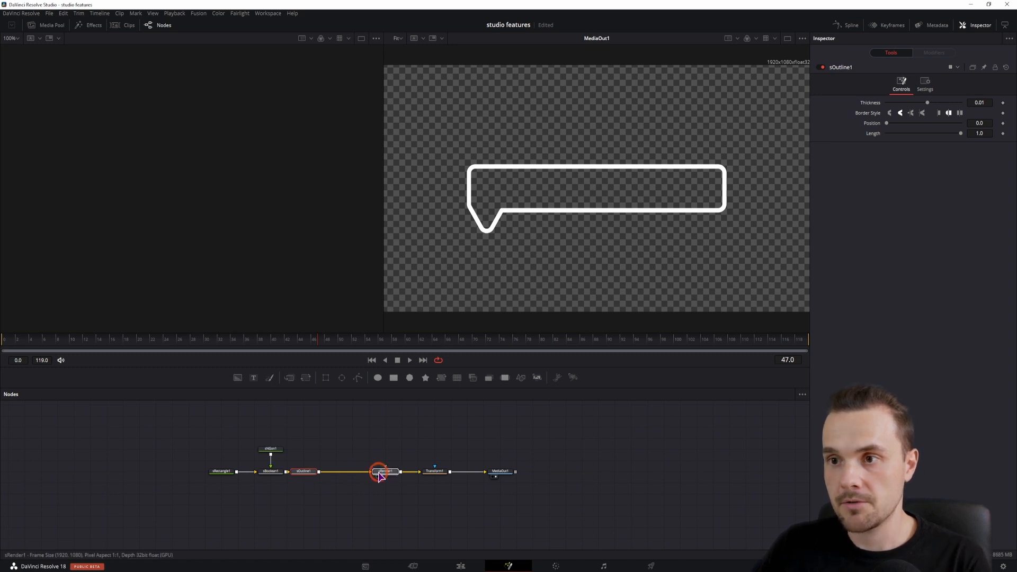
{"action": "left_click", "coordinate": [385, 470]}
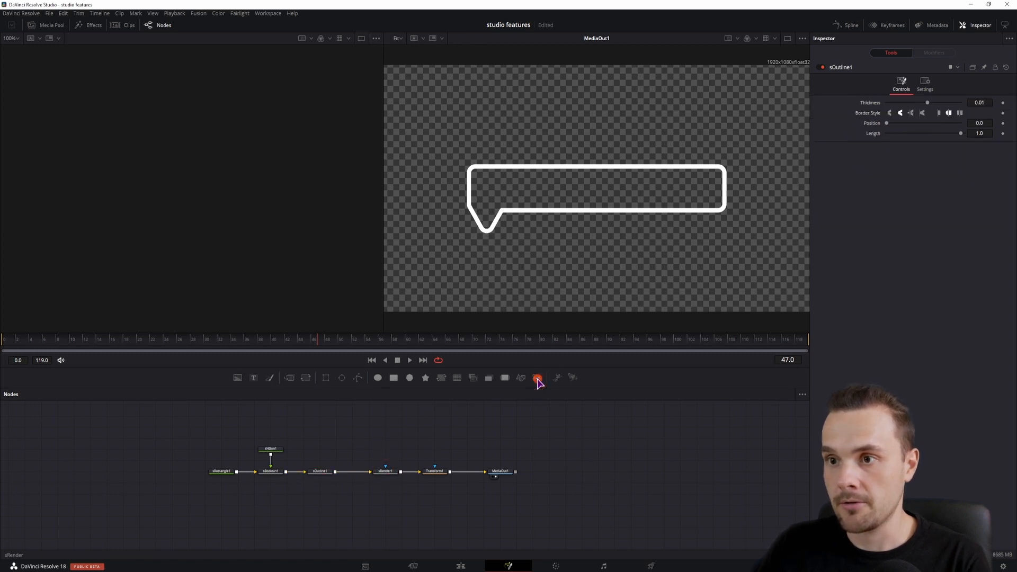
{"action": "left_click", "coordinate": [536, 377]}
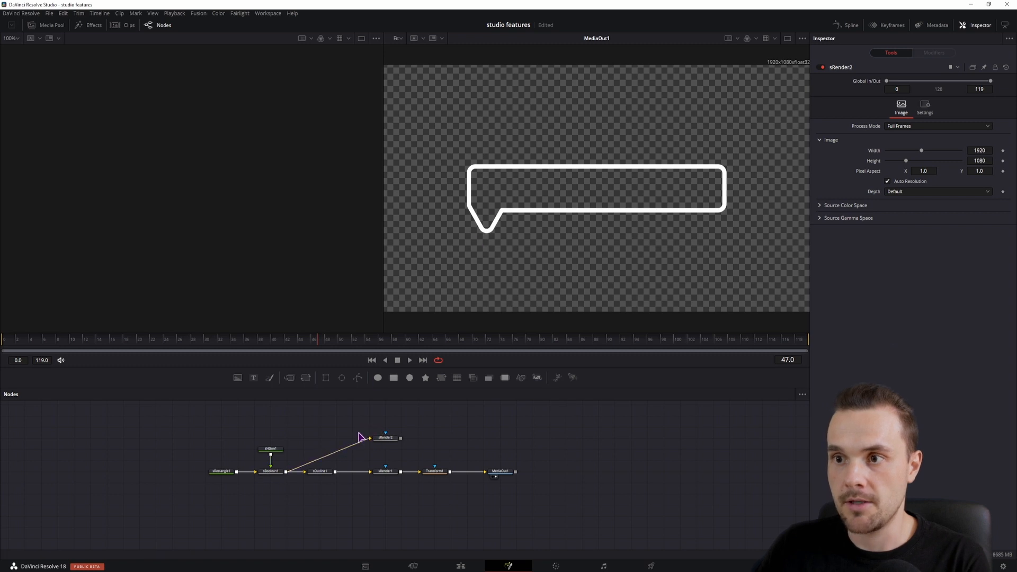
{"action": "left_click", "coordinate": [318, 470]}
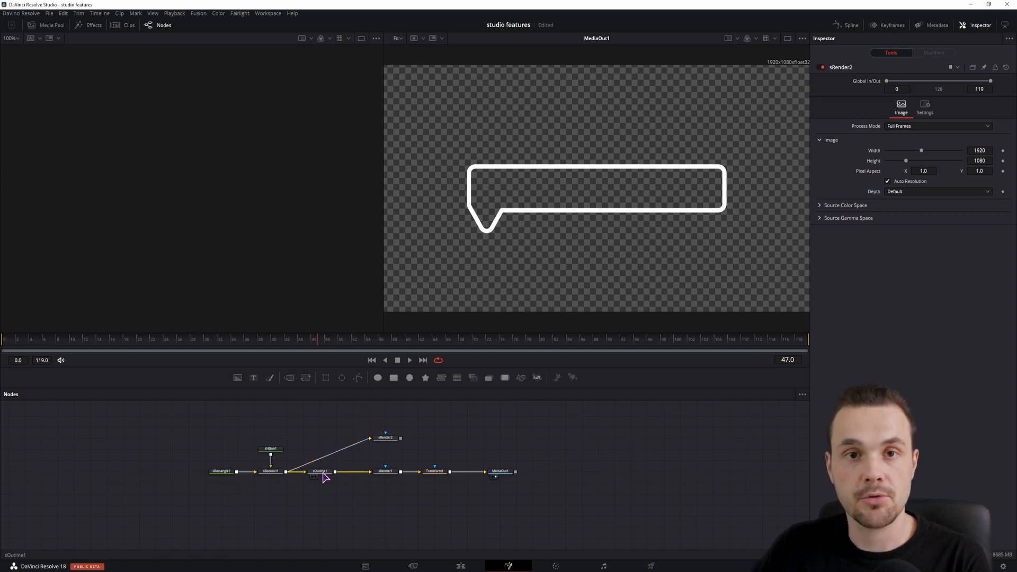
{"action": "left_click", "coordinate": [450, 470]}
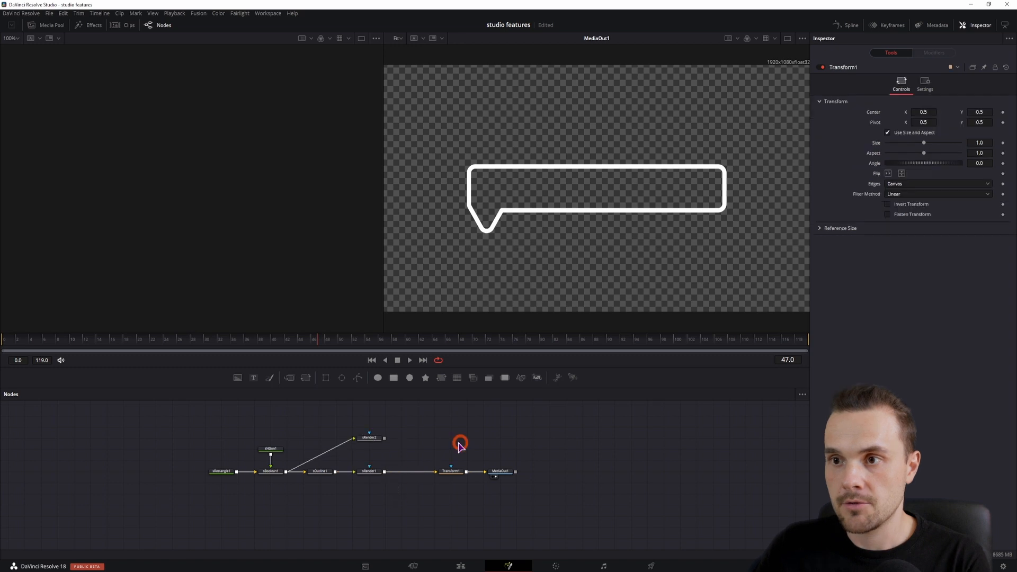
Merge the outline and filled renders together and bring up sBoolean's Style colour settings
{"action": "left_click", "coordinate": [369, 437]}
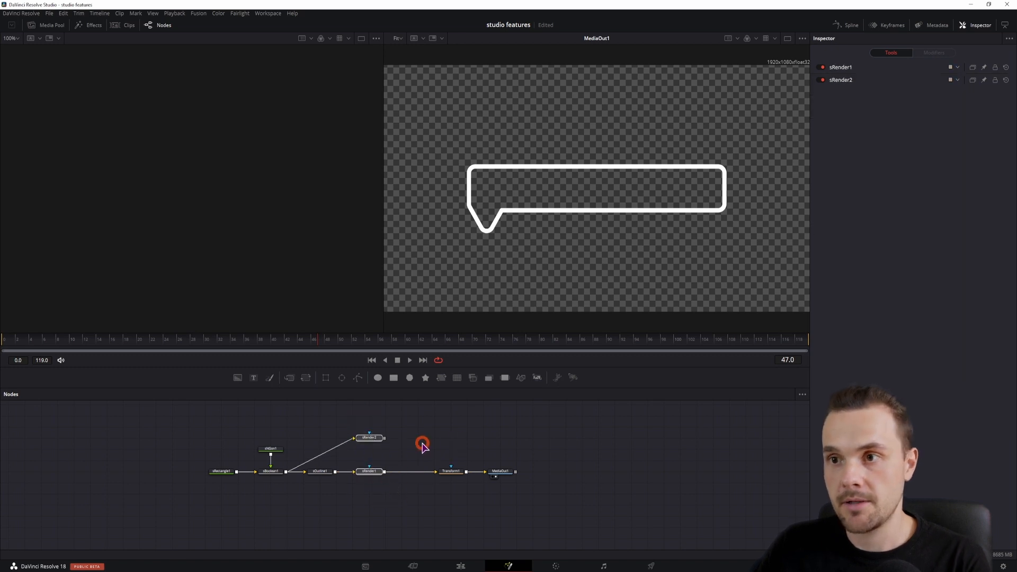
{"action": "mouse_move", "coordinate": [290, 377]}
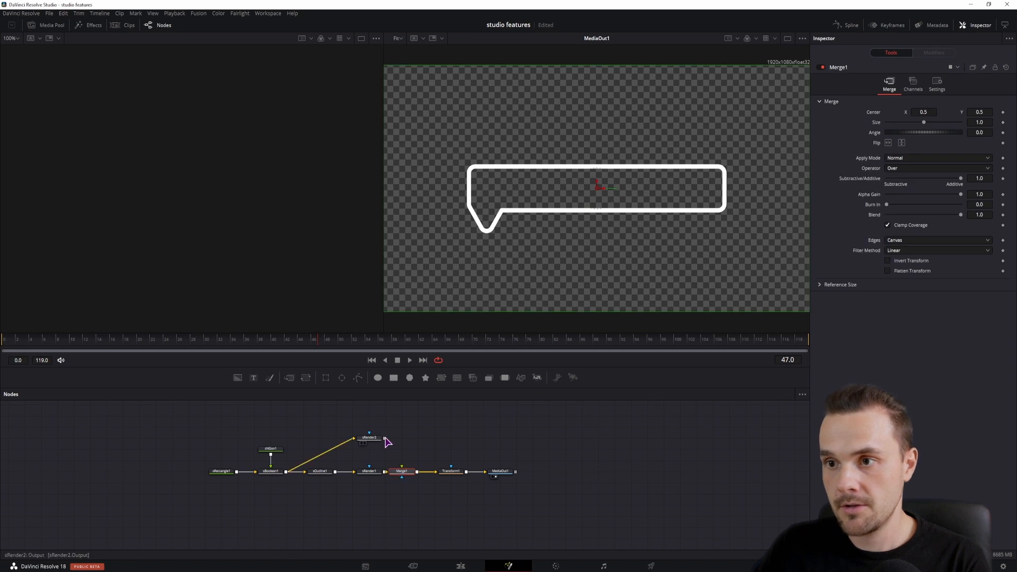
{"action": "left_click", "coordinate": [401, 471]}
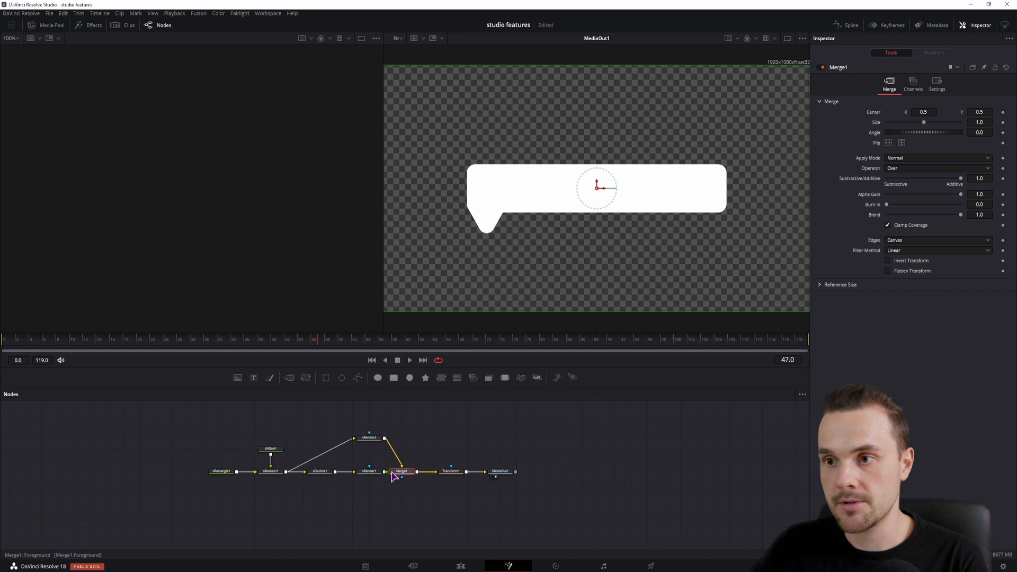
{"action": "left_click", "coordinate": [368, 471]}
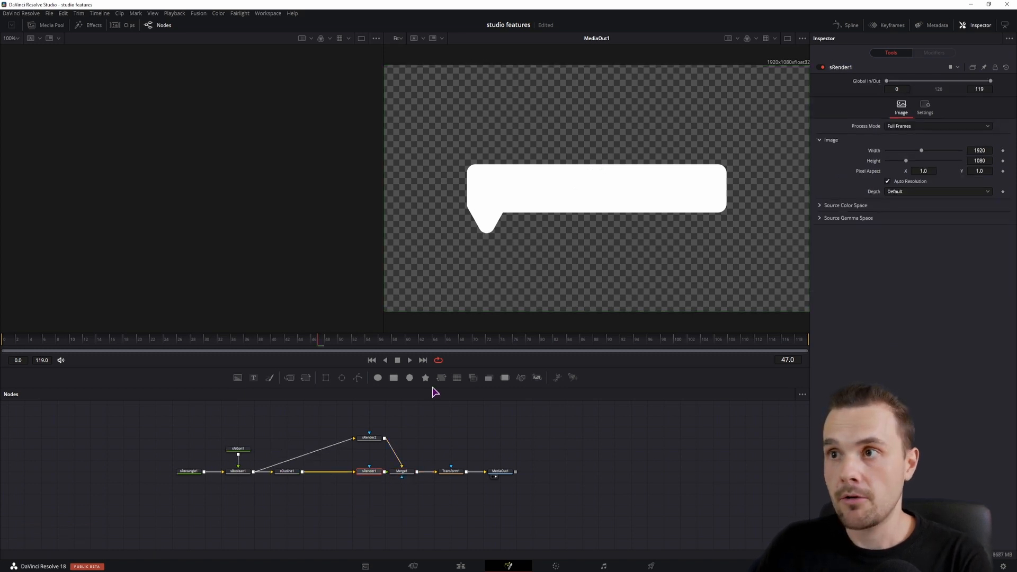
{"action": "left_click", "coordinate": [238, 470]}
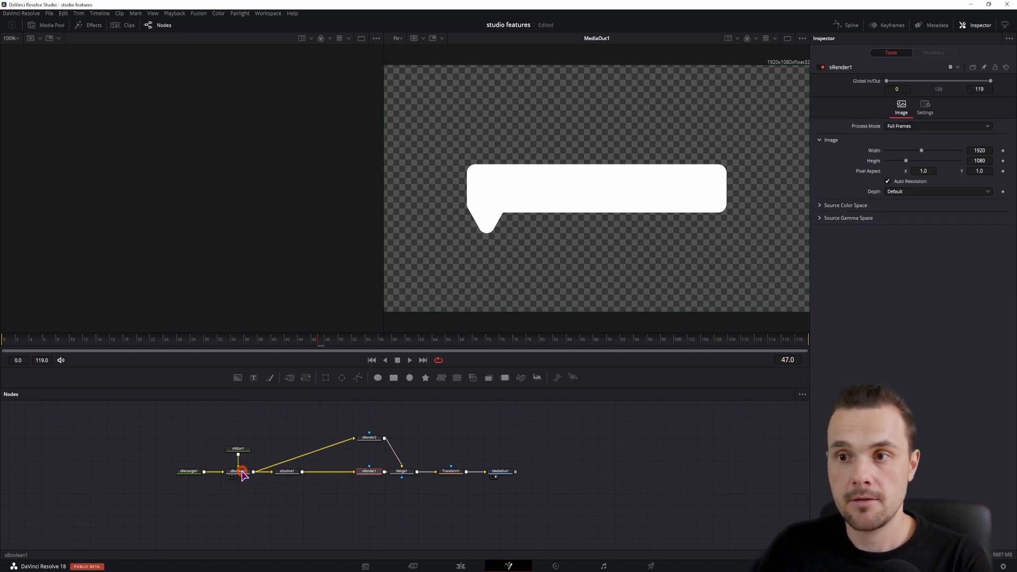
{"action": "left_click", "coordinate": [238, 470]}
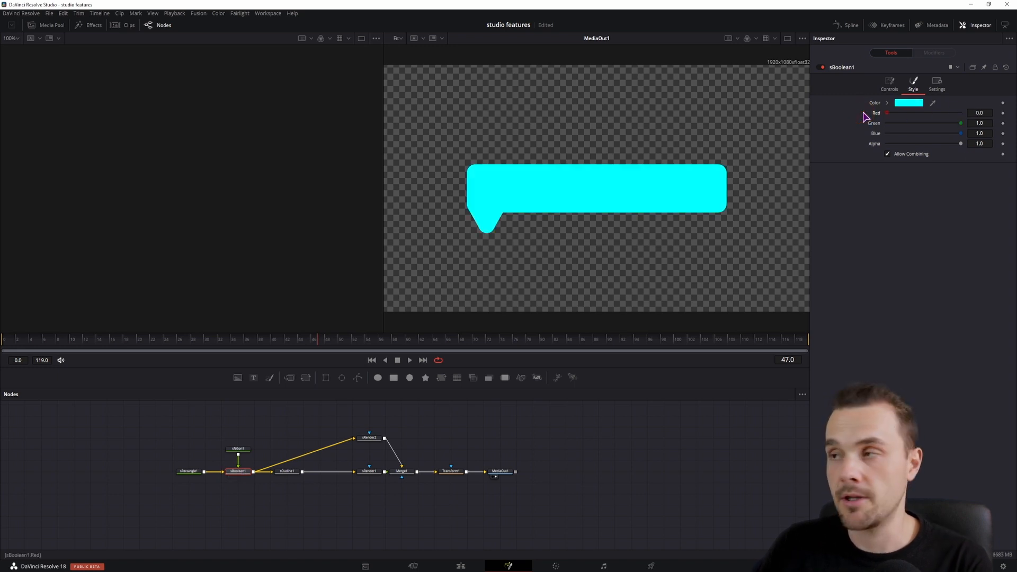
Feed each sRender through a Background node, one orange and one white, and thin the sOutline thickness
{"action": "left_click", "coordinate": [285, 470]}
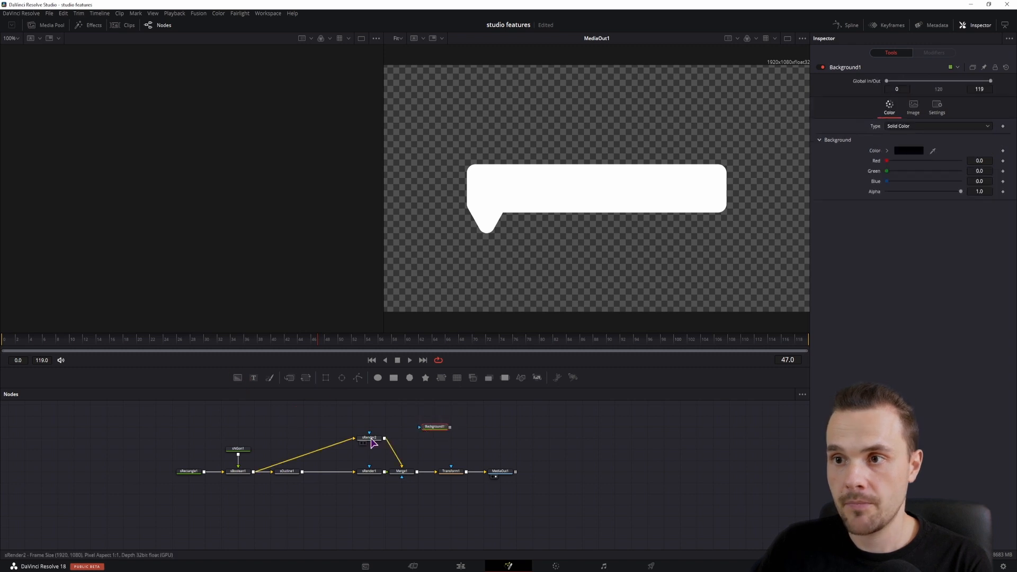
{"action": "left_click", "coordinate": [333, 470]}
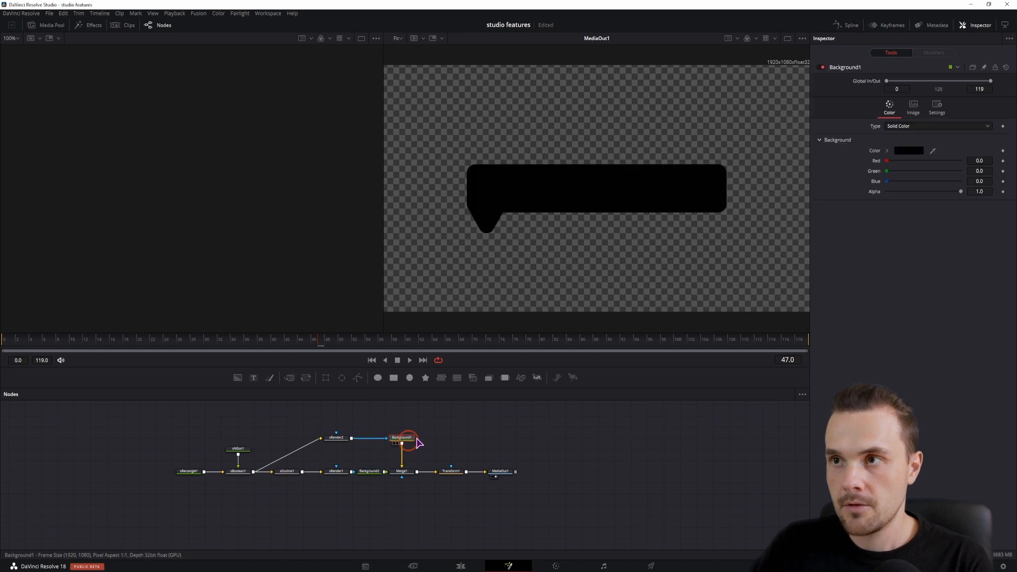
{"action": "left_click", "coordinate": [909, 150]}
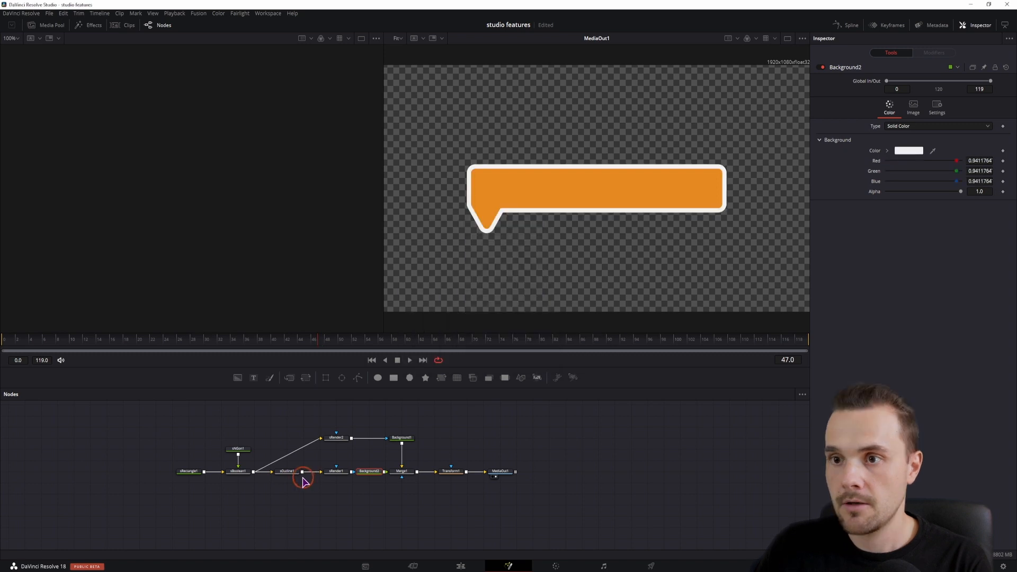
{"action": "left_click", "coordinate": [284, 470]}
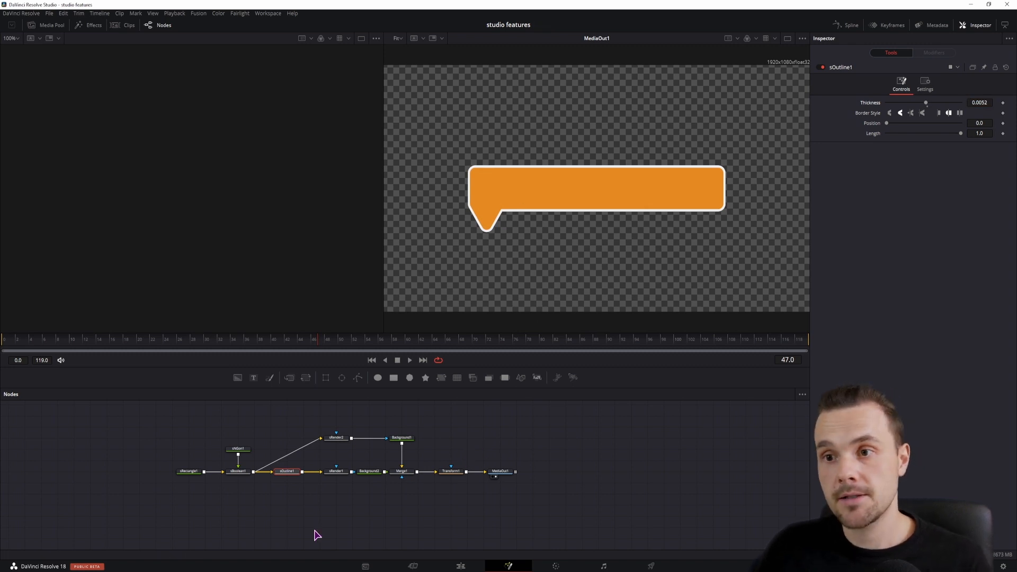
{"action": "left_click", "coordinate": [238, 448]}
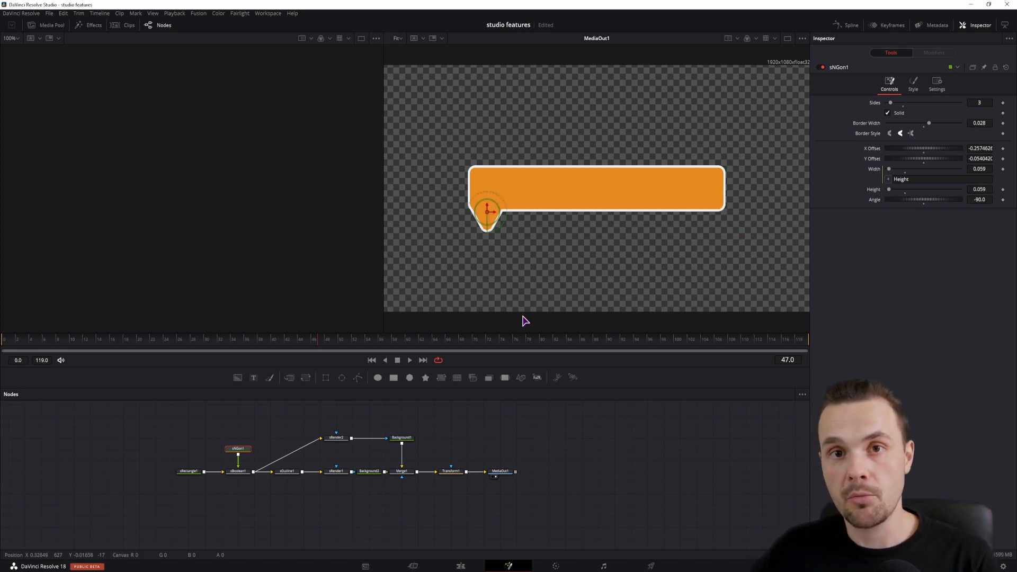
{"action": "left_click", "coordinate": [532, 470]}
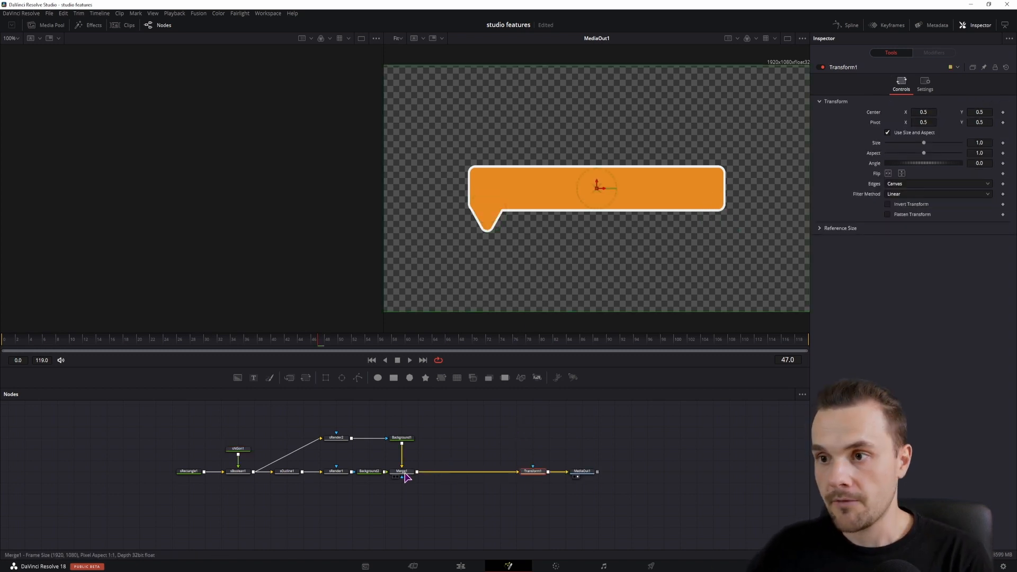
Merge a Text1 node over the bubble reading the two-line test sentence in Open Sans Bold white, size 0.08
{"action": "left_click", "coordinate": [401, 470]}
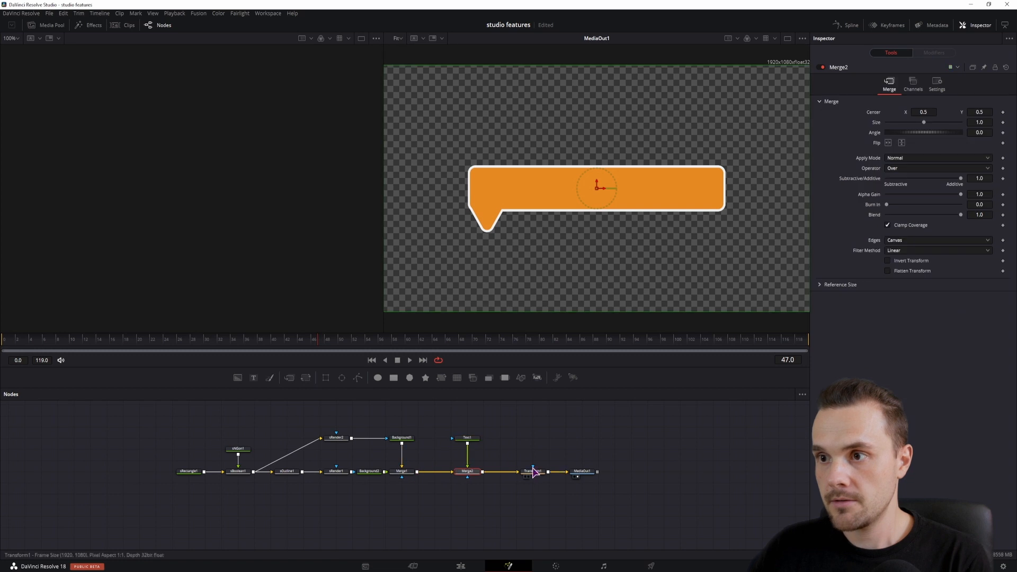
{"action": "left_click", "coordinate": [467, 437]}
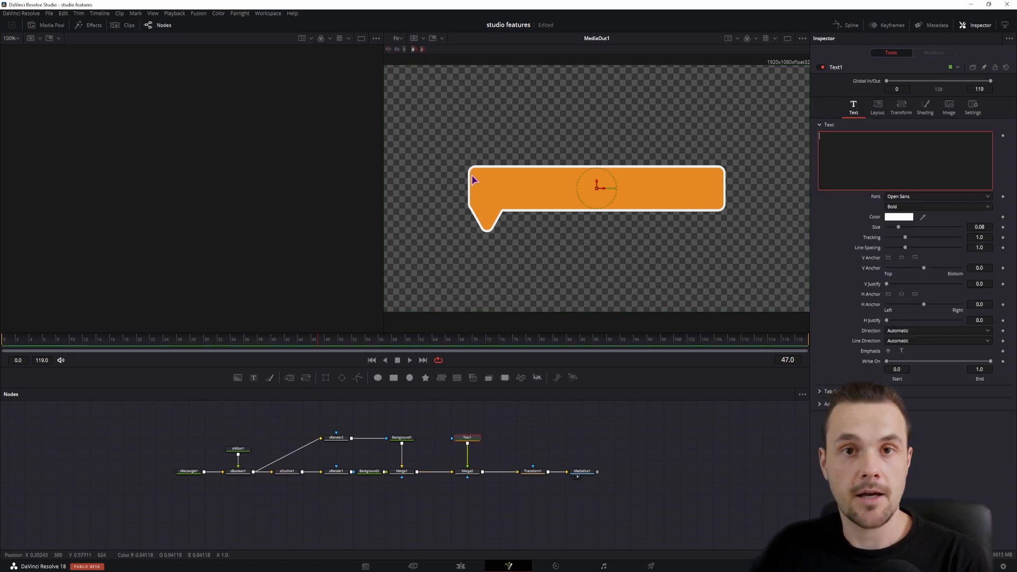
{"action": "mouse_move", "coordinate": [502, 199]}
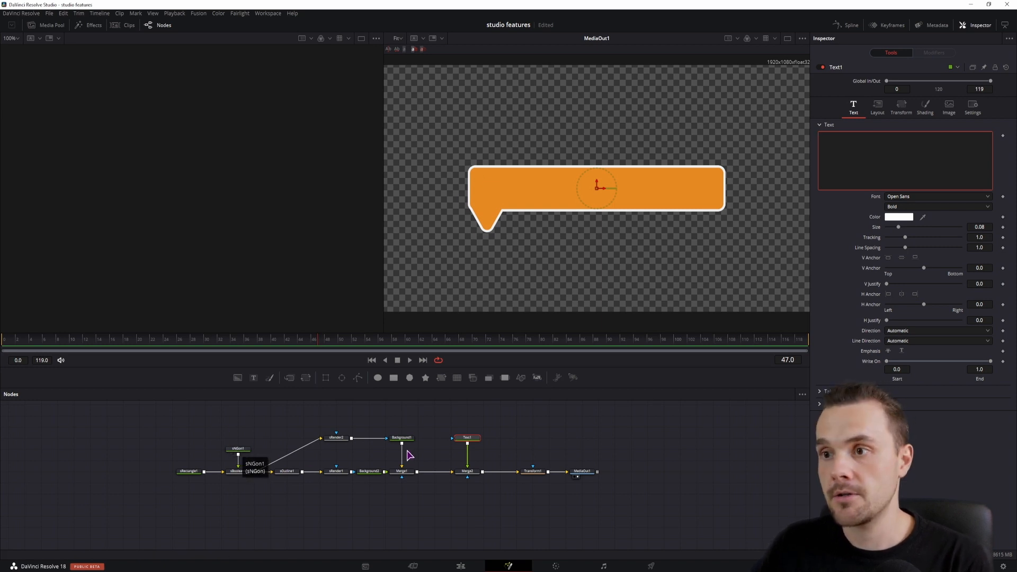
{"action": "left_click", "coordinate": [901, 161]}
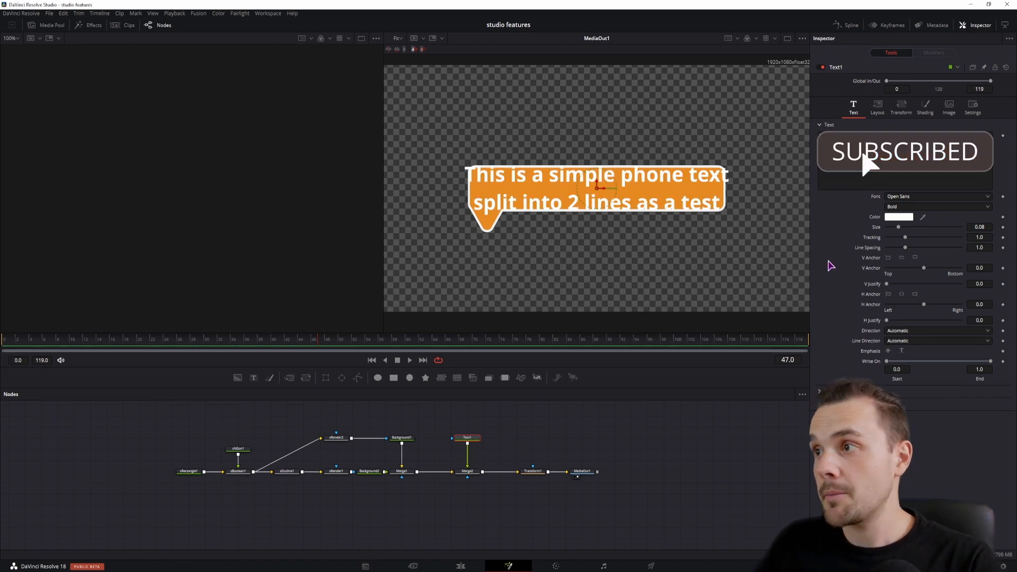
Switch the text to Arial Regular, smaller and left-anchored with Layout Center X 0.24, then check frame 37
{"action": "left_click", "coordinate": [936, 196]}
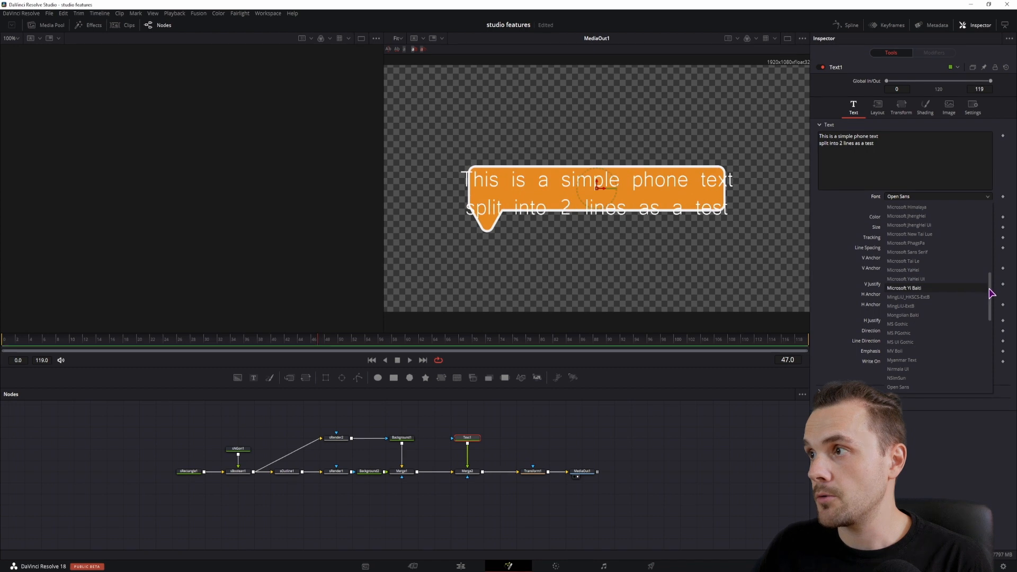
{"action": "scroll", "scroll_direction": "up", "scroll_amount": 3}
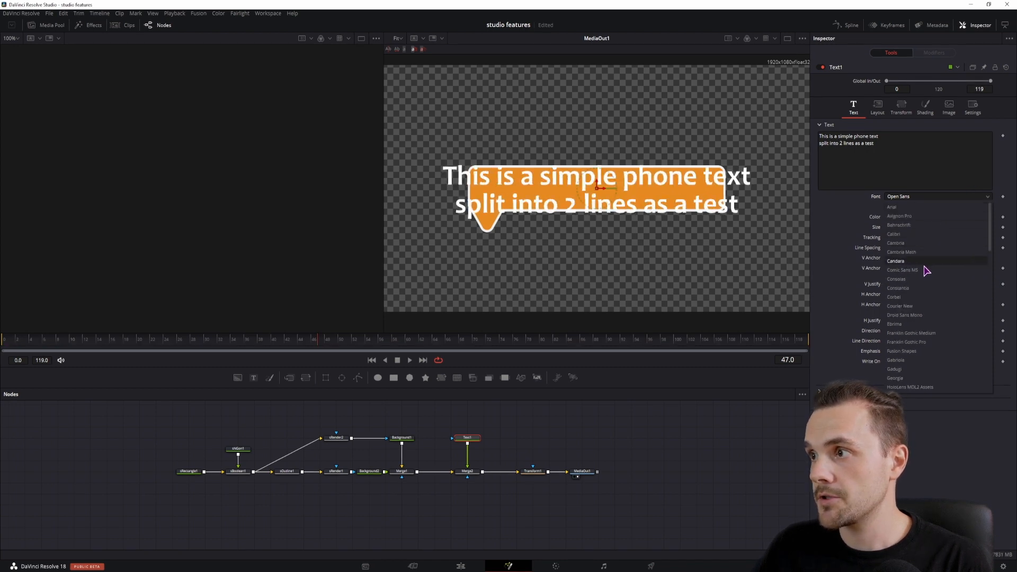
{"action": "mouse_move", "coordinate": [923, 214]}
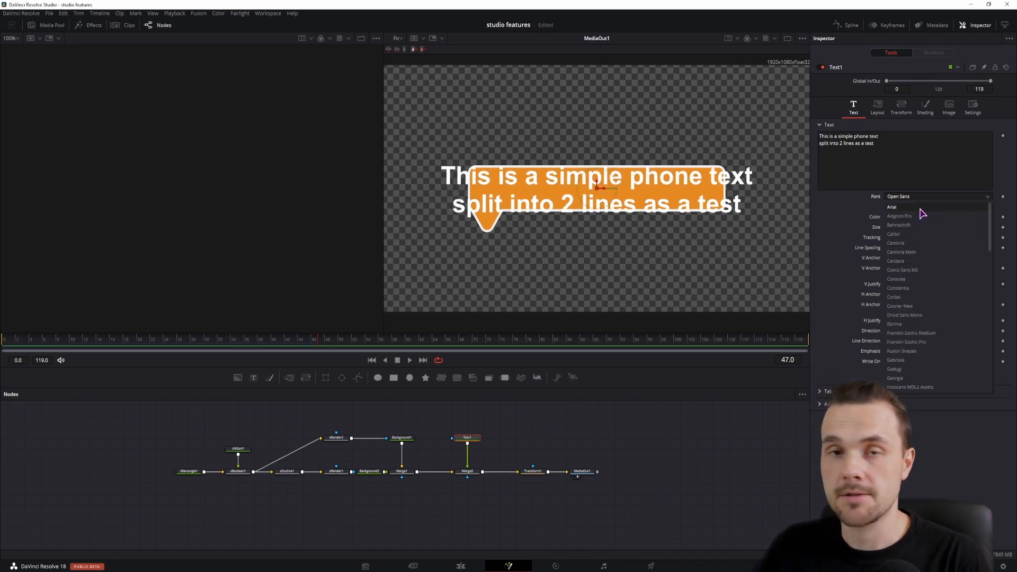
{"action": "left_click", "coordinate": [892, 207]}
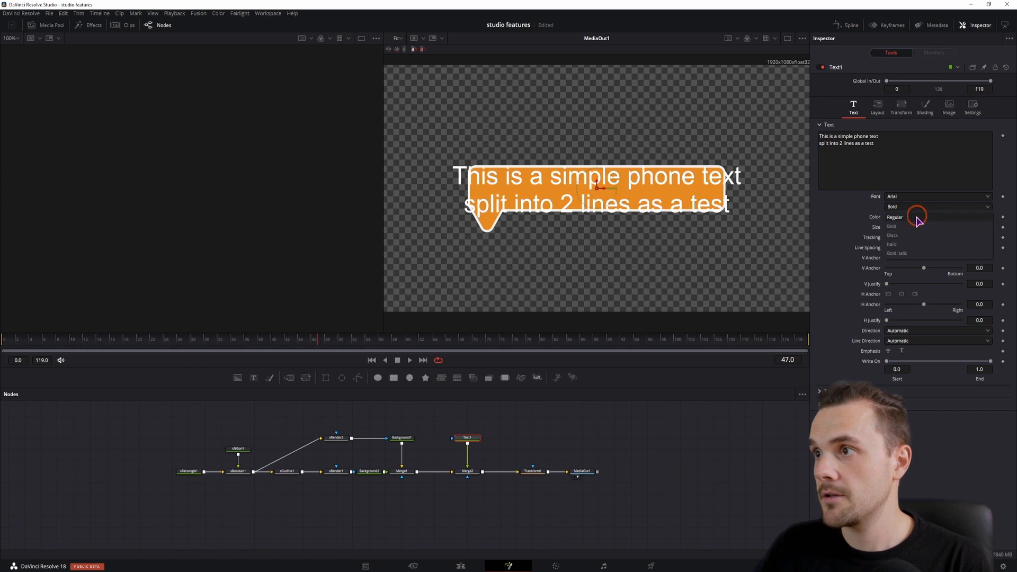
{"action": "left_click", "coordinate": [894, 216]}
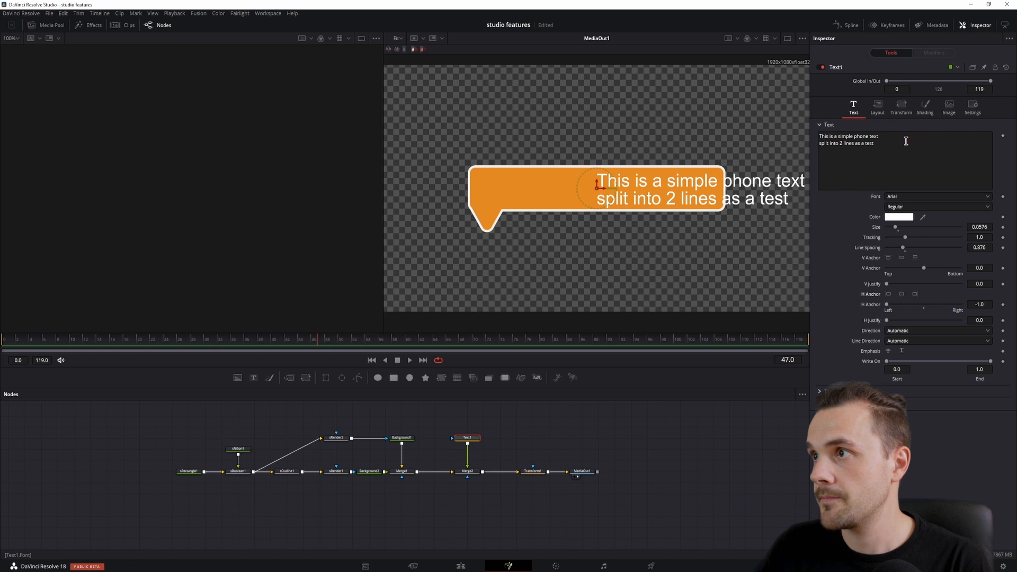
{"action": "left_click", "coordinate": [877, 106]}
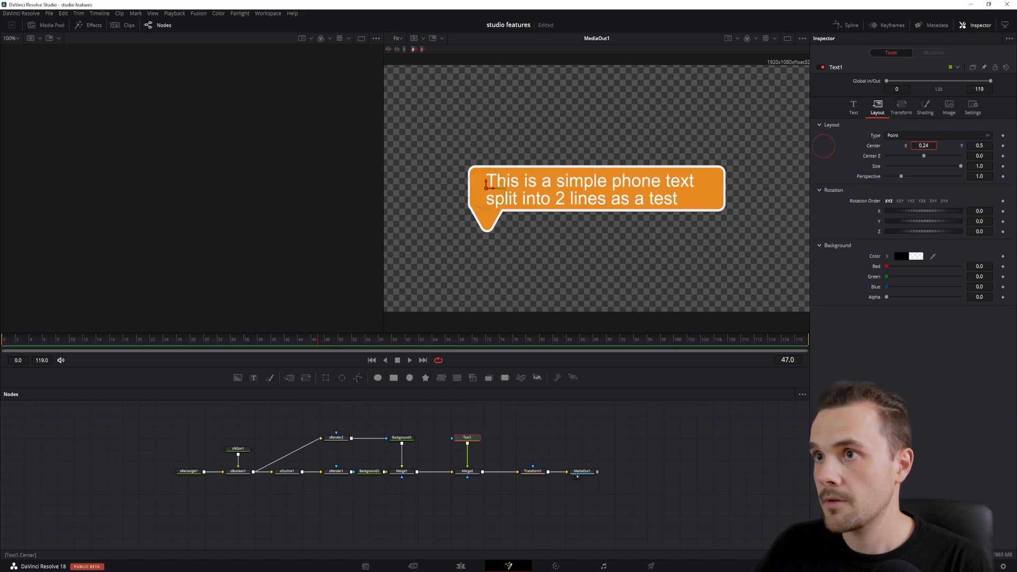
{"action": "left_click", "coordinate": [854, 106]}
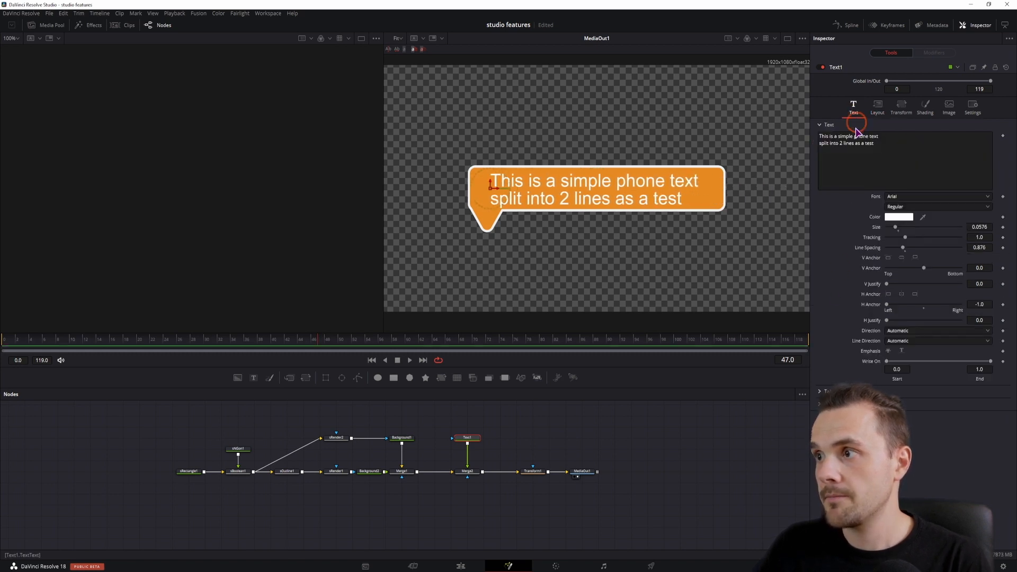
{"action": "left_click", "coordinate": [254, 339]}
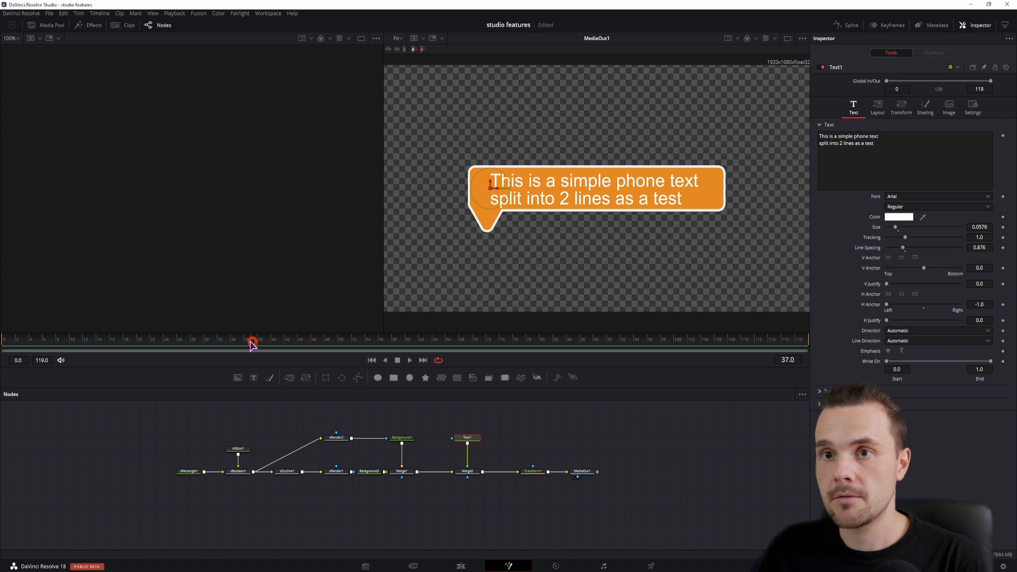
{"action": "left_click", "coordinate": [51, 339]}
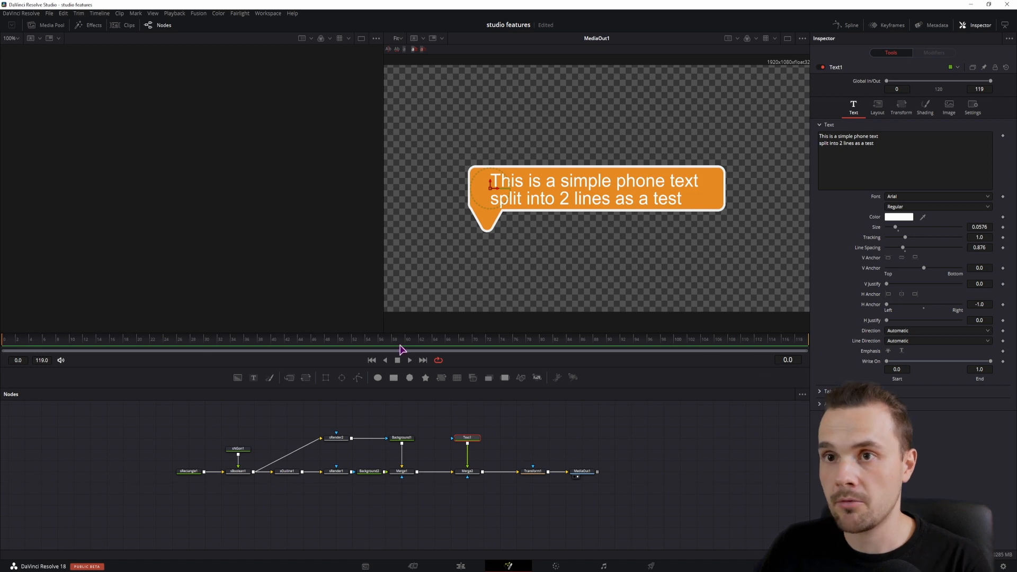
{"action": "left_click", "coordinate": [78, 339]}
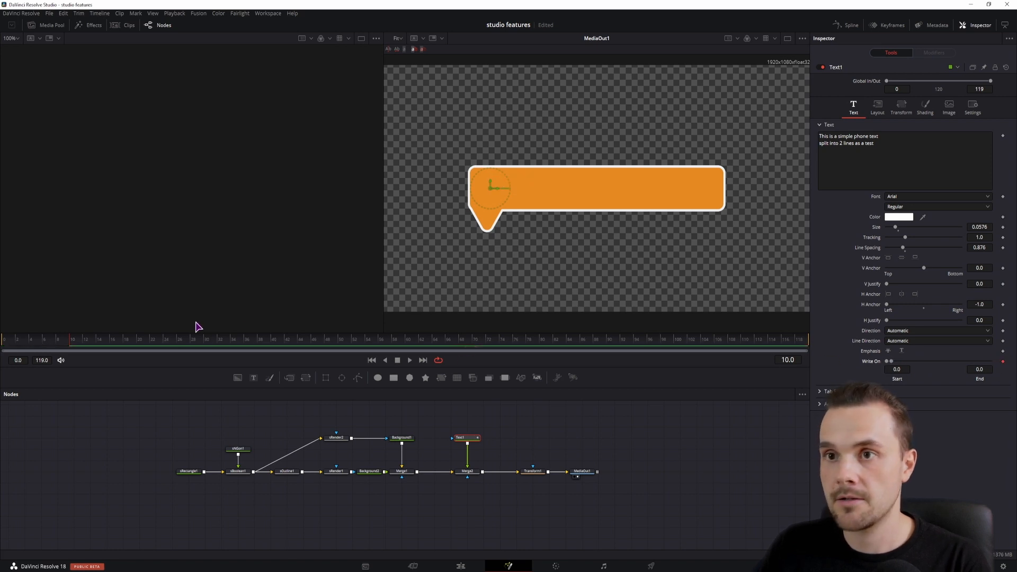
{"action": "mouse_move", "coordinate": [262, 347]}
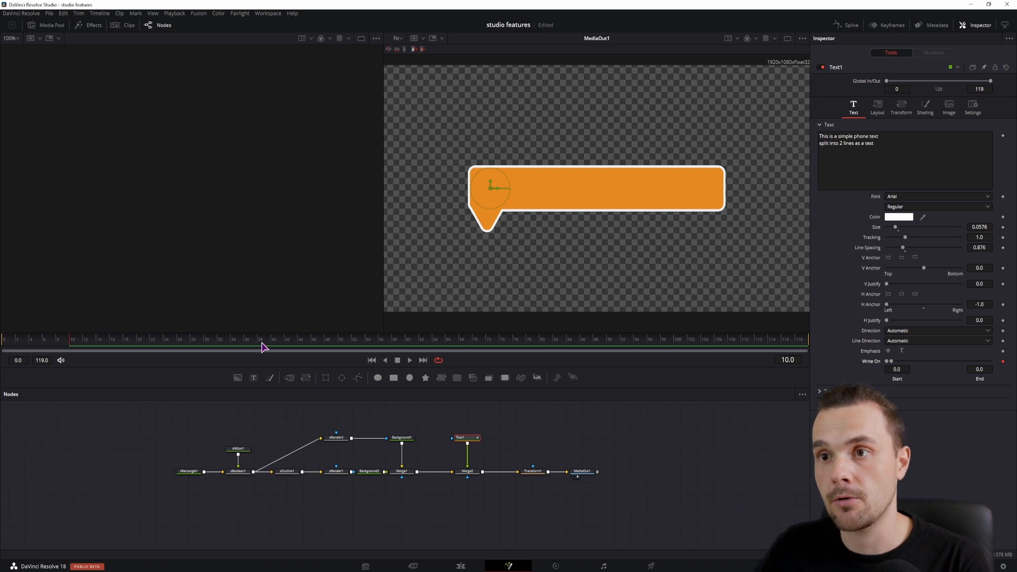
{"action": "left_click", "coordinate": [464, 339]}
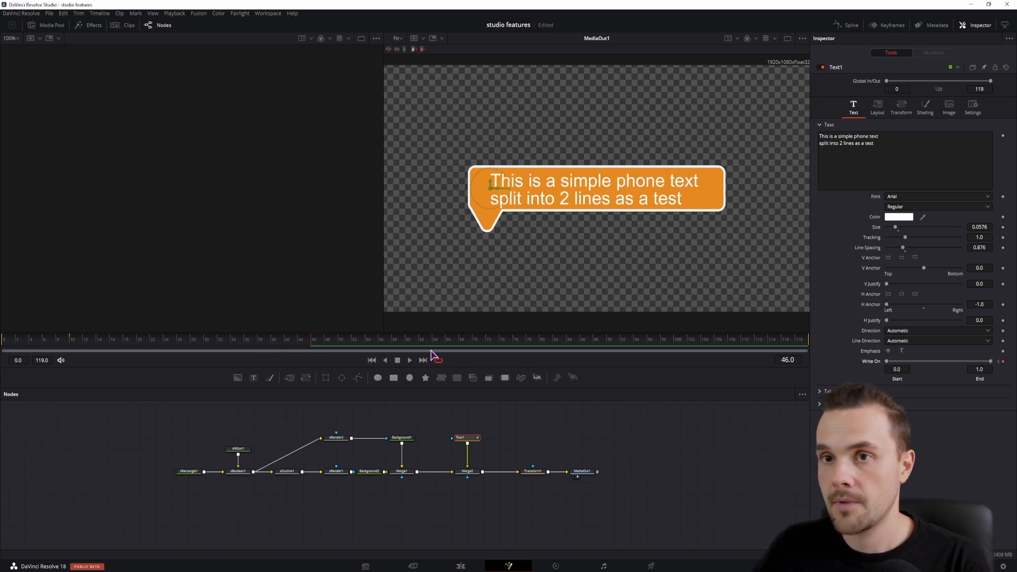
{"action": "left_click", "coordinate": [409, 360]}
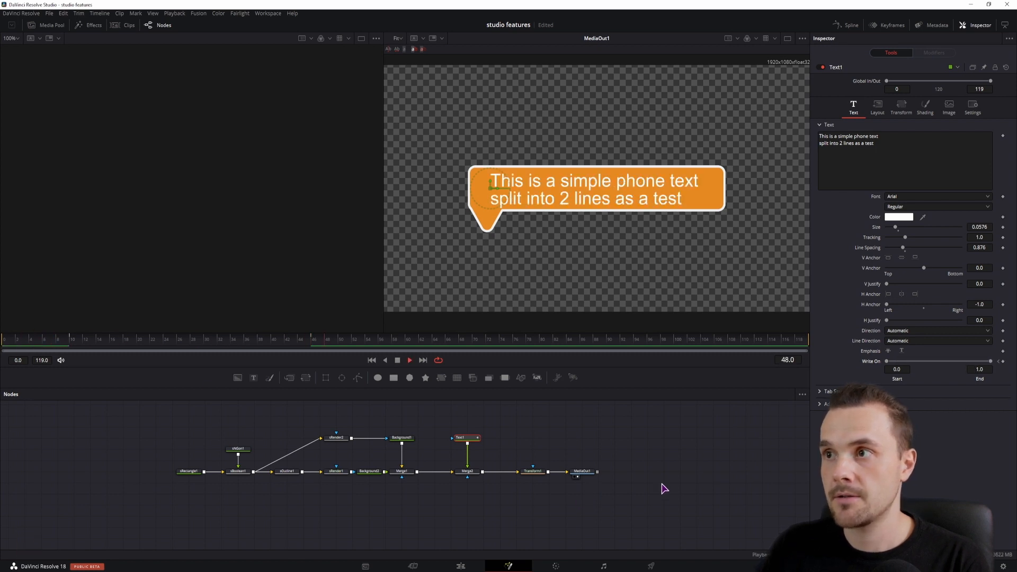
{"action": "left_click", "coordinate": [1002, 361]}
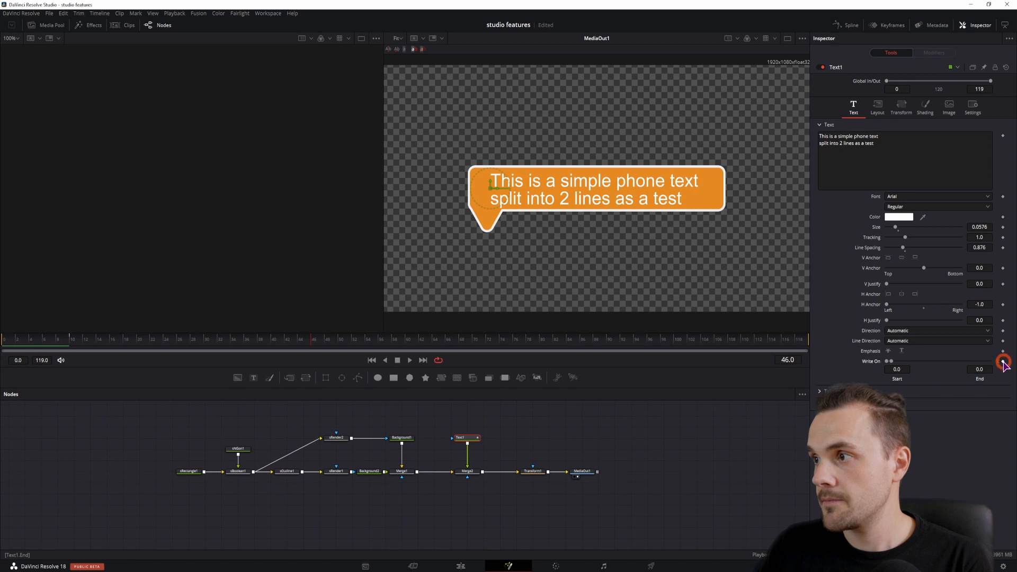
{"action": "left_click", "coordinate": [1002, 361]}
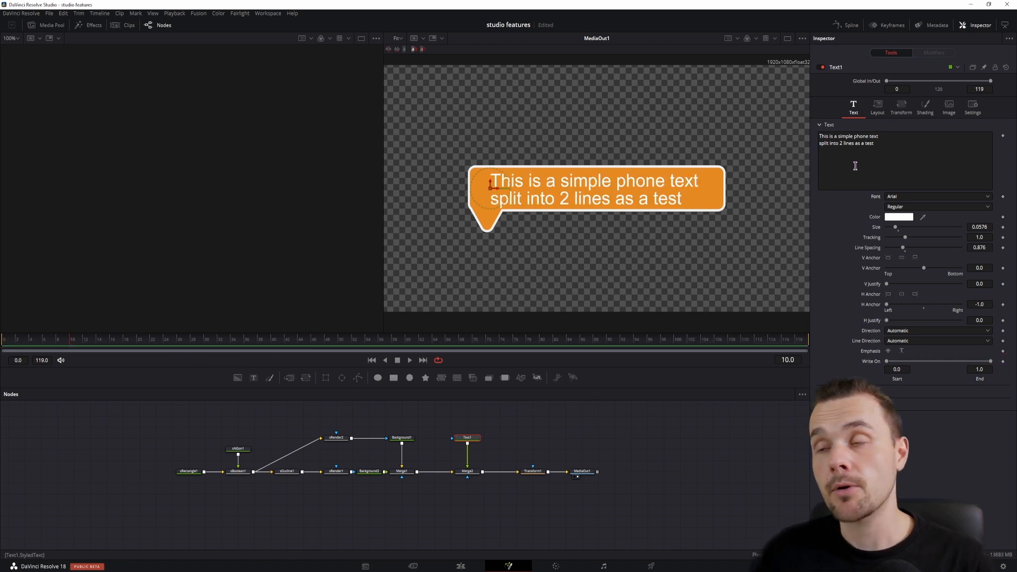
Add a Follower modifier to the text: Order Left to Right, Delay 100 Between First and Last Character
{"action": "right_click", "coordinate": [855, 166]}
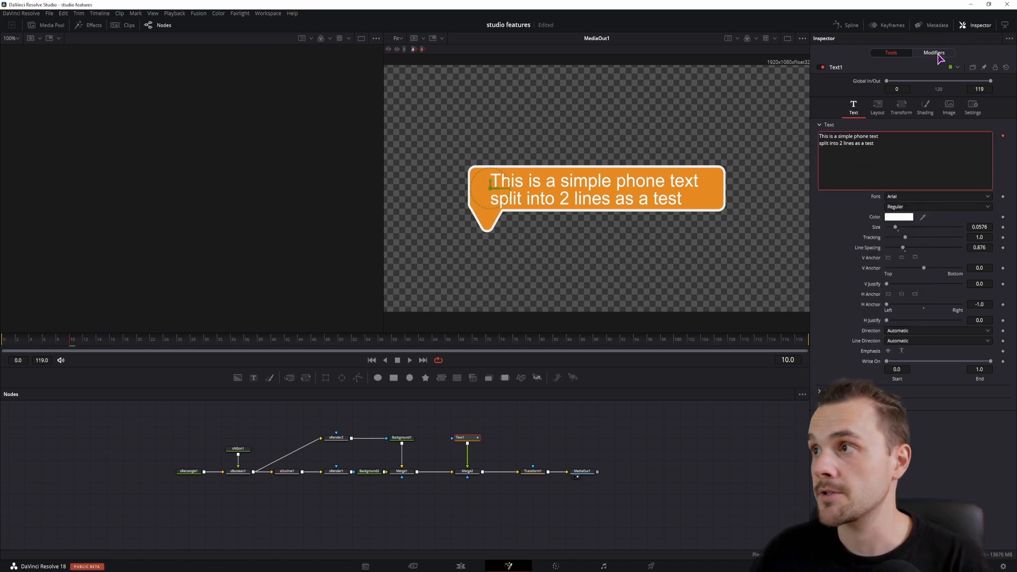
{"action": "left_click", "coordinate": [934, 53]}
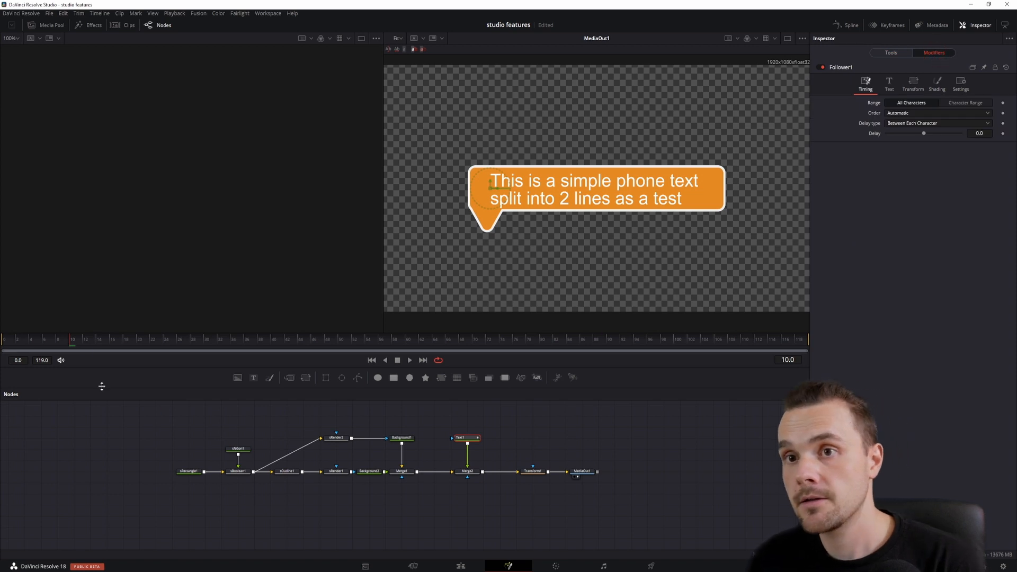
{"action": "mouse_move", "coordinate": [792, 356]}
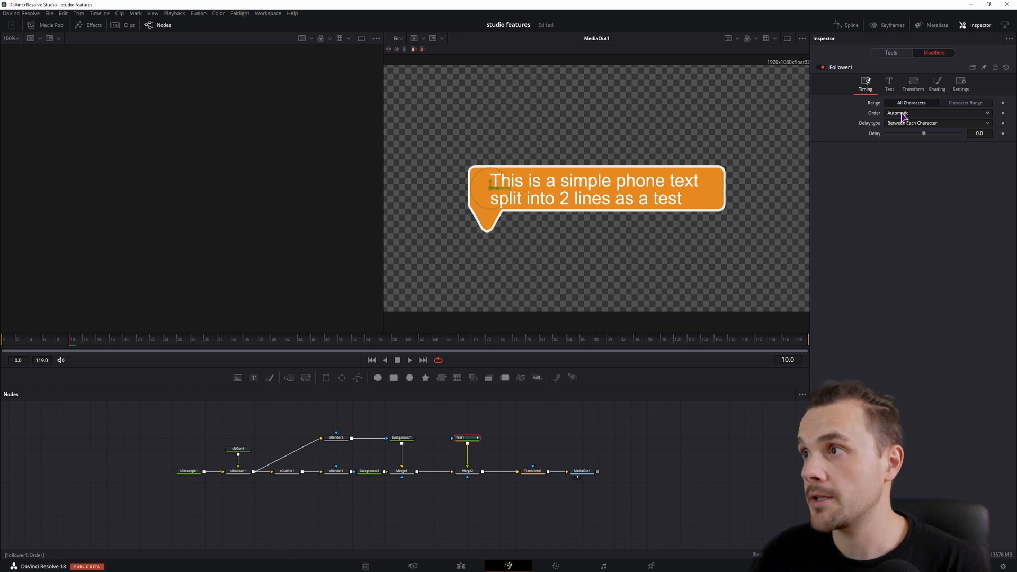
{"action": "left_click", "coordinate": [934, 113]}
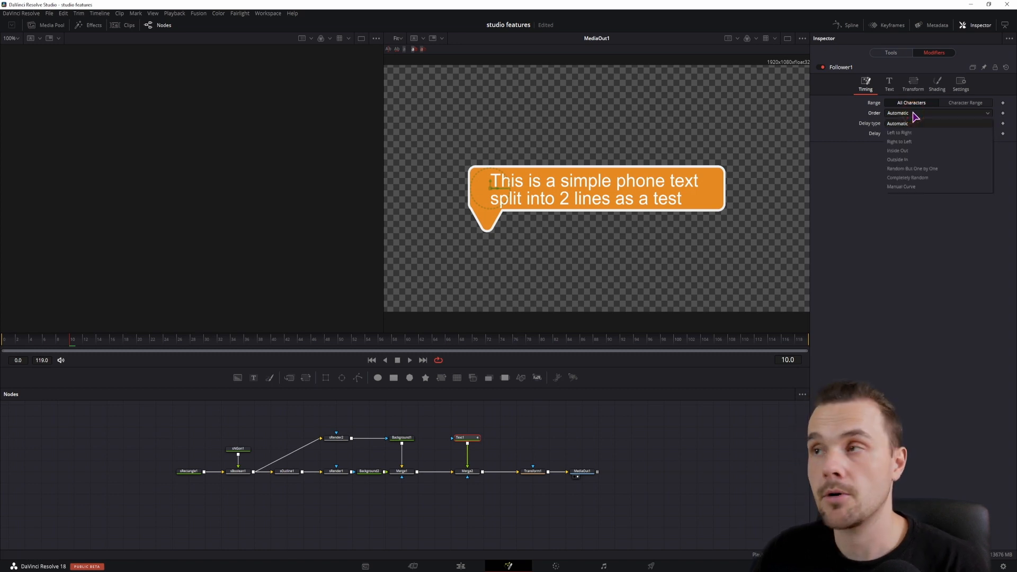
{"action": "left_click", "coordinate": [899, 133]}
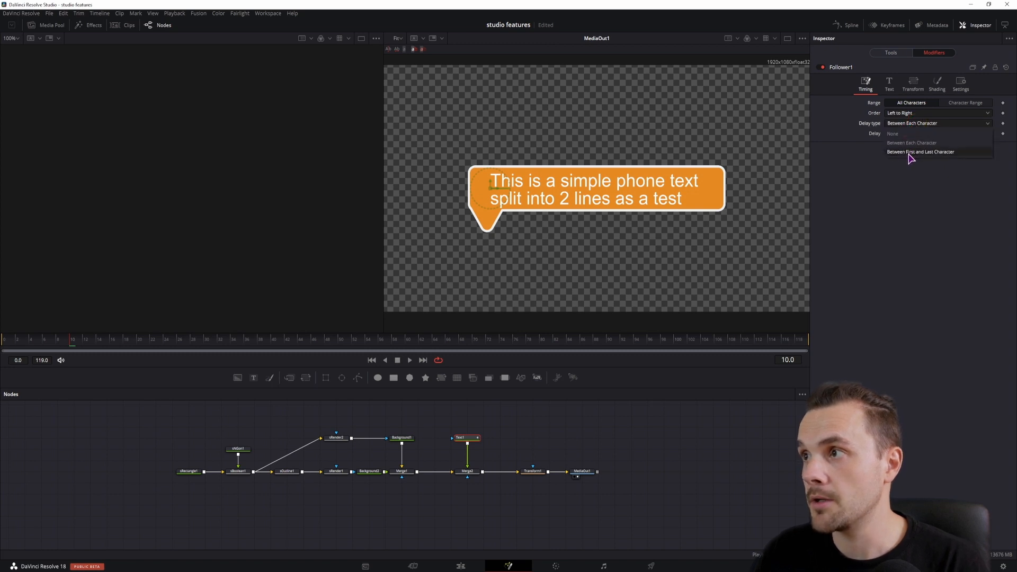
{"action": "left_click", "coordinate": [920, 152]}
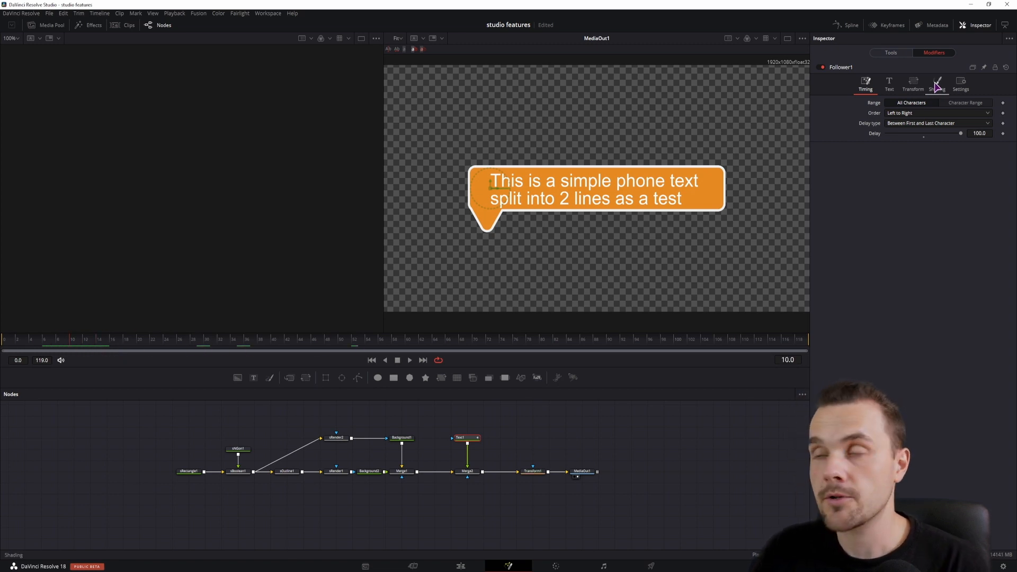
Keyframe the follower's Shading opacity 0 at frame 0 to 1 at frame 116, with the Keyframes editor shown
{"action": "left_click", "coordinate": [937, 82]}
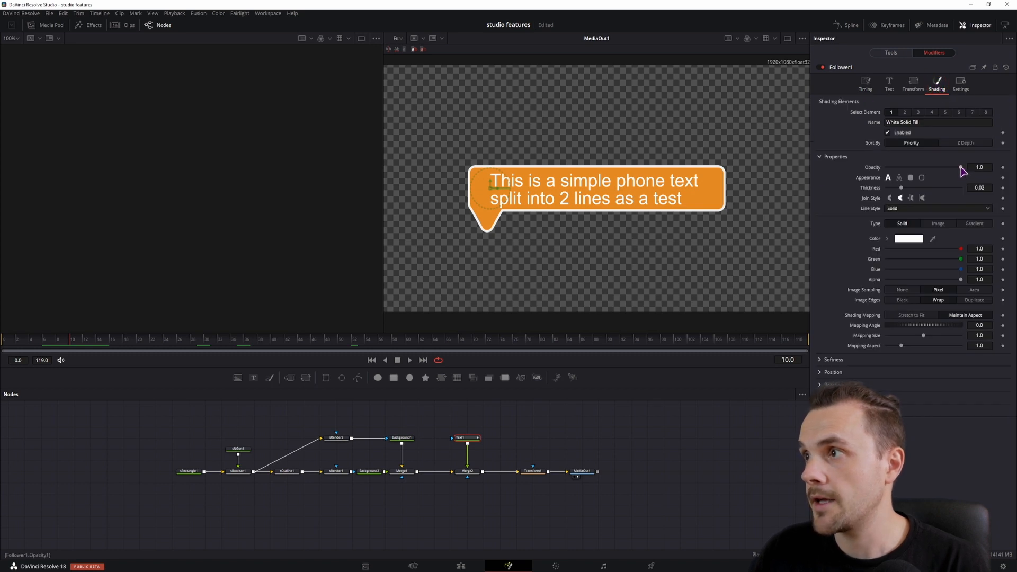
{"action": "mouse_move", "coordinate": [978, 166]}
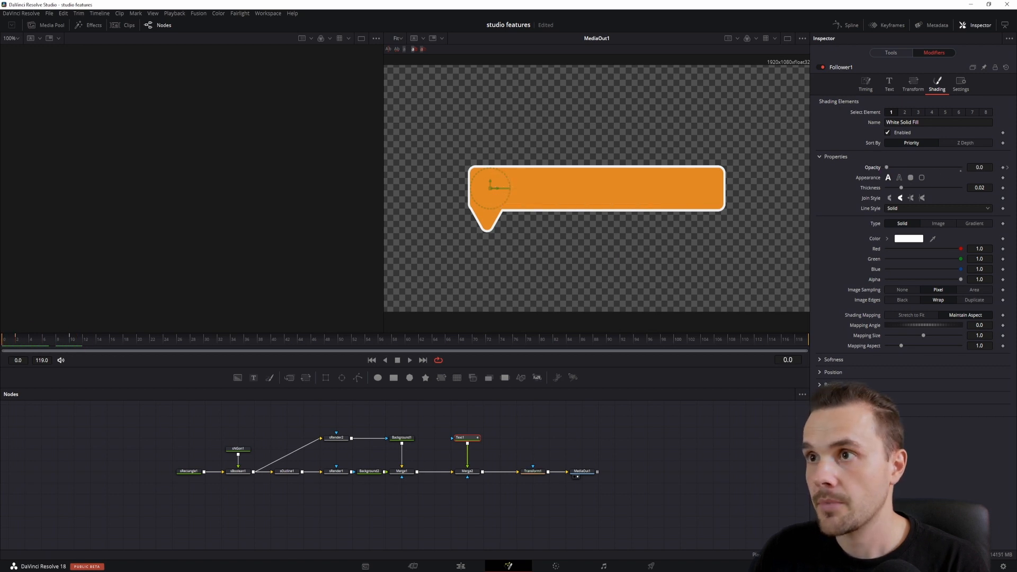
{"action": "left_click", "coordinate": [409, 360]}
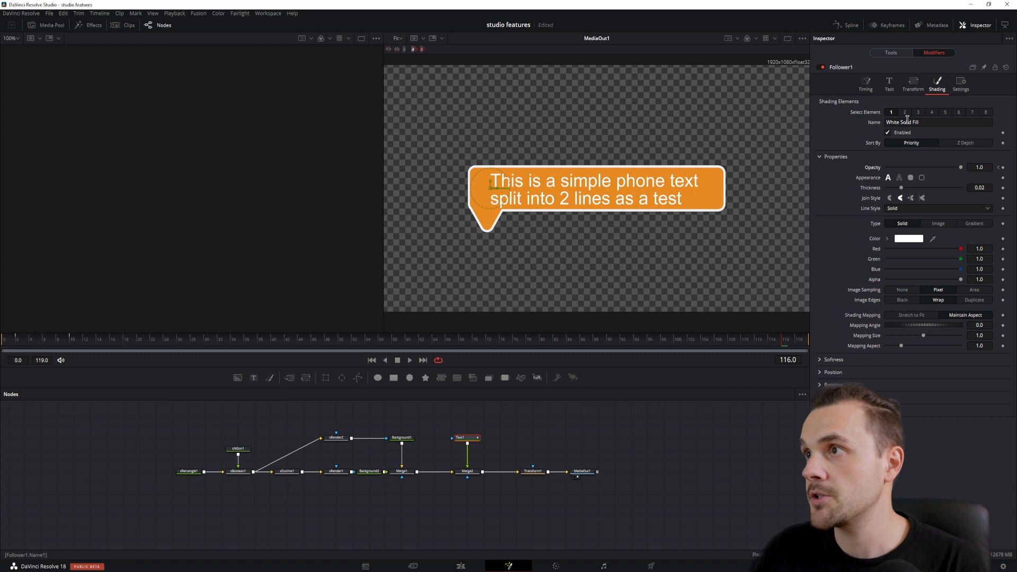
{"action": "left_click", "coordinate": [886, 24]}
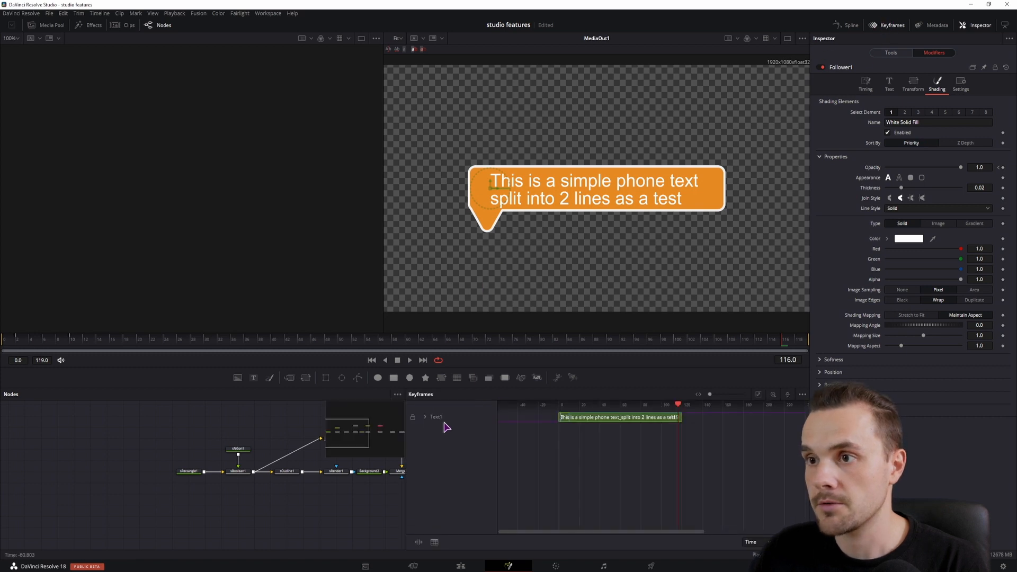
Preview the text fade-in by playing back the opacity keyframes in the editor
{"action": "left_click", "coordinate": [425, 416]}
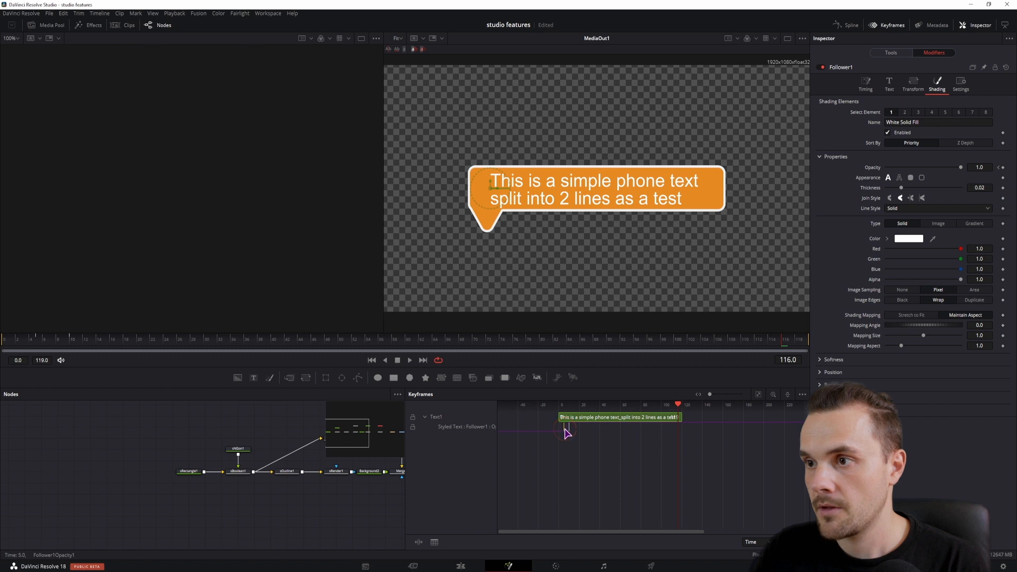
{"action": "left_click", "coordinate": [30, 339]}
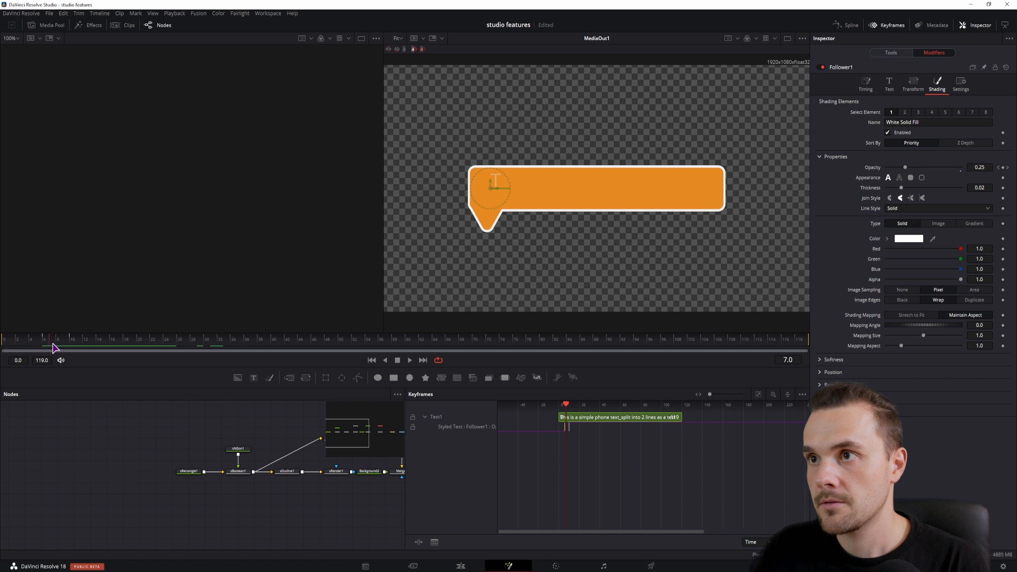
{"action": "left_click", "coordinate": [409, 360]}
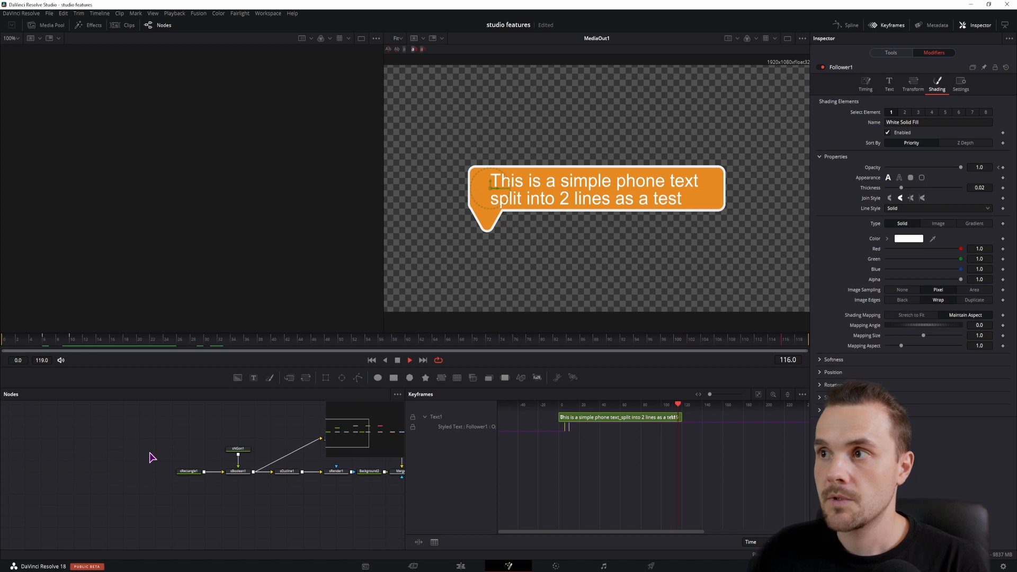
{"action": "left_click", "coordinate": [746, 339]}
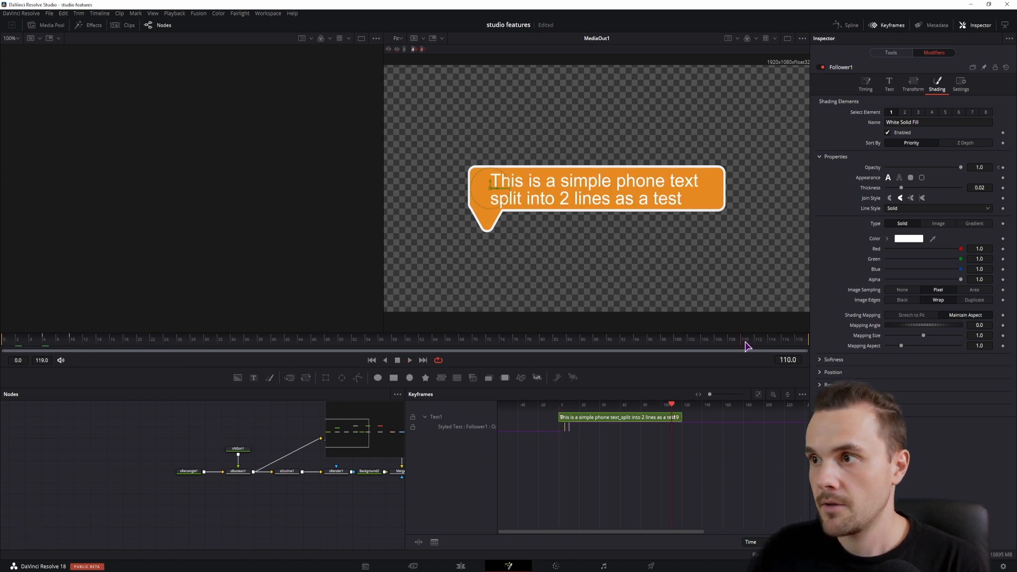
{"action": "mouse_move", "coordinate": [743, 348]}
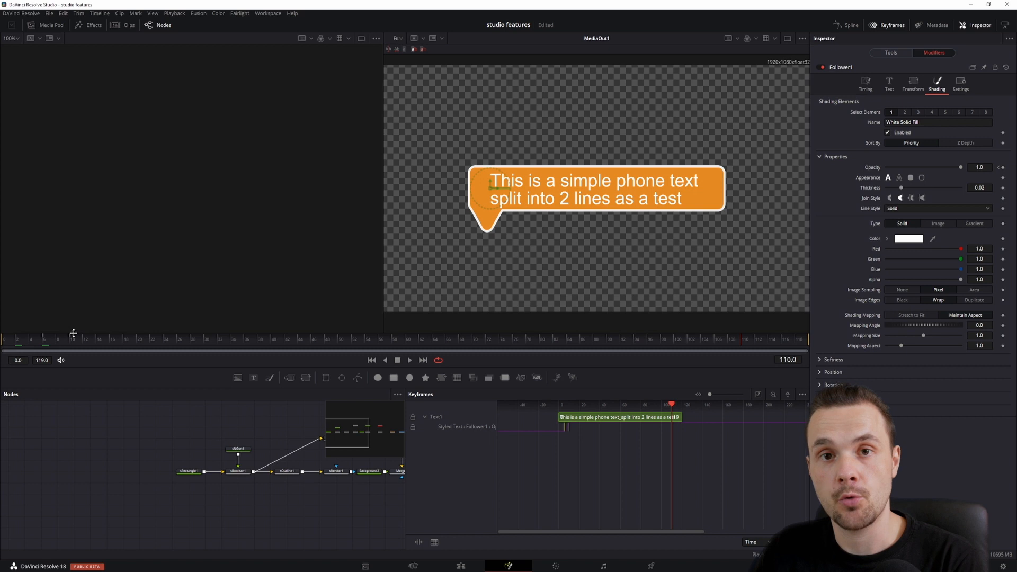
{"action": "mouse_move", "coordinate": [45, 342]}
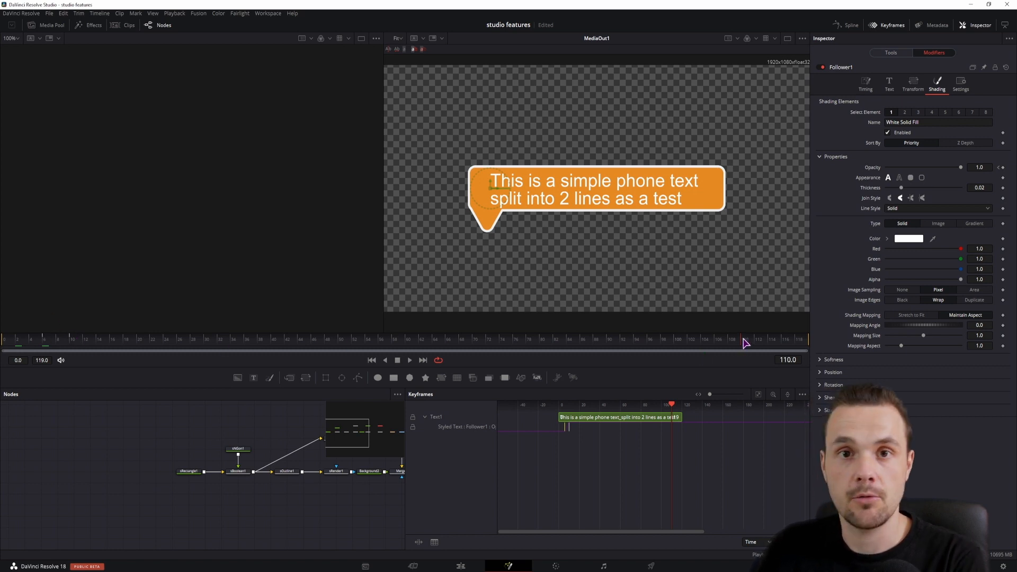
Try Delay Type Between Each Character with Delay 2, then revert to Between First and Last Character, Delay 100
{"action": "left_click", "coordinate": [866, 83]}
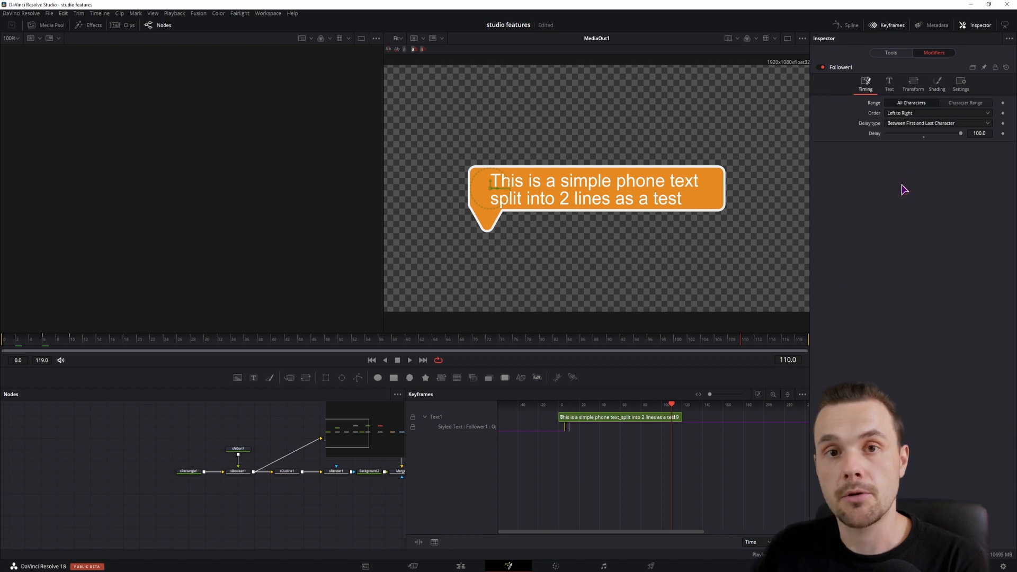
{"action": "left_click", "coordinate": [938, 123]}
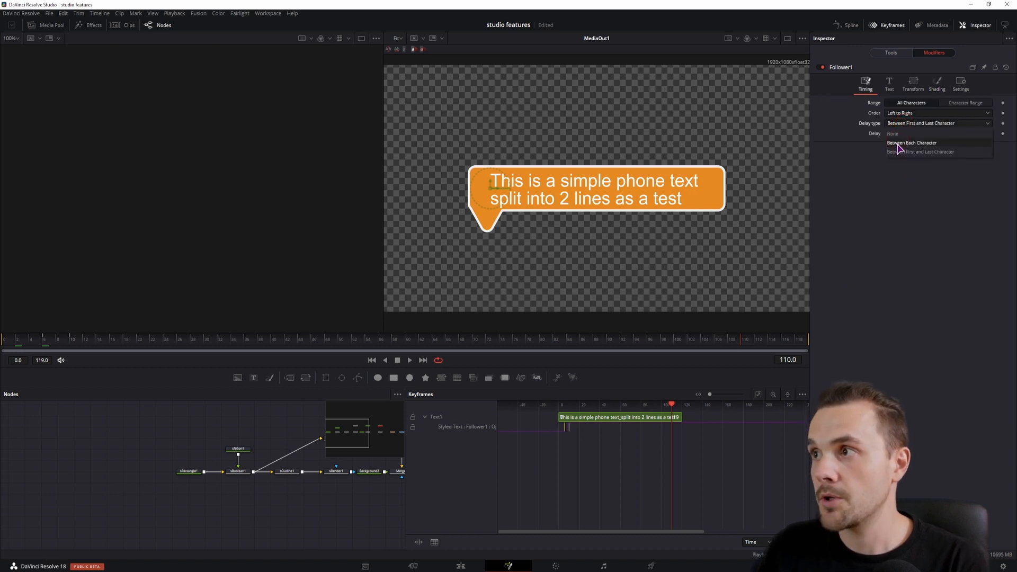
{"action": "left_click", "coordinate": [911, 141]}
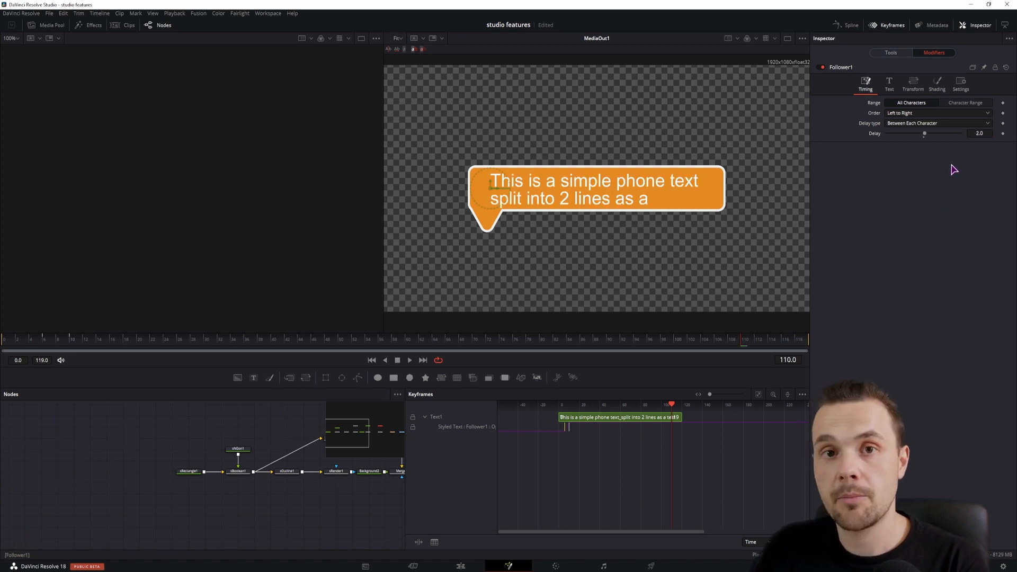
{"action": "left_click", "coordinate": [749, 338]}
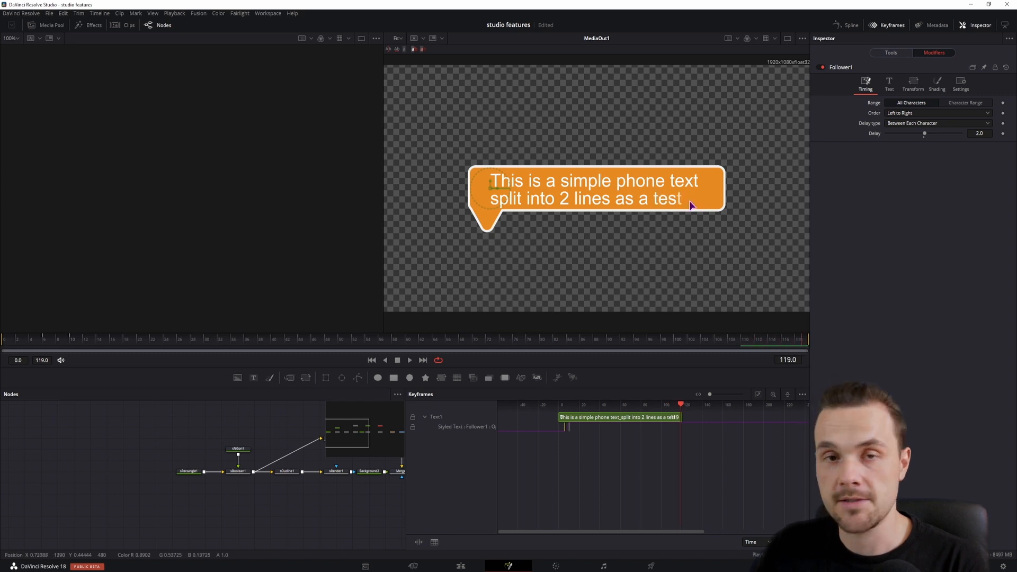
{"action": "mouse_move", "coordinate": [136, 349]}
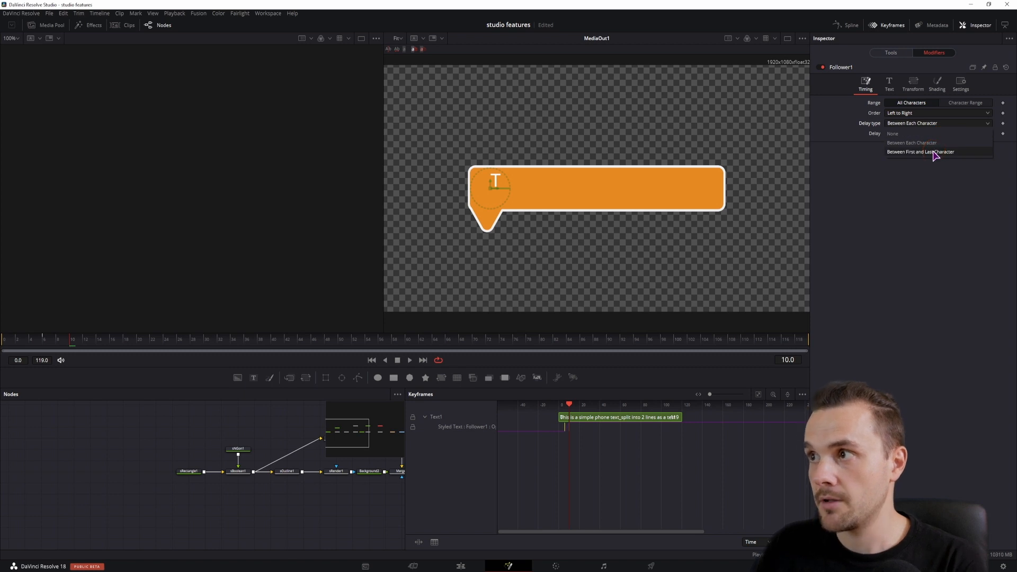
{"action": "left_click", "coordinate": [919, 151]}
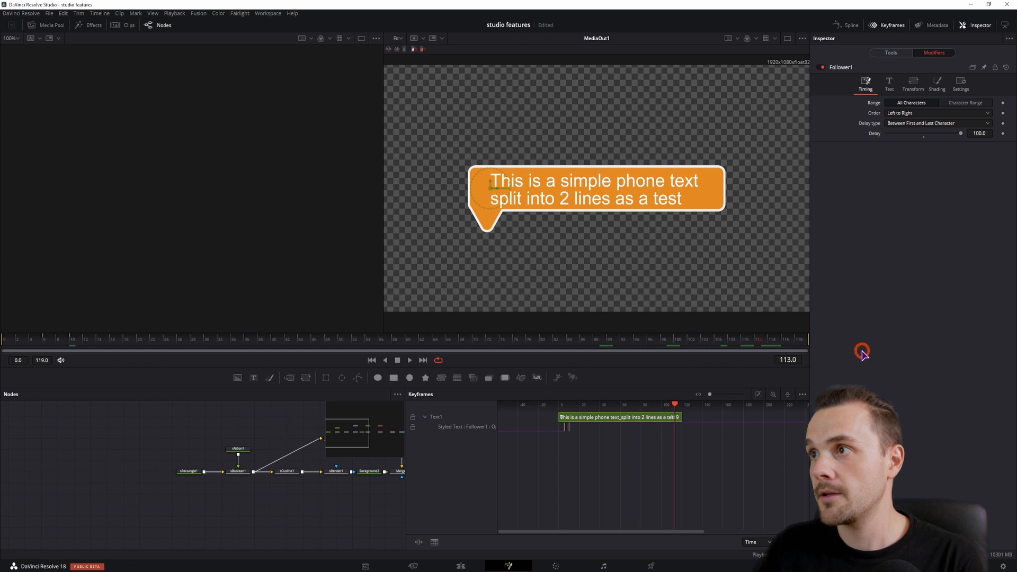
{"action": "left_click", "coordinate": [466, 437]}
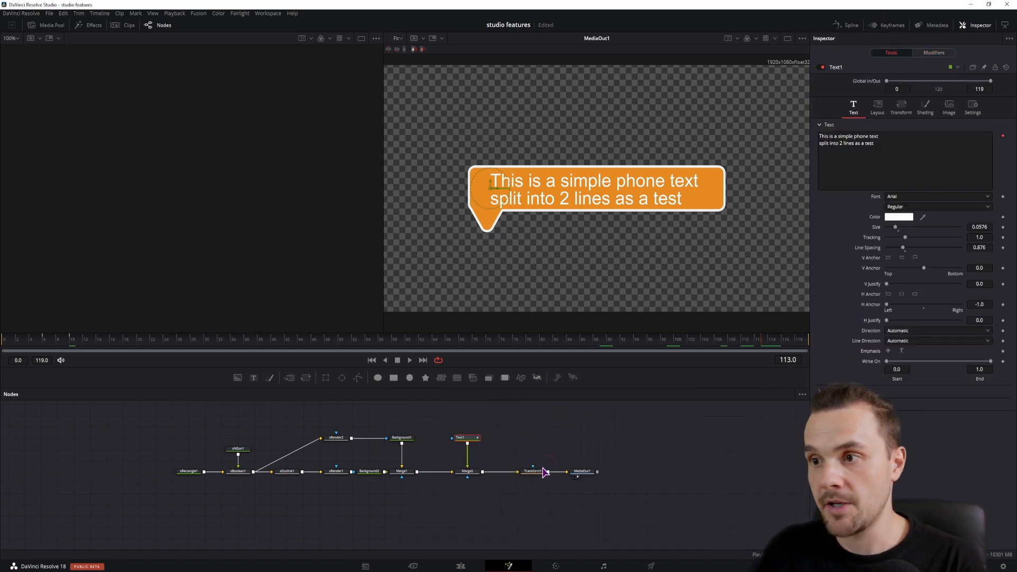
Keyframe Transform1 Size to 1.2 at frame 8 and back to 1.0 at frame 22
{"action": "left_click", "coordinate": [530, 470]}
{"action": "type", "text": "1.2"}
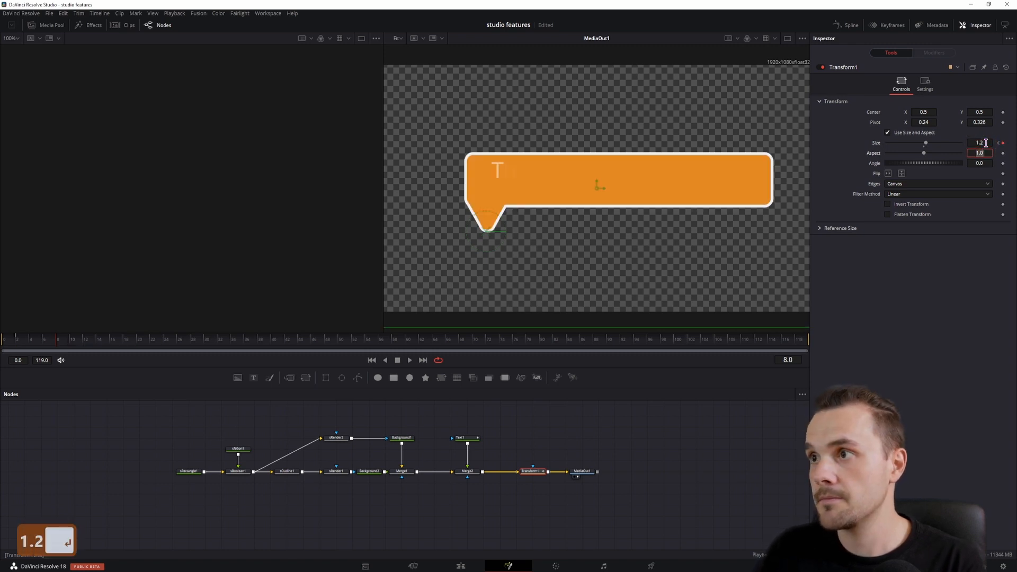
{"action": "left_click", "coordinate": [73, 342]}
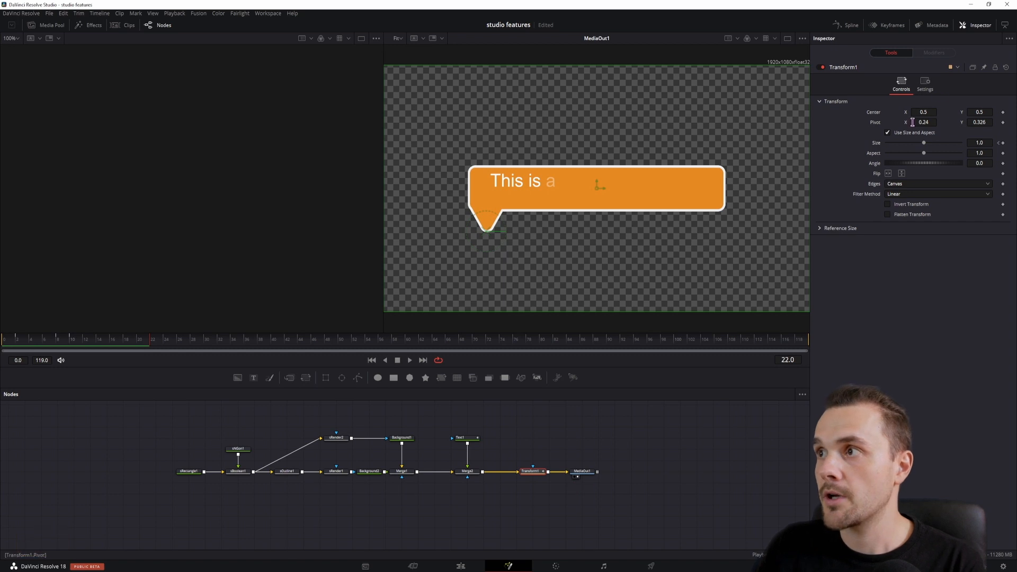
Try Motion Blur in Transform1's Settings, preview it, and leave it switched off
{"action": "left_click", "coordinate": [923, 85]}
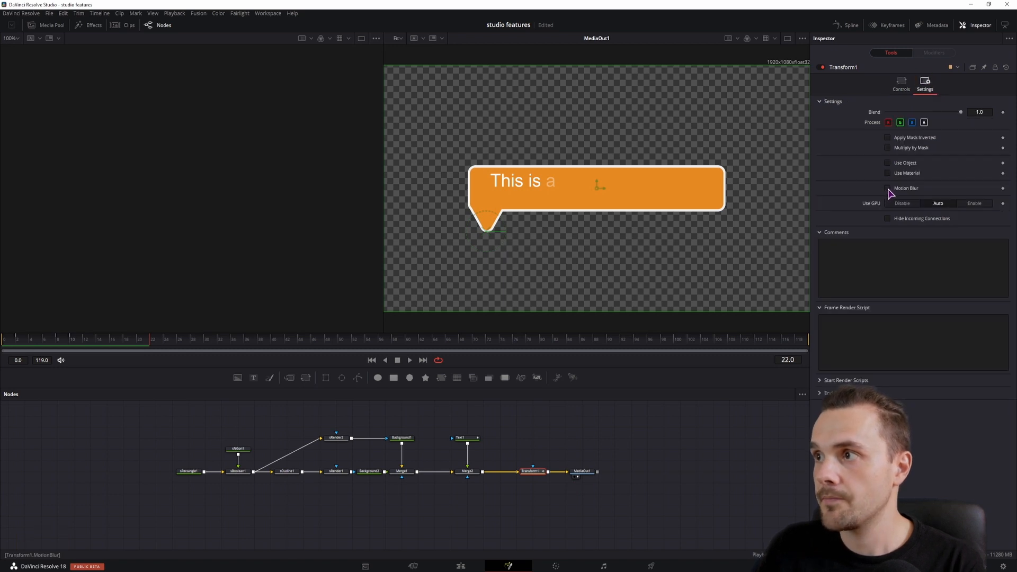
{"action": "left_click", "coordinate": [888, 188]}
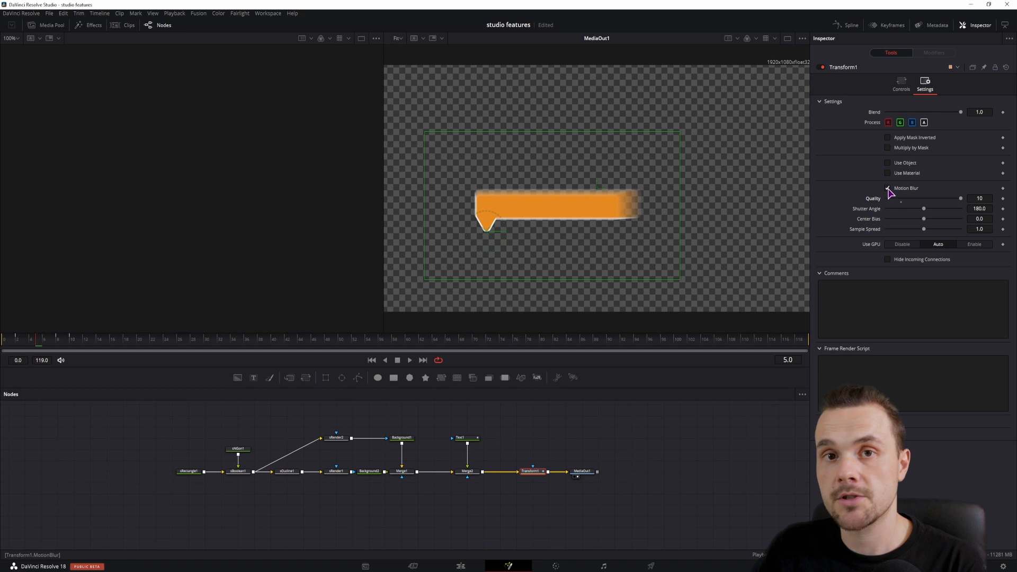
{"action": "left_click", "coordinate": [887, 189]}
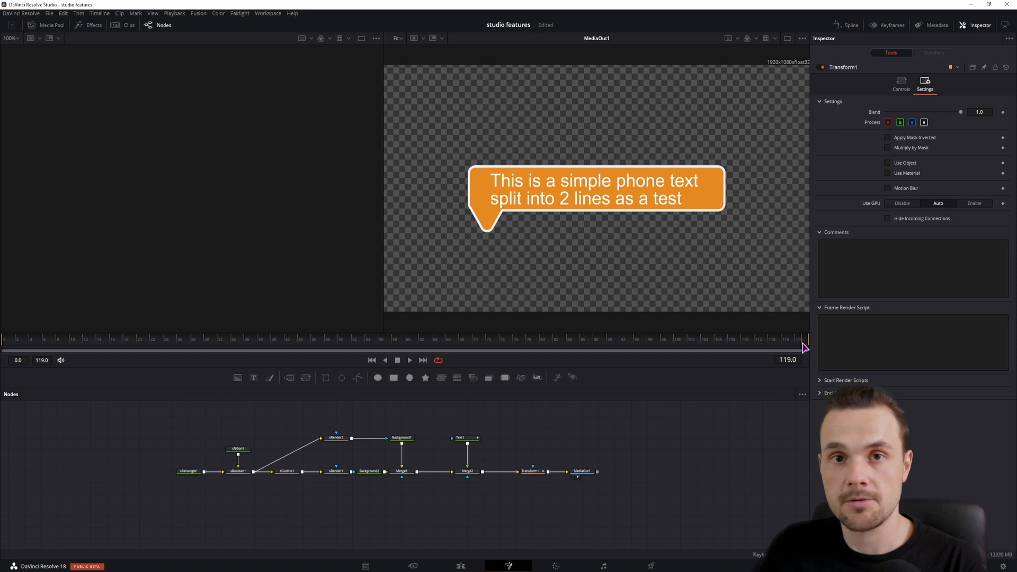
{"action": "left_click", "coordinate": [531, 471]}
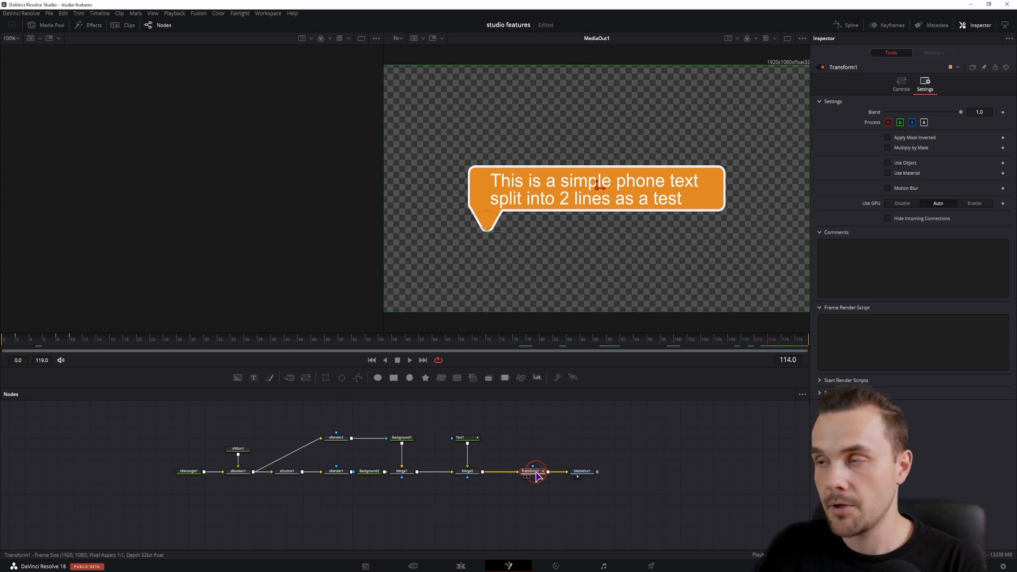
{"action": "left_click", "coordinate": [900, 85]}
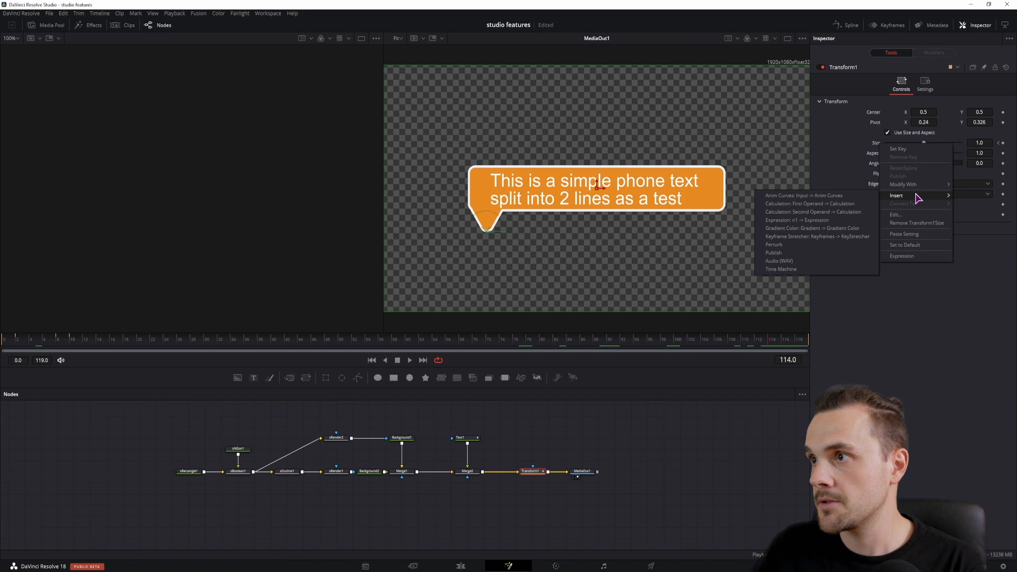
{"action": "mouse_move", "coordinate": [823, 200]}
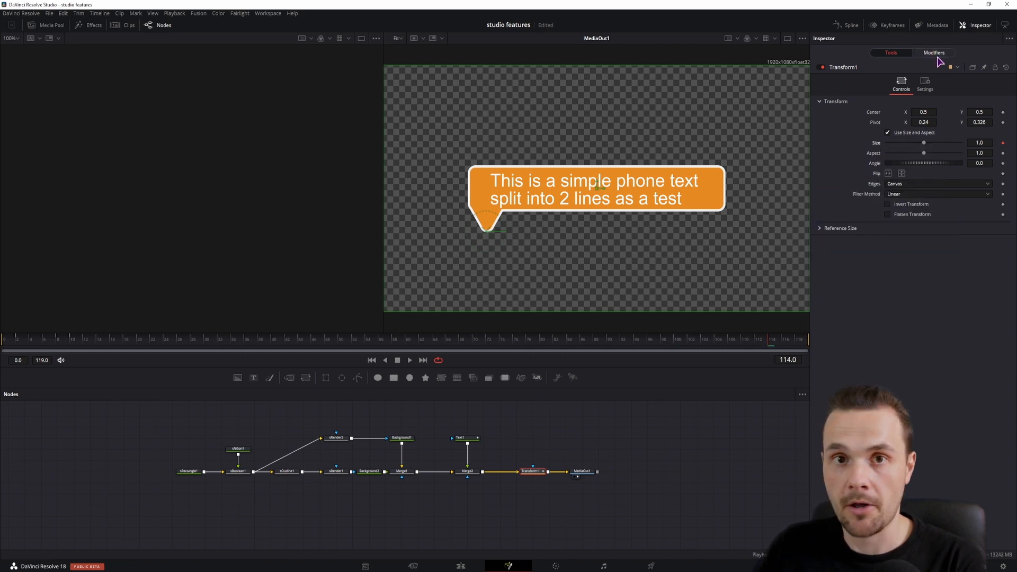
Insert an Anim Curves modifier on Size with Mirror enabled so the bubble shrinks away at the end
{"action": "left_click", "coordinate": [933, 52]}
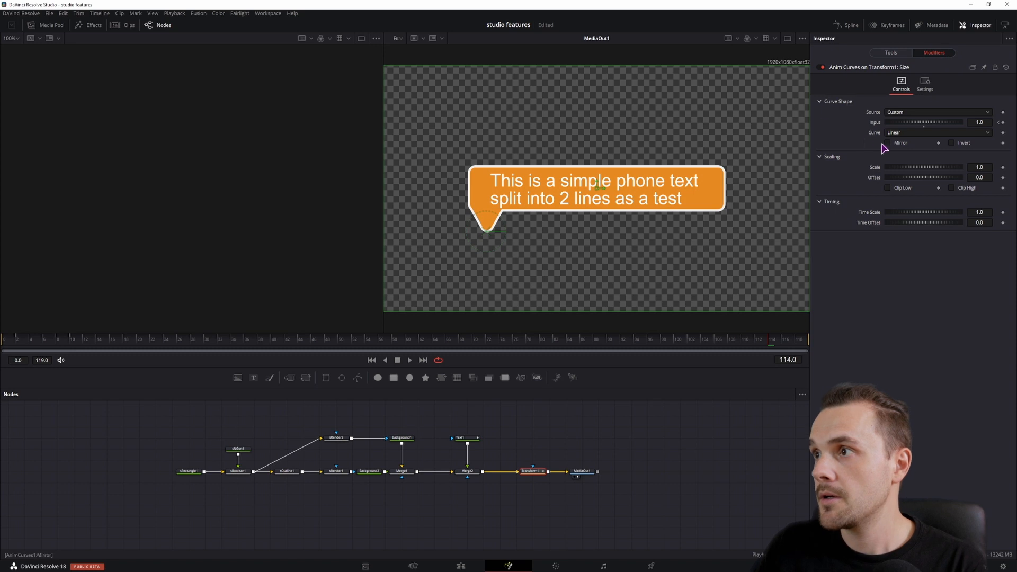
{"action": "mouse_move", "coordinate": [890, 148]}
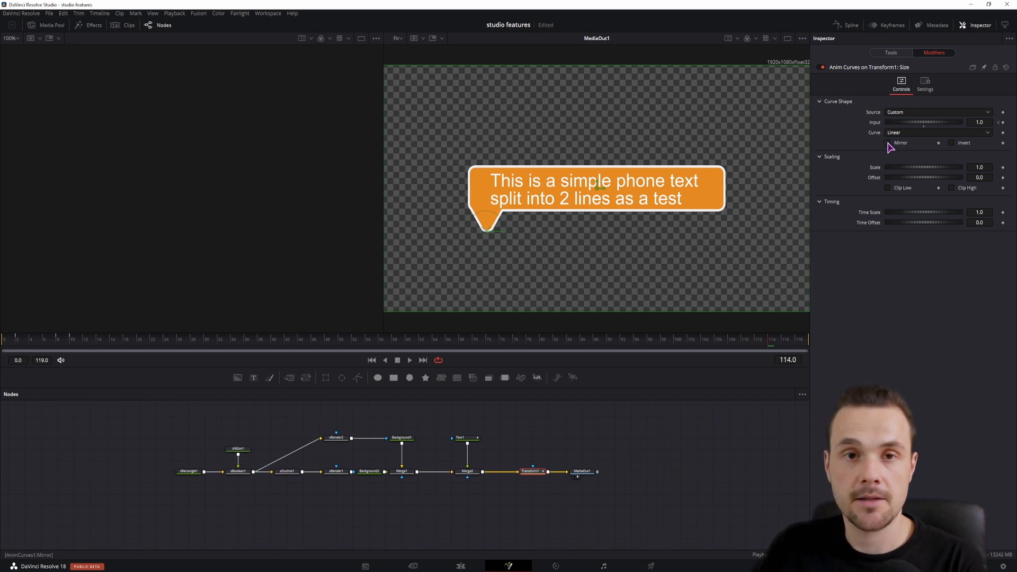
{"action": "left_click", "coordinate": [888, 143]}
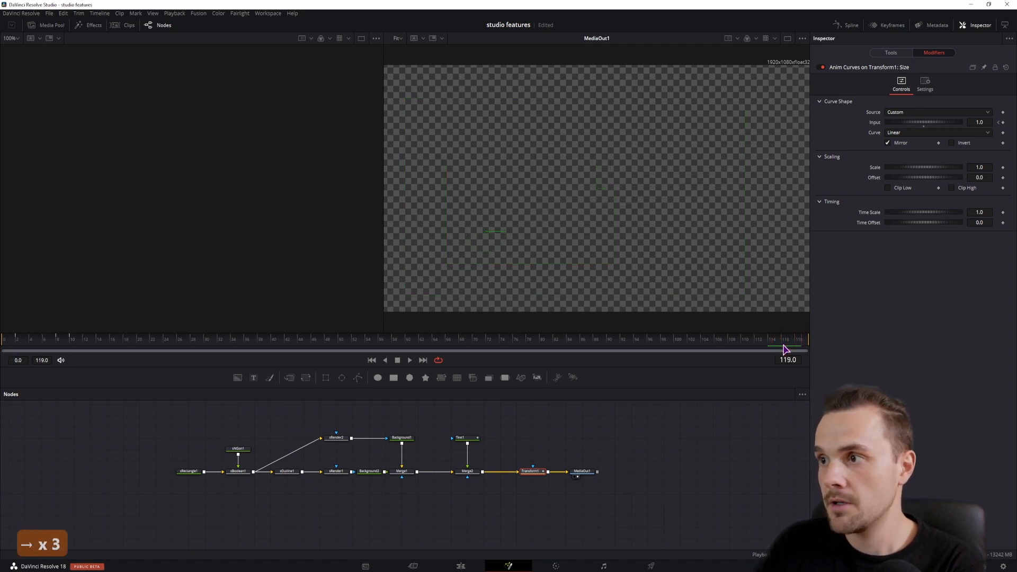
{"action": "mouse_move", "coordinate": [488, 227]}
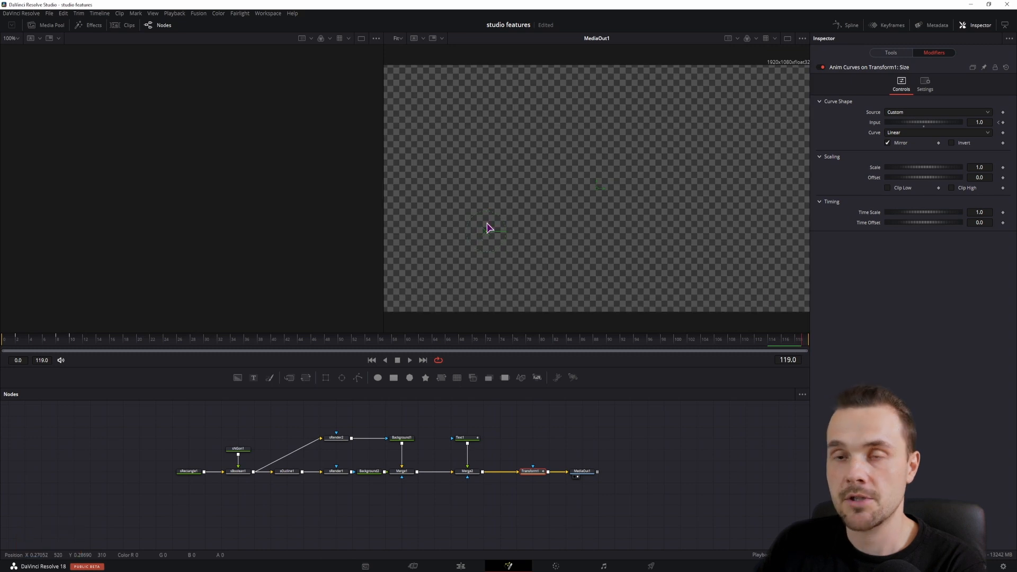
{"action": "mouse_move", "coordinate": [919, 297]}
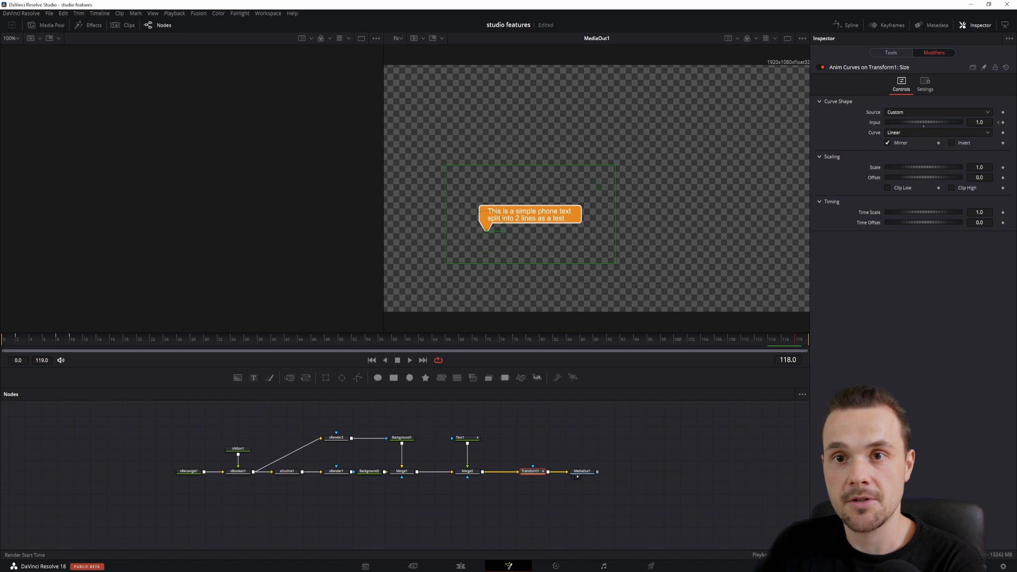
{"action": "mouse_move", "coordinate": [6, 314]}
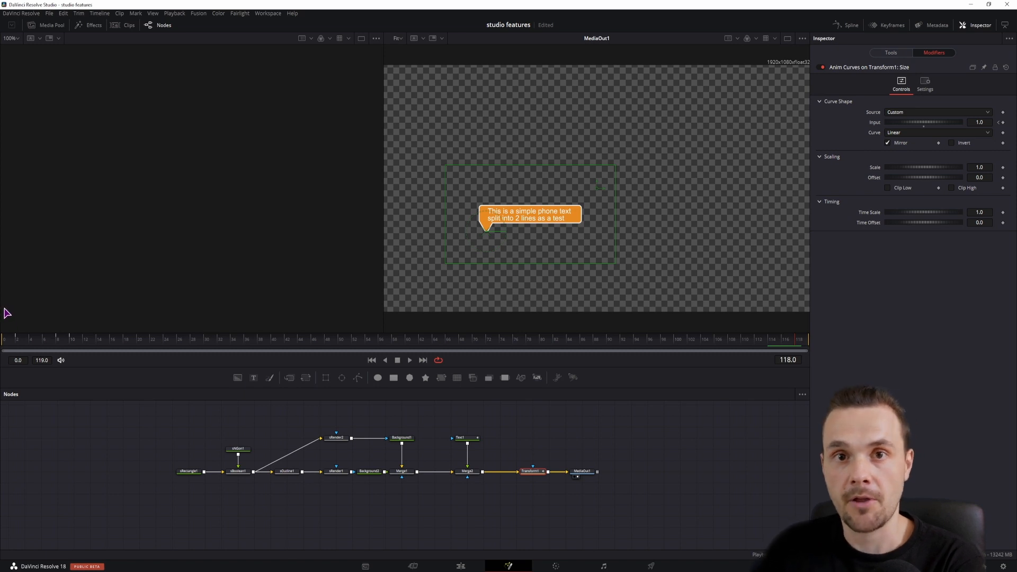
{"action": "left_click", "coordinate": [460, 437]}
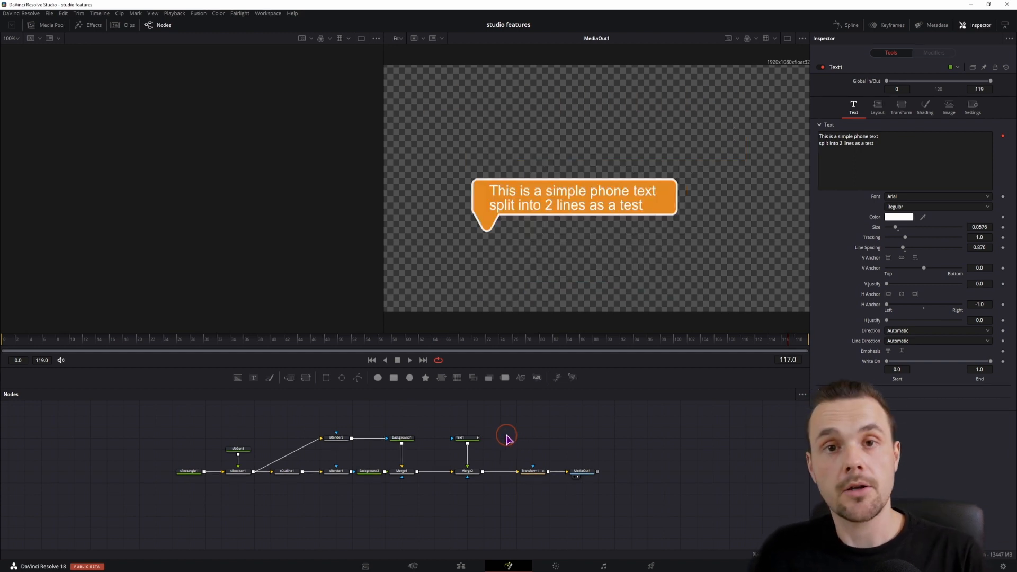
{"action": "mouse_move", "coordinate": [515, 432]}
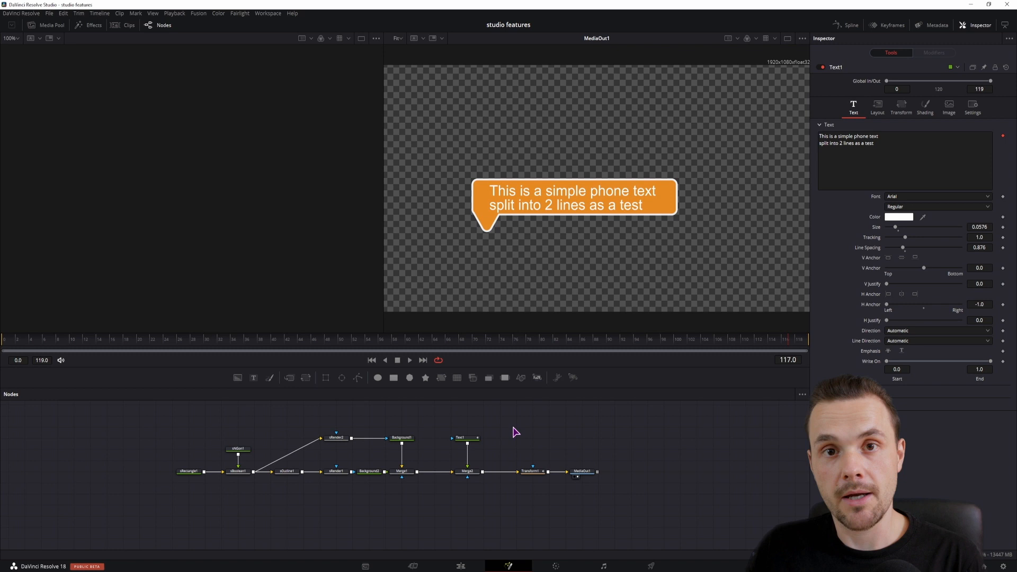
Select all bubble nodes together, from Text1 and Transform1 through both Merge nodes
{"action": "left_click", "coordinate": [466, 437]}
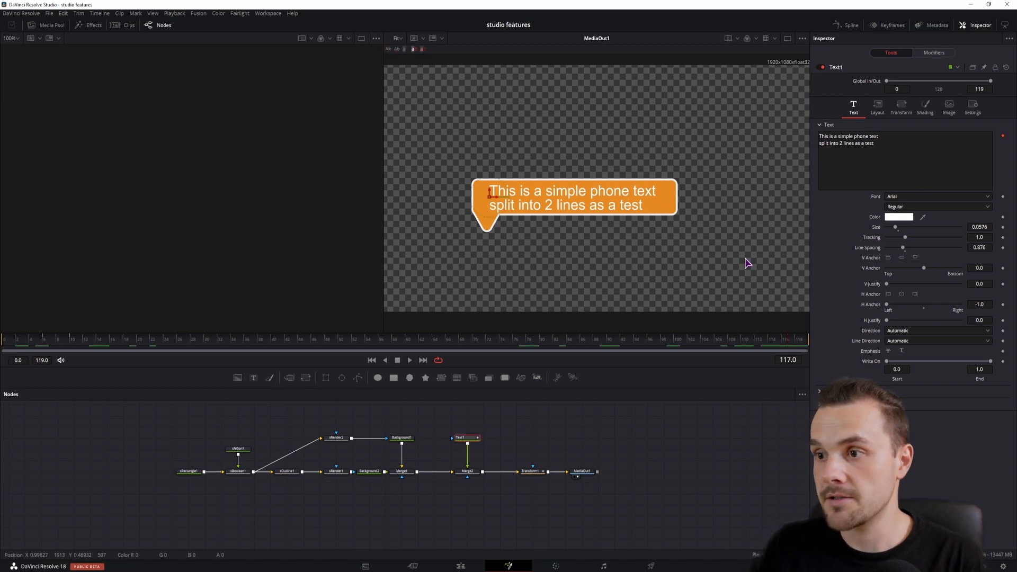
{"action": "mouse_move", "coordinate": [455, 459]}
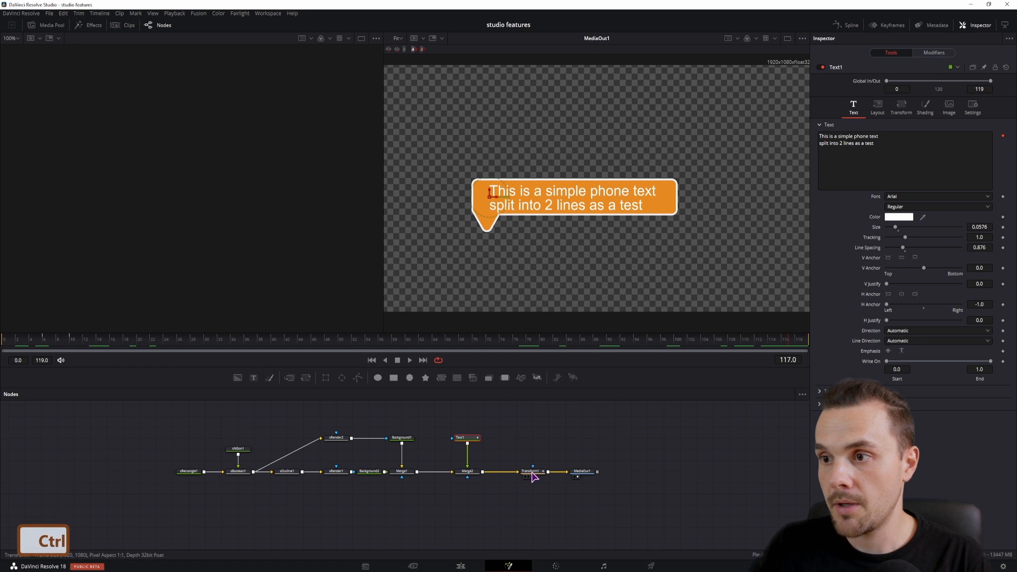
{"action": "left_click", "coordinate": [530, 472]}
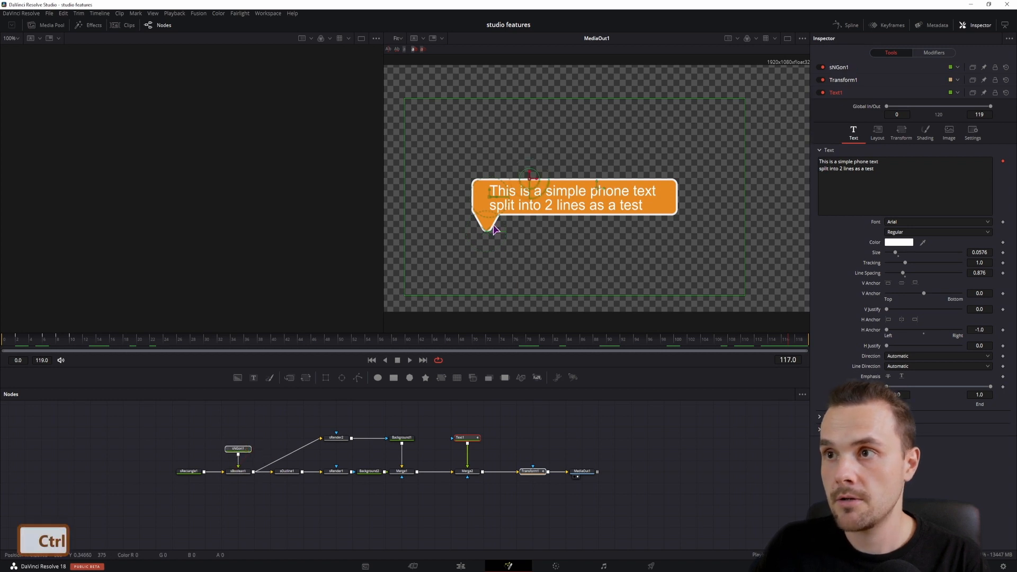
{"action": "mouse_move", "coordinate": [217, 489]}
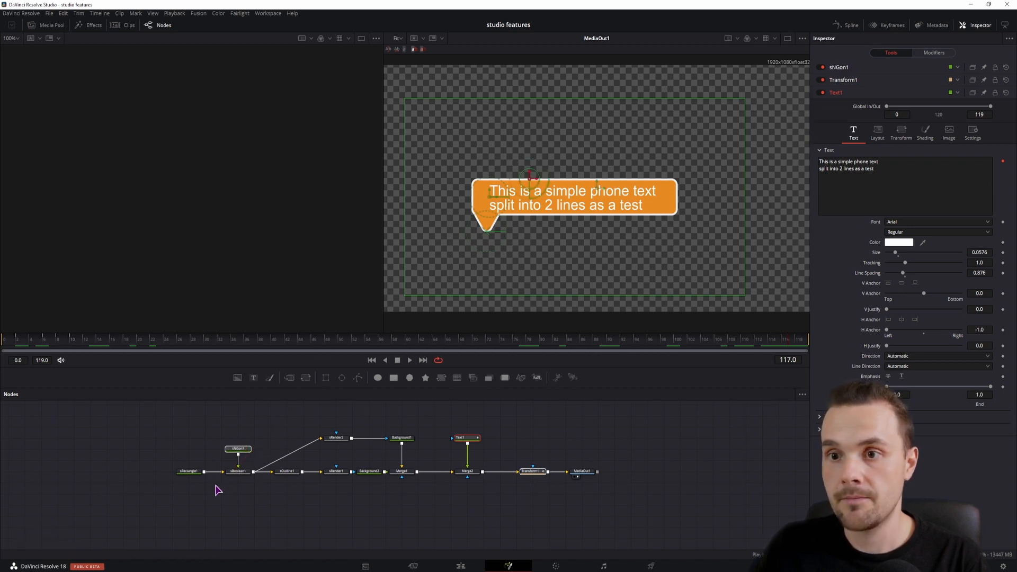
{"action": "left_click", "coordinate": [189, 471]}
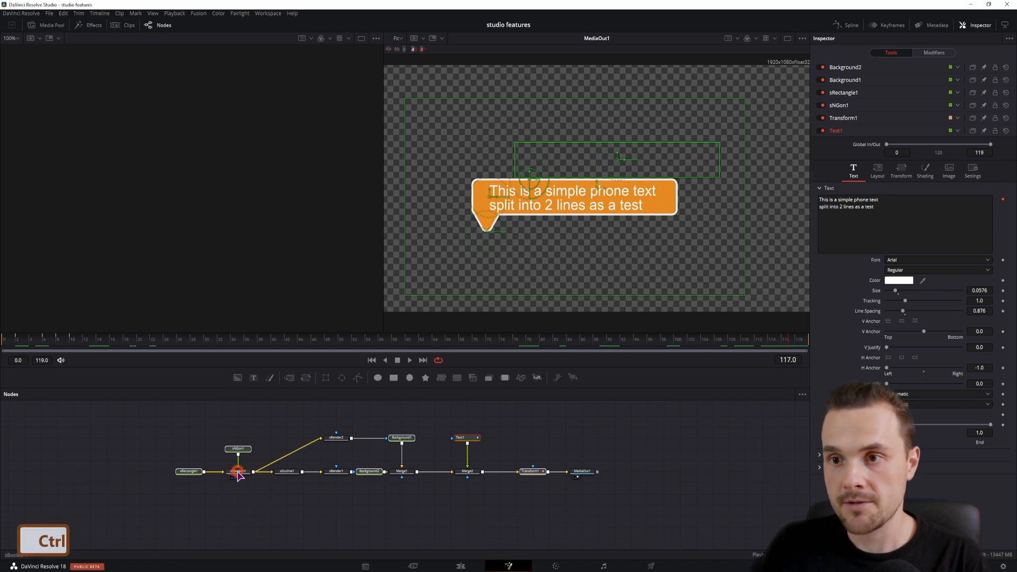
{"action": "left_click", "coordinate": [336, 470]}
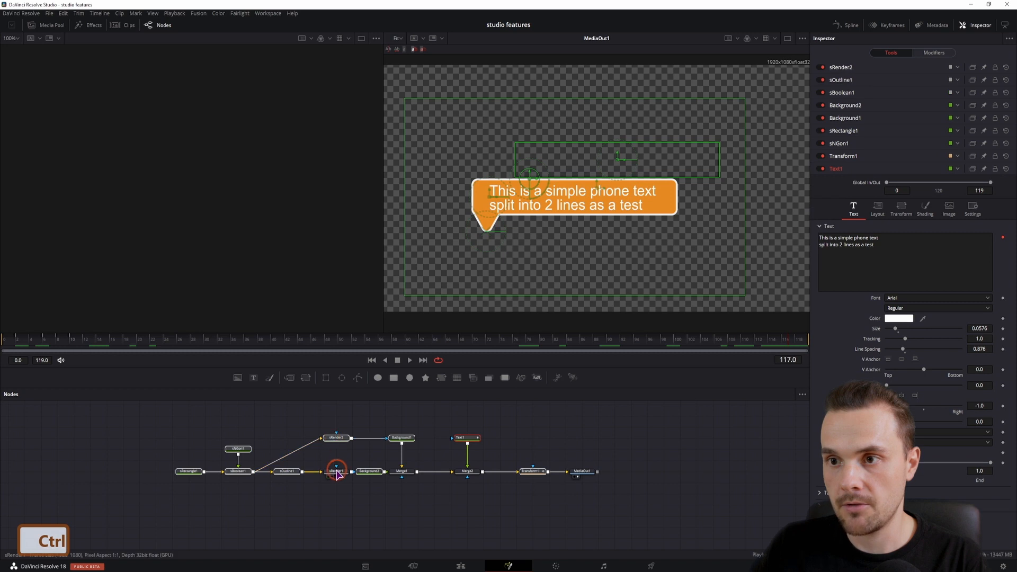
{"action": "left_click", "coordinate": [467, 470]}
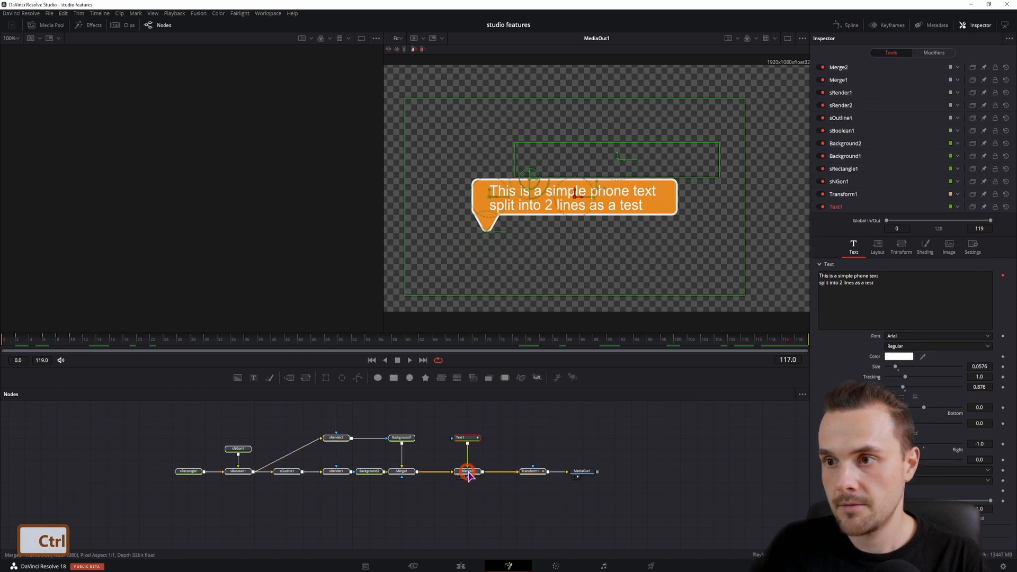
{"action": "mouse_move", "coordinate": [582, 471]}
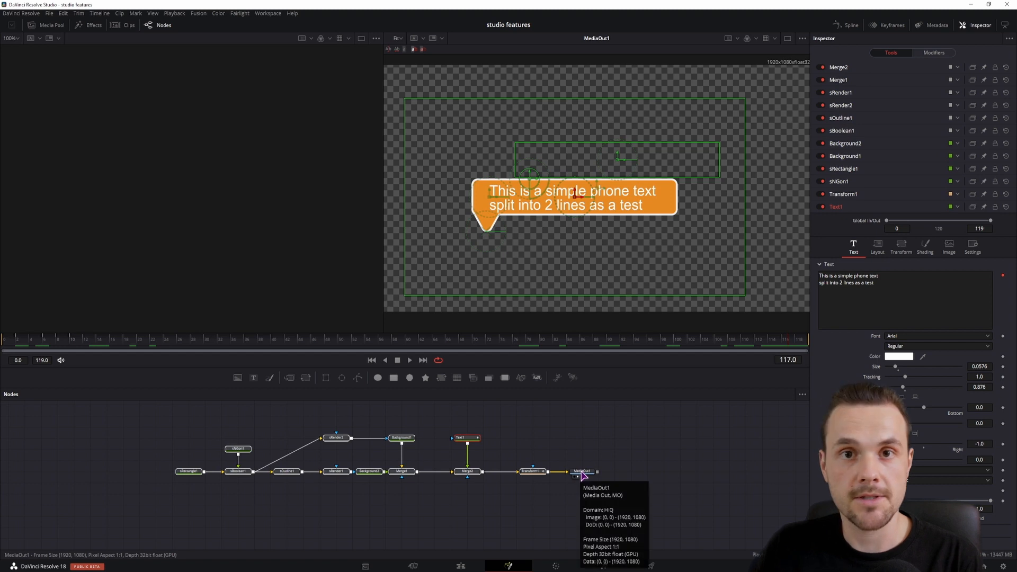
Create a macro from the selected nodes and expand Text1's Text controls in the Macro Editor
{"action": "right_click", "coordinate": [529, 470]}
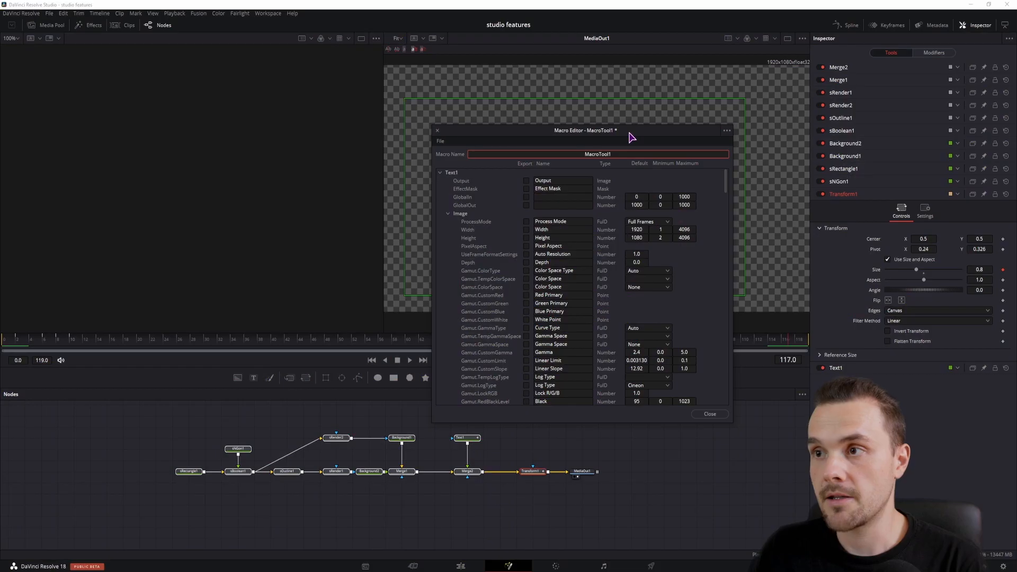
{"action": "left_click", "coordinate": [440, 173]}
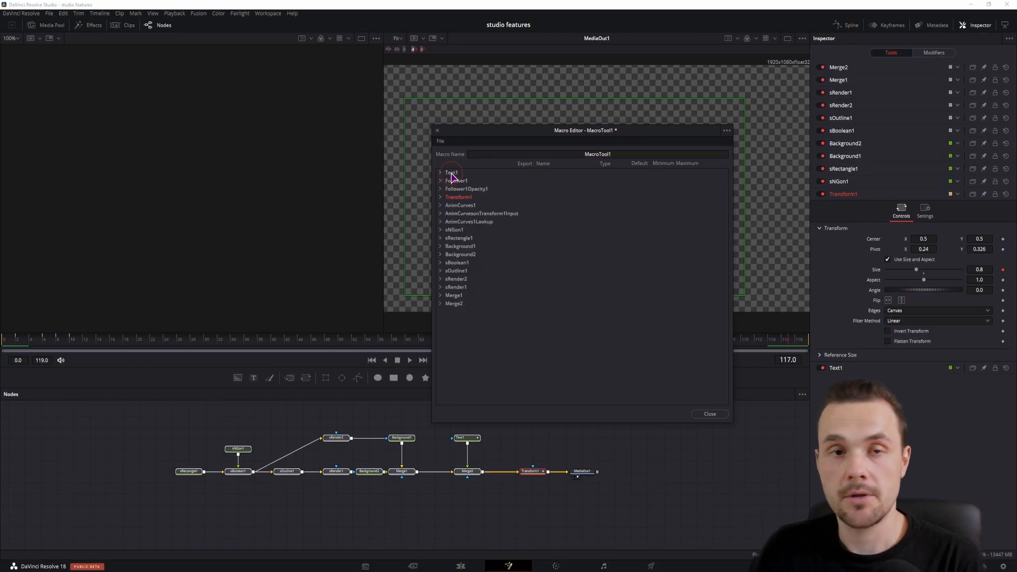
{"action": "left_click", "coordinate": [459, 438]}
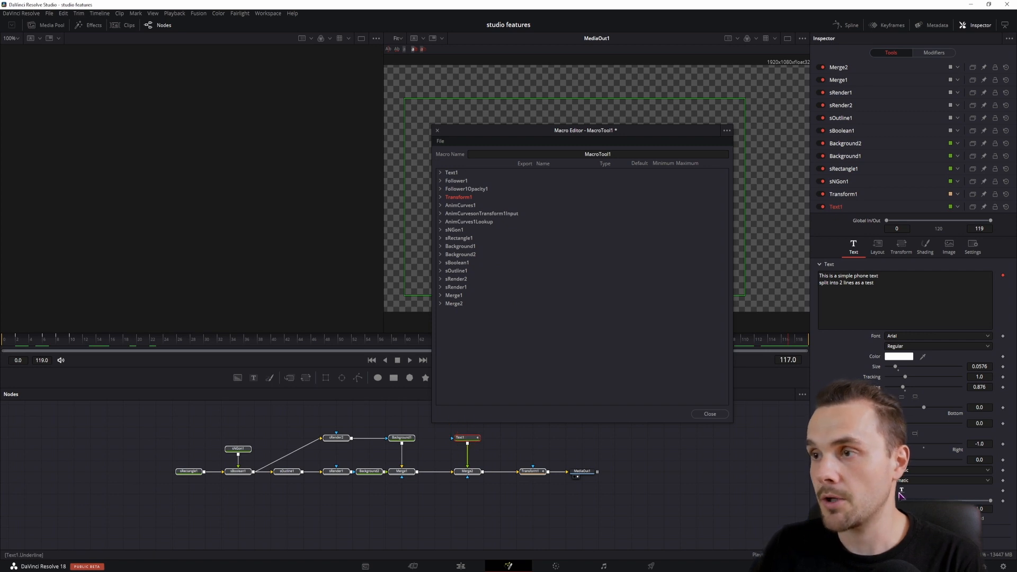
{"action": "left_click", "coordinate": [440, 171]}
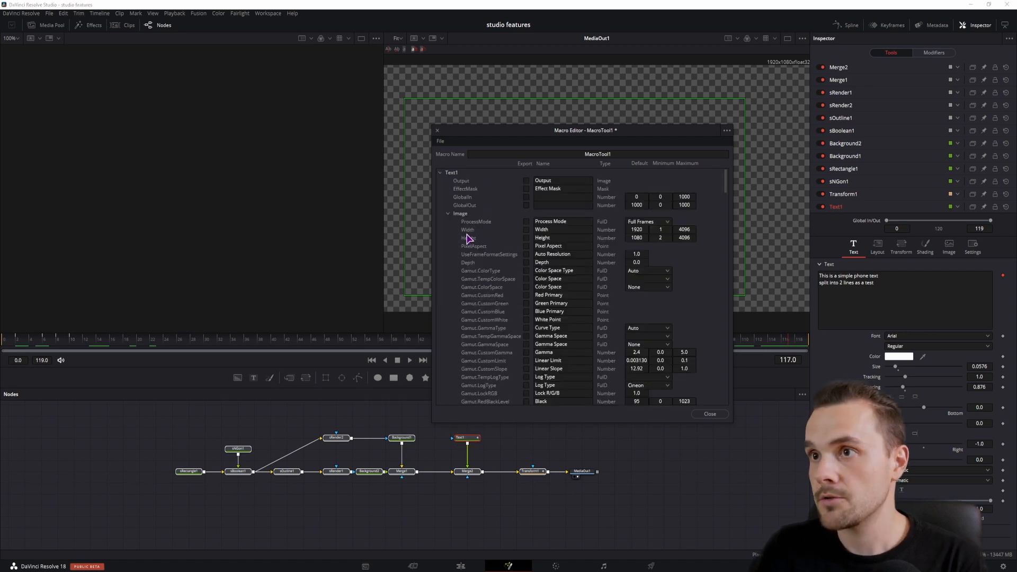
{"action": "left_click", "coordinate": [448, 221]}
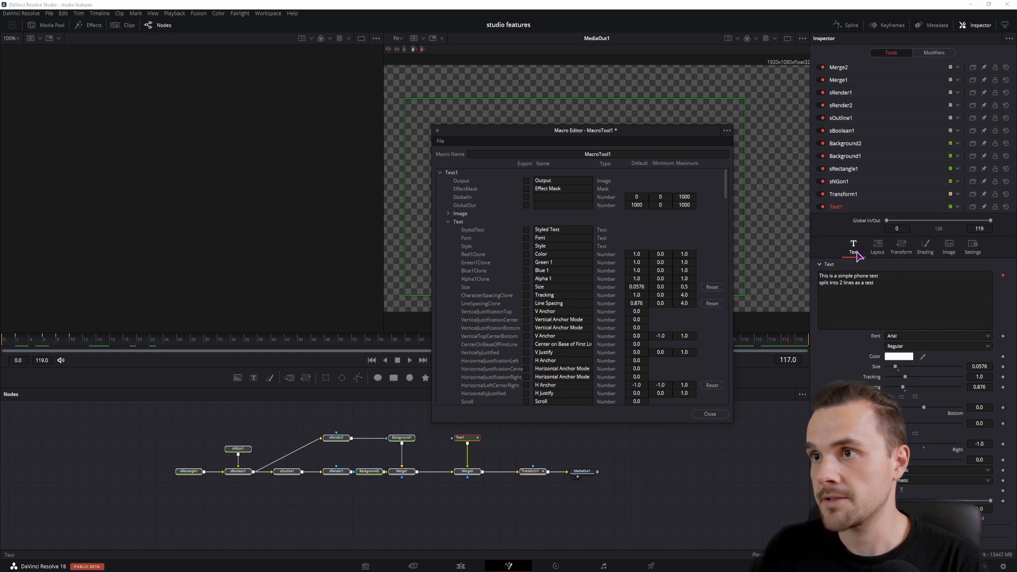
{"action": "mouse_move", "coordinate": [504, 224]}
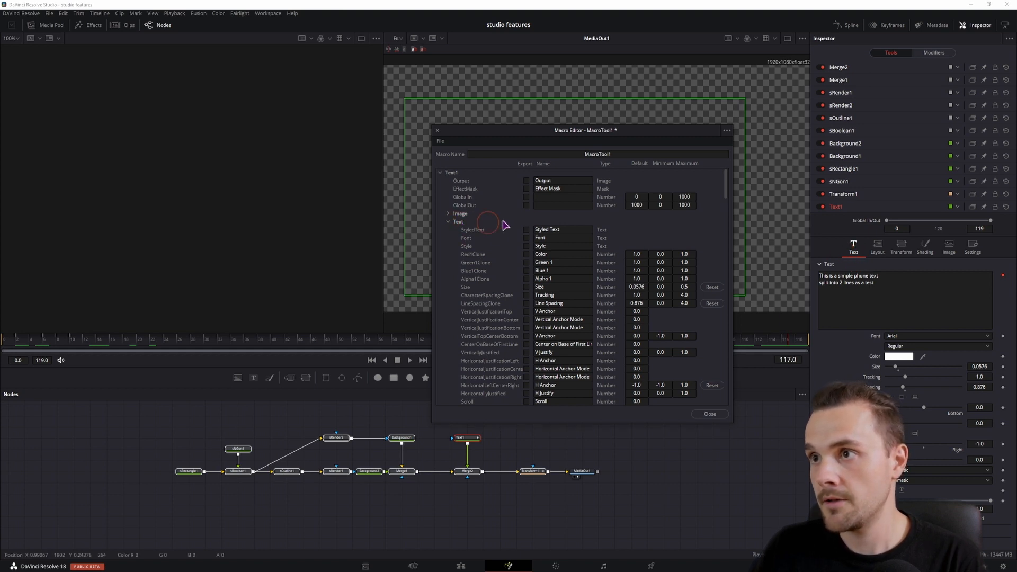
{"action": "mouse_move", "coordinate": [487, 255]}
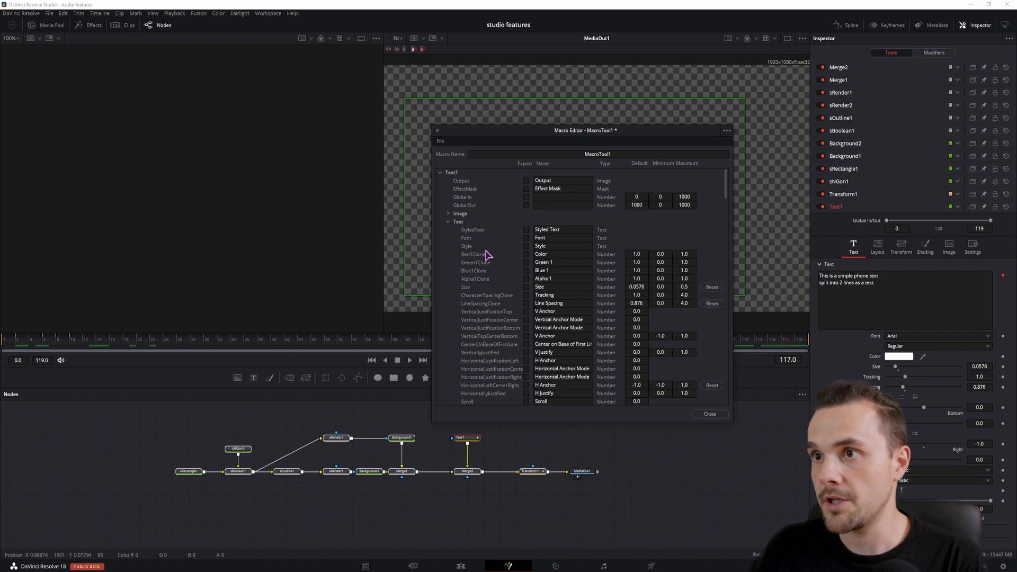
Mark Text1's Styled Text, Font, Style, Color, Size, Tracking and Line Spacing for export
{"action": "left_click", "coordinate": [526, 229]}
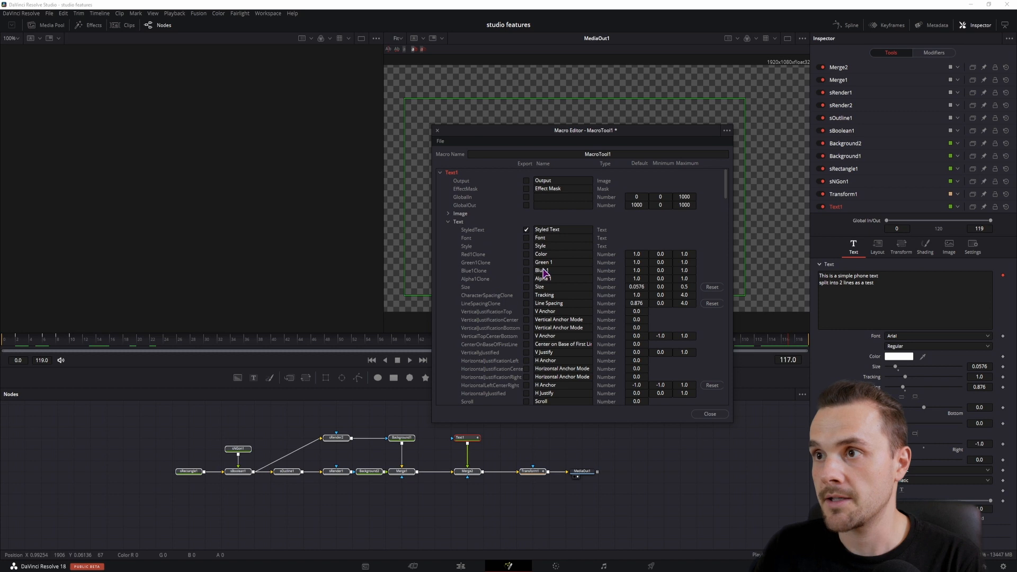
{"action": "left_click", "coordinate": [526, 237]}
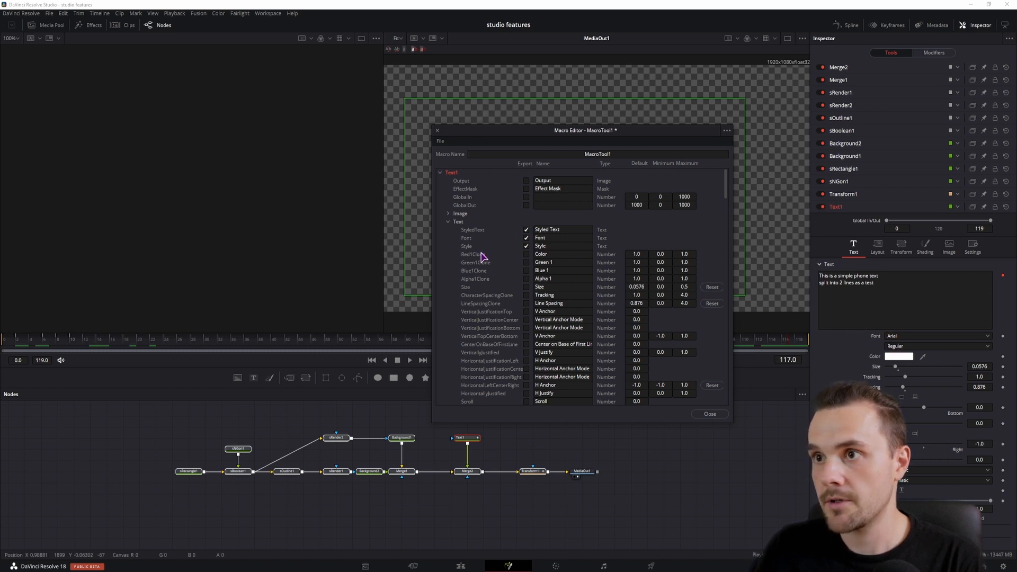
{"action": "left_click", "coordinate": [526, 270]}
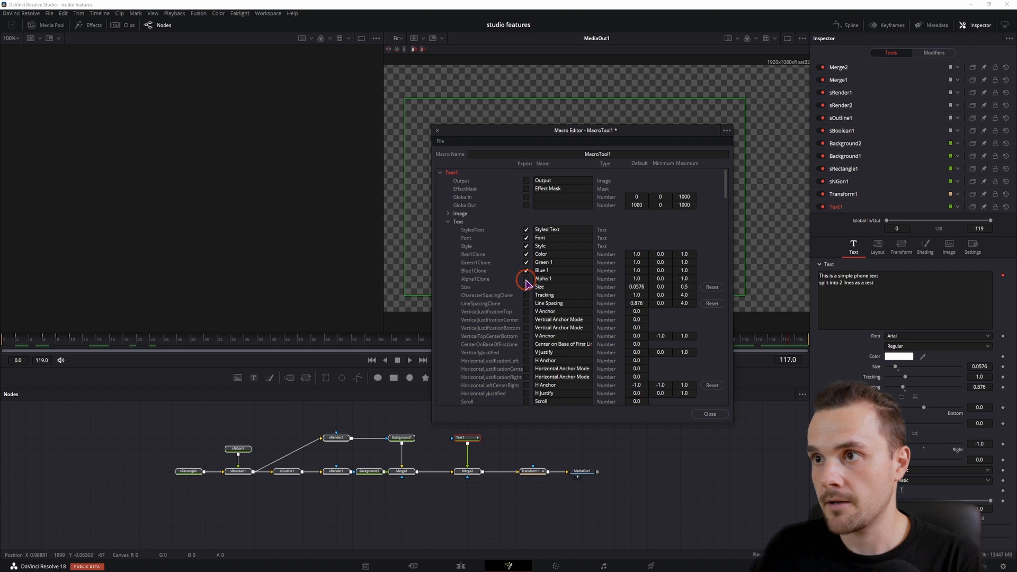
{"action": "left_click", "coordinate": [525, 287]}
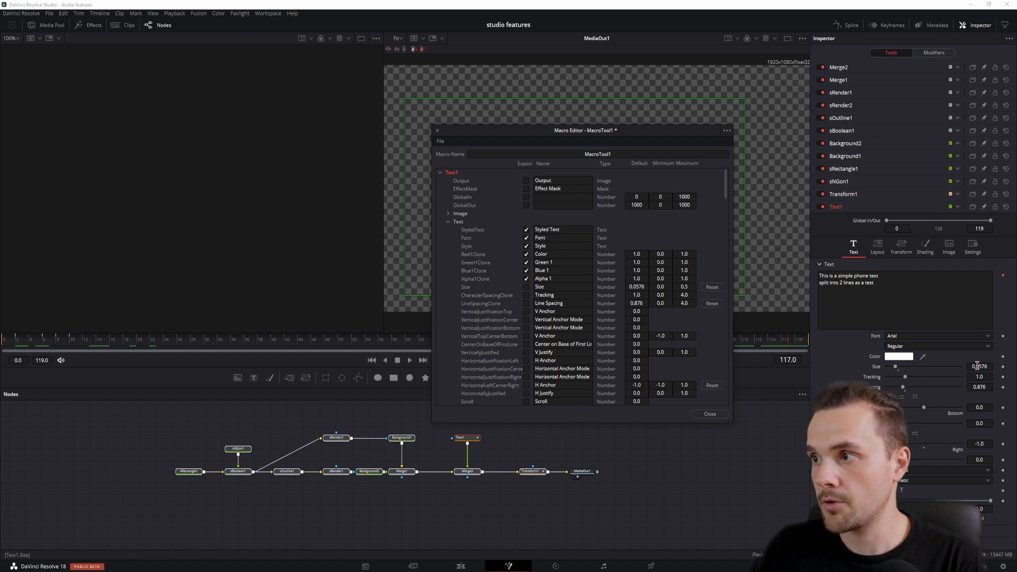
{"action": "left_click", "coordinate": [526, 287]}
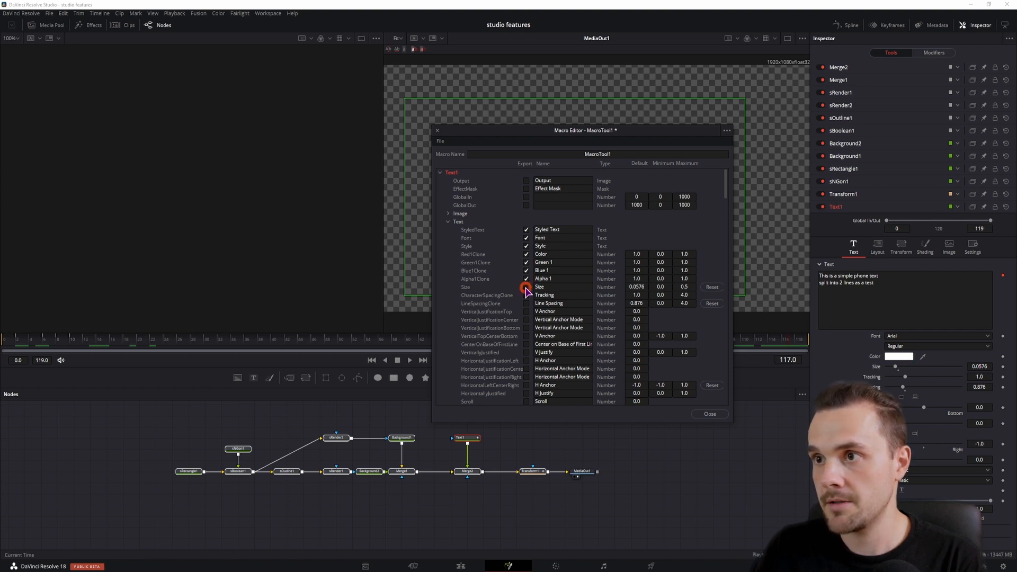
{"action": "left_click", "coordinate": [526, 287]}
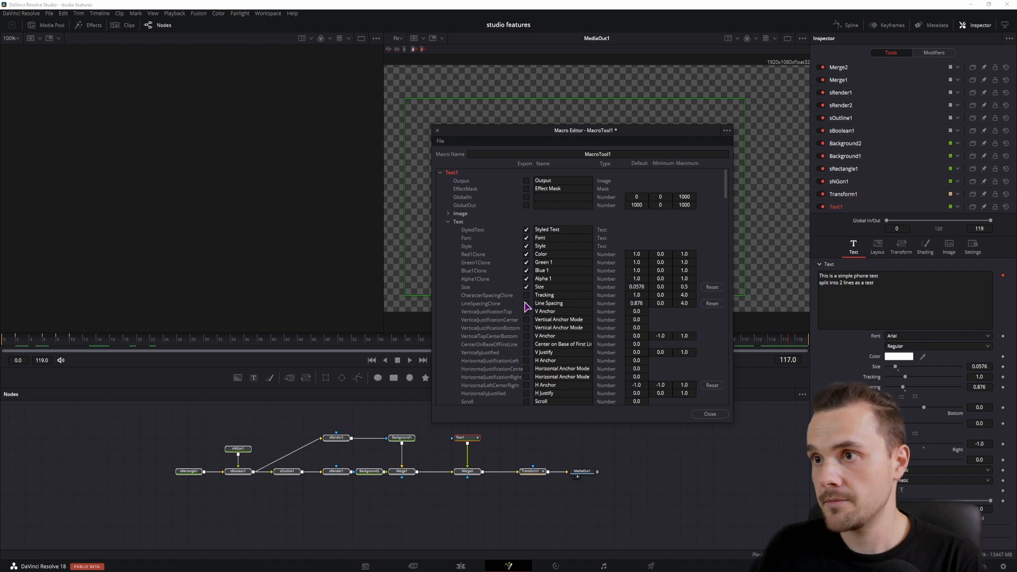
{"action": "left_click", "coordinate": [526, 312]}
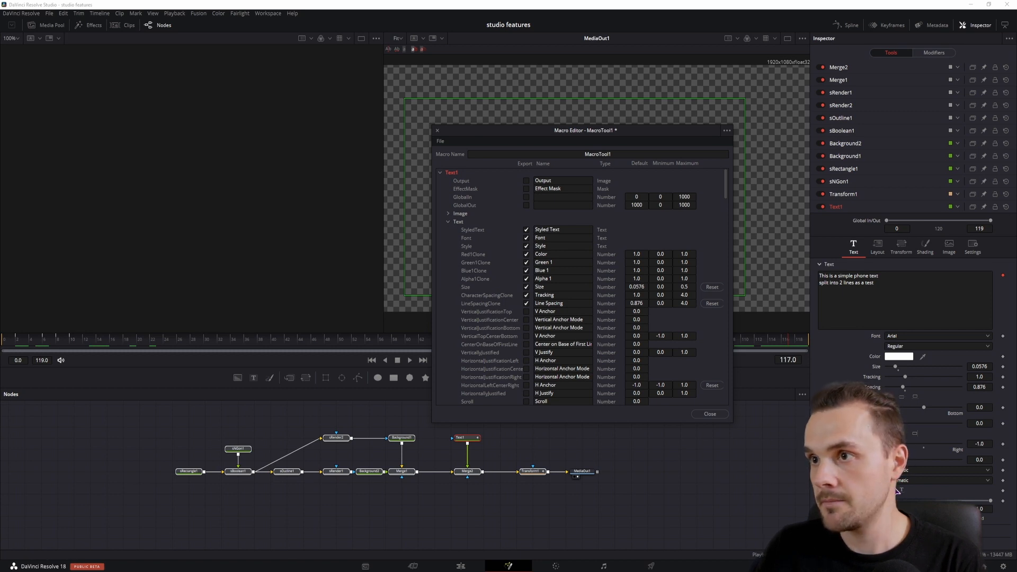
Mark Text1's Layout Center for export in the macro
{"action": "left_click", "coordinate": [447, 221]}
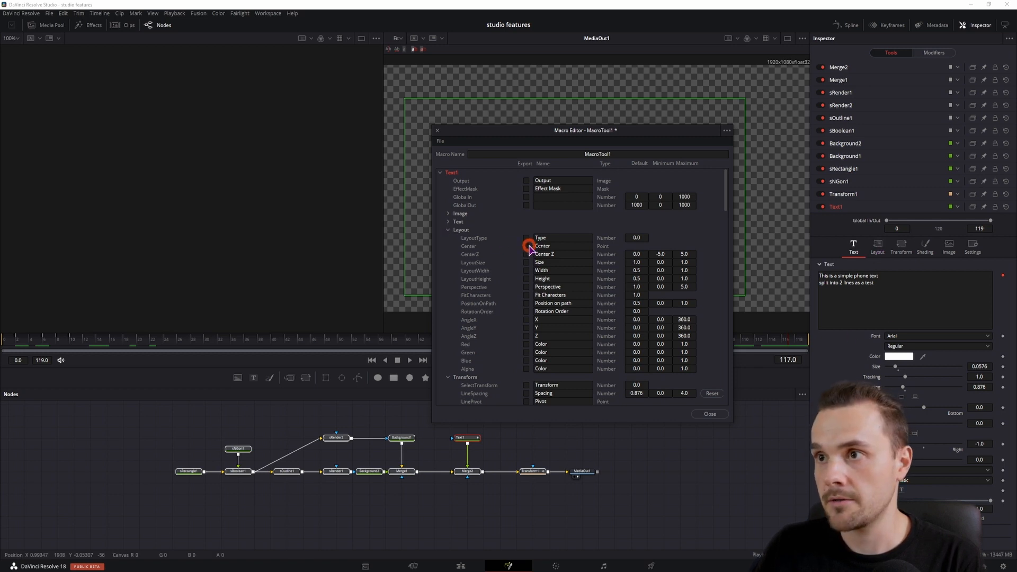
{"action": "left_click", "coordinate": [877, 246]}
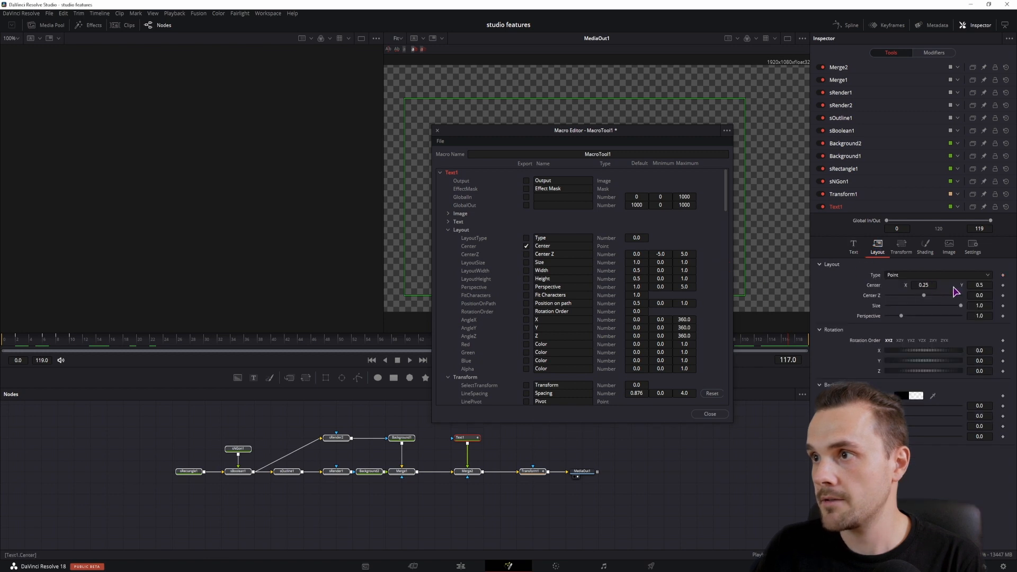
{"action": "left_click", "coordinate": [448, 246]}
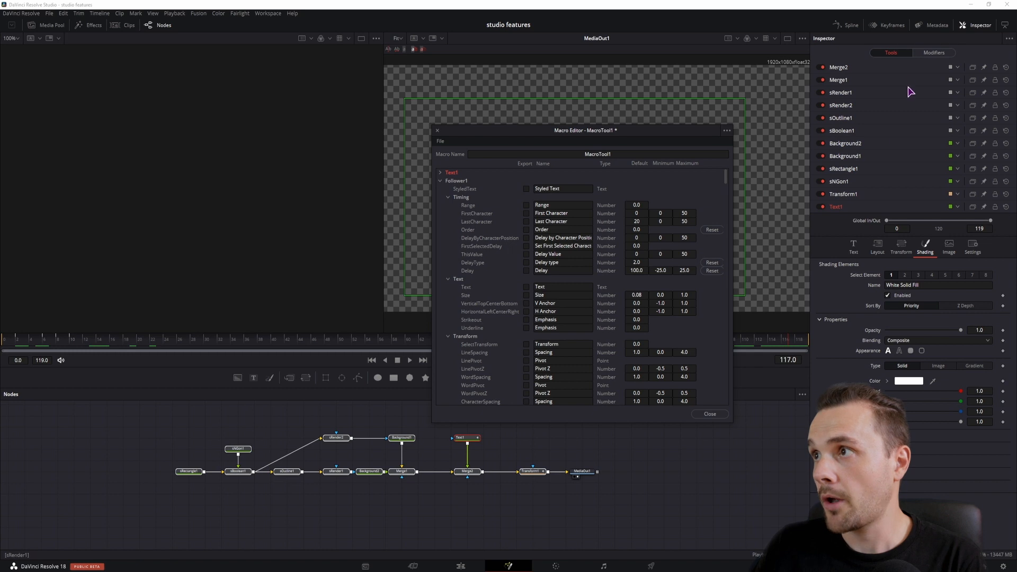
Mark Follower1's timing controls — order, delay type and delay — for export in the macro
{"action": "left_click", "coordinate": [934, 53]}
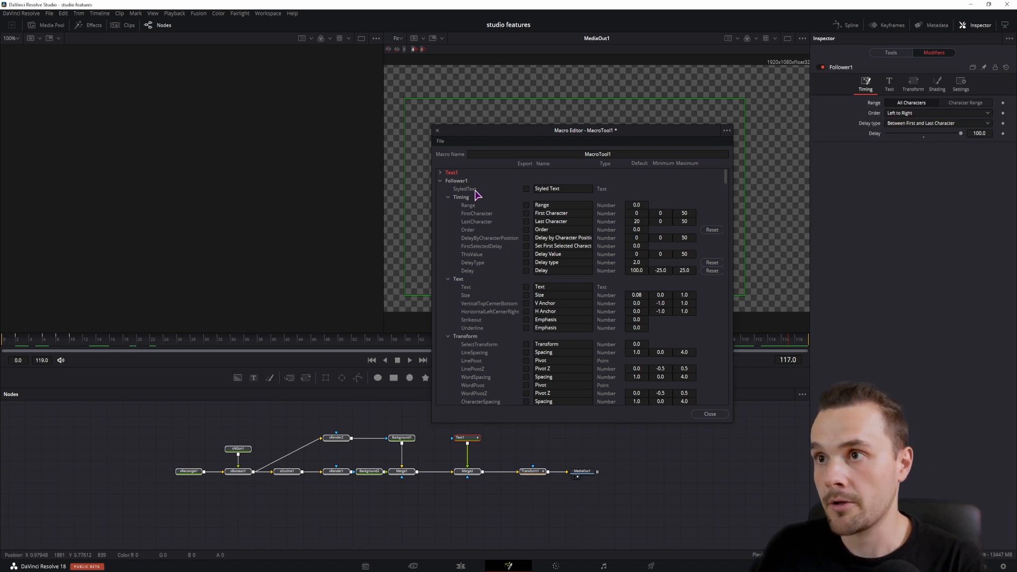
{"action": "left_click", "coordinate": [526, 229]}
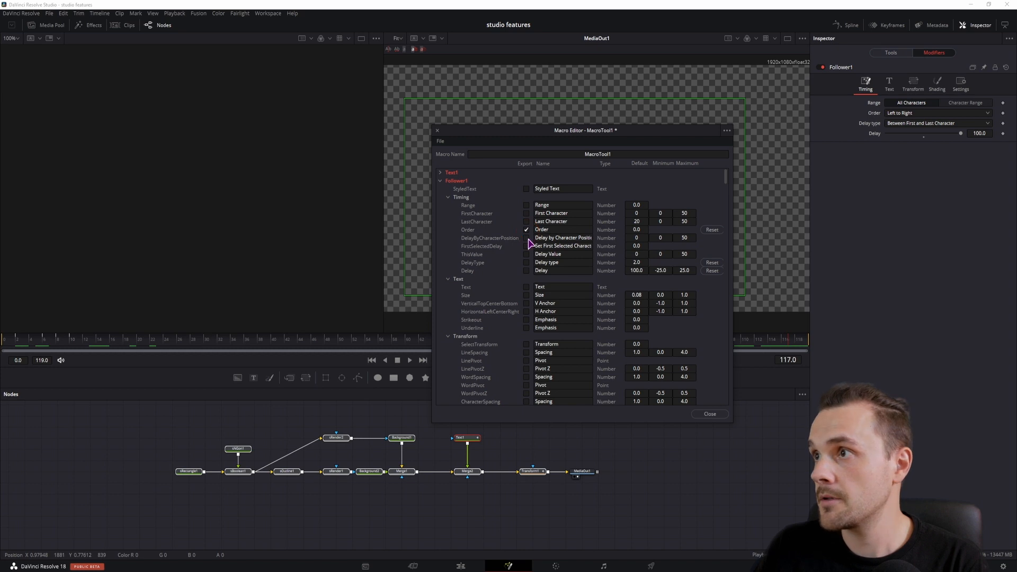
{"action": "left_click", "coordinate": [526, 238]}
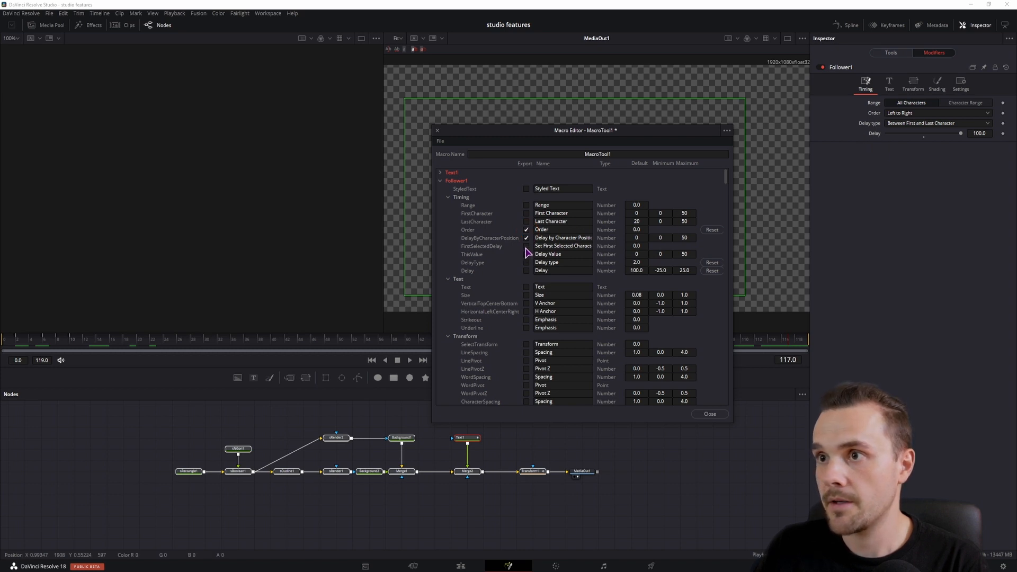
{"action": "left_click", "coordinate": [526, 270]}
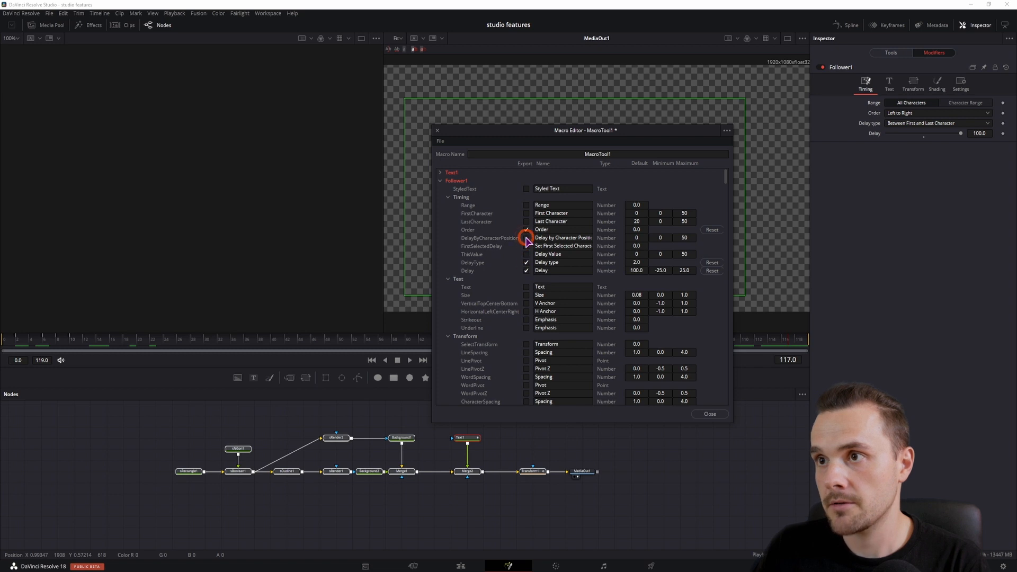
{"action": "left_click", "coordinate": [441, 180]}
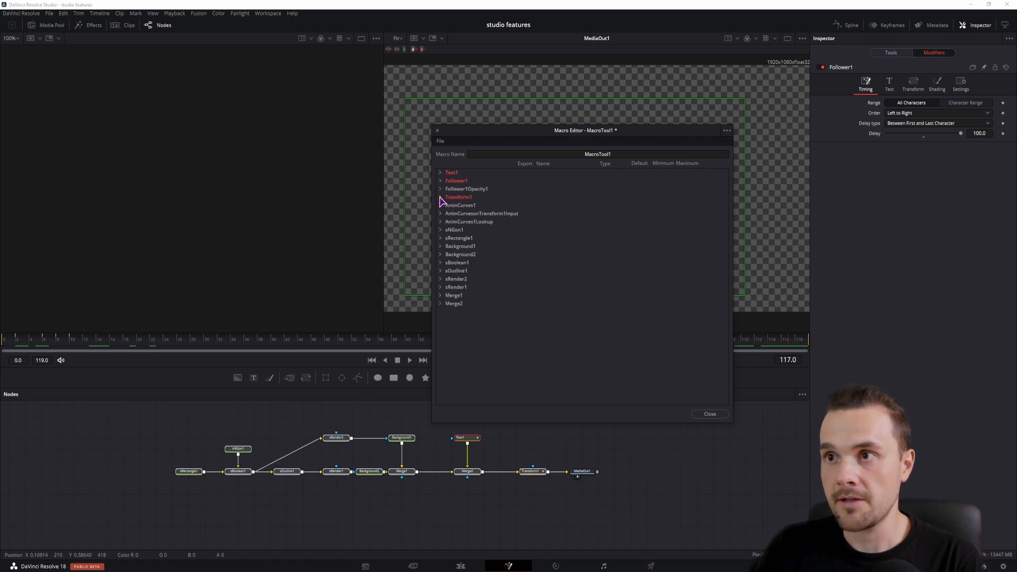
Mark Transform1's Center, Pivot, Size and Angle controls for export in the macro
{"action": "left_click", "coordinate": [441, 197]}
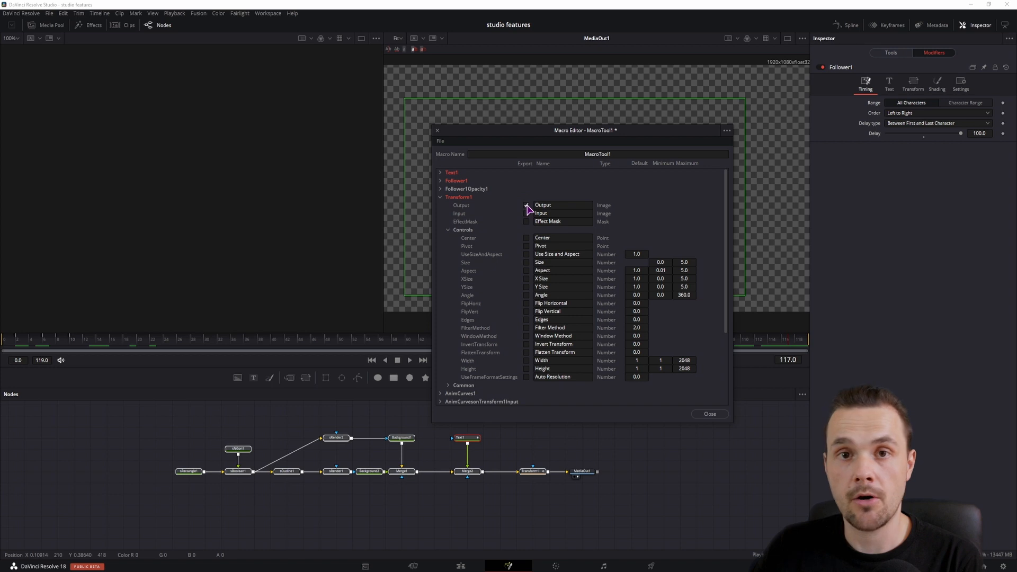
{"action": "left_click", "coordinate": [526, 205]}
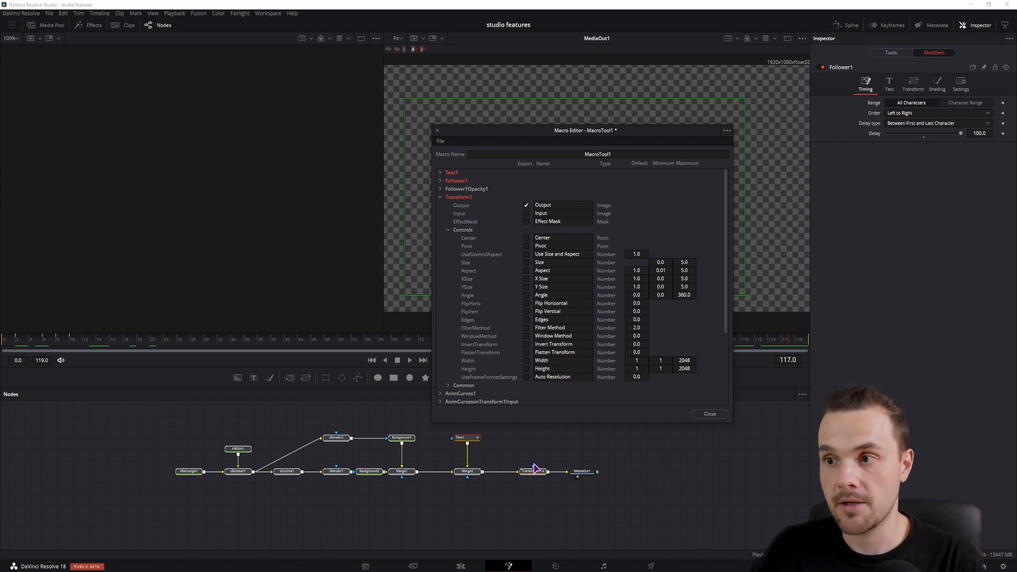
{"action": "mouse_move", "coordinate": [457, 267]}
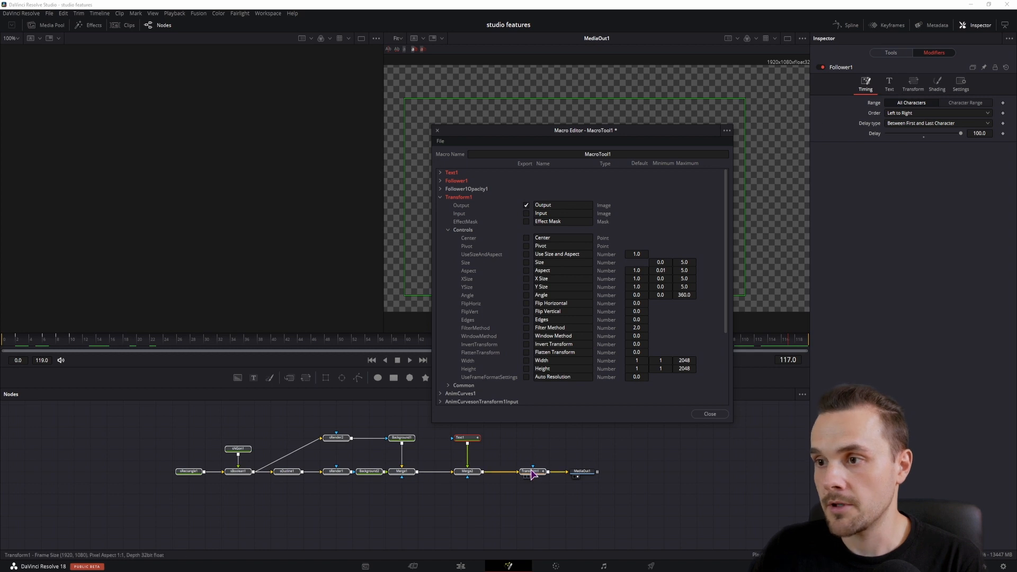
{"action": "left_click", "coordinate": [531, 471]}
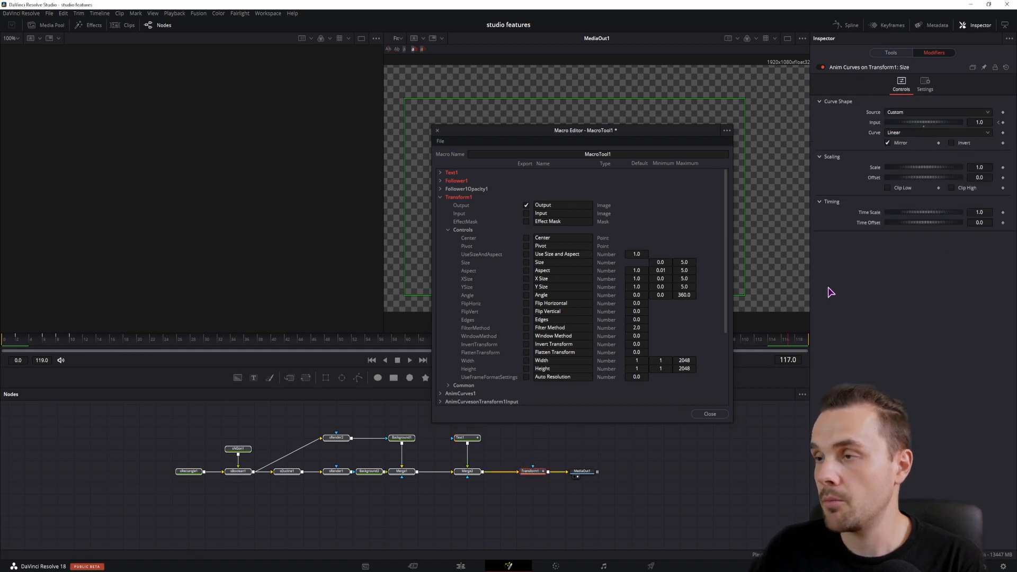
{"action": "left_click", "coordinate": [890, 53]}
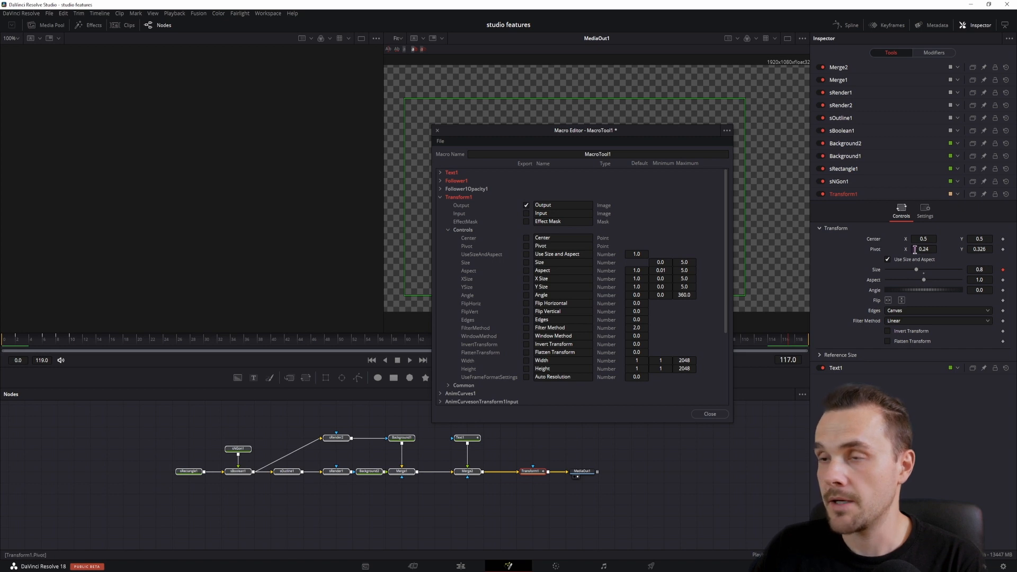
{"action": "left_click", "coordinate": [526, 262]}
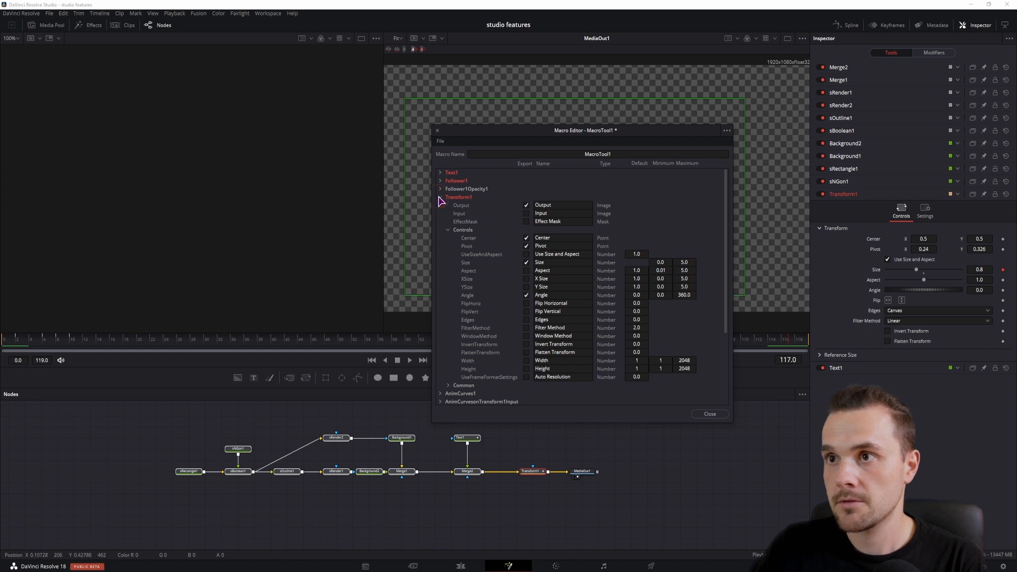
{"action": "left_click", "coordinate": [440, 197]}
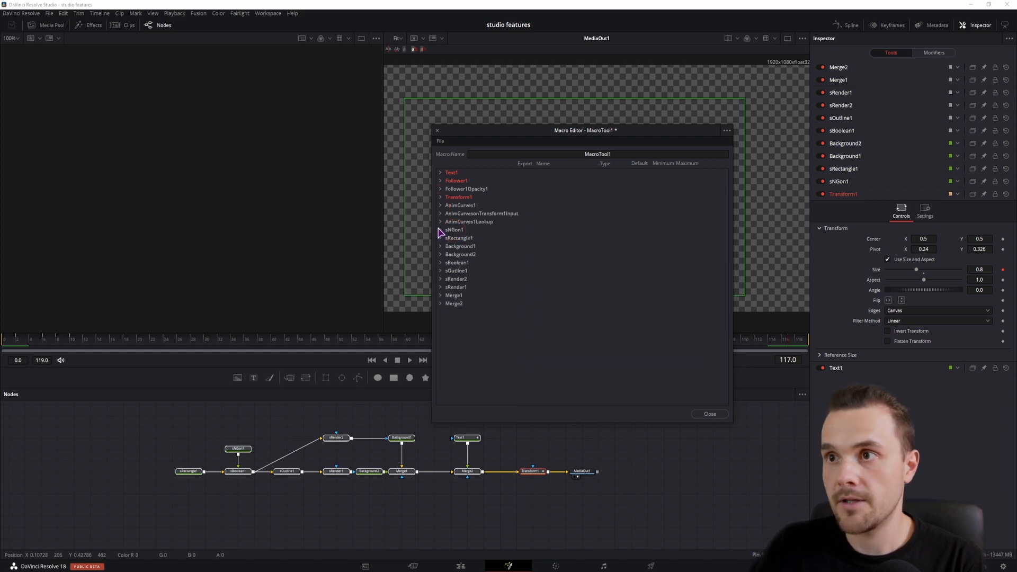
Publish sNGon1's Sides, Border Width, Height and Angle controls in the MacroTool1 macro
{"action": "left_click", "coordinate": [441, 230]}
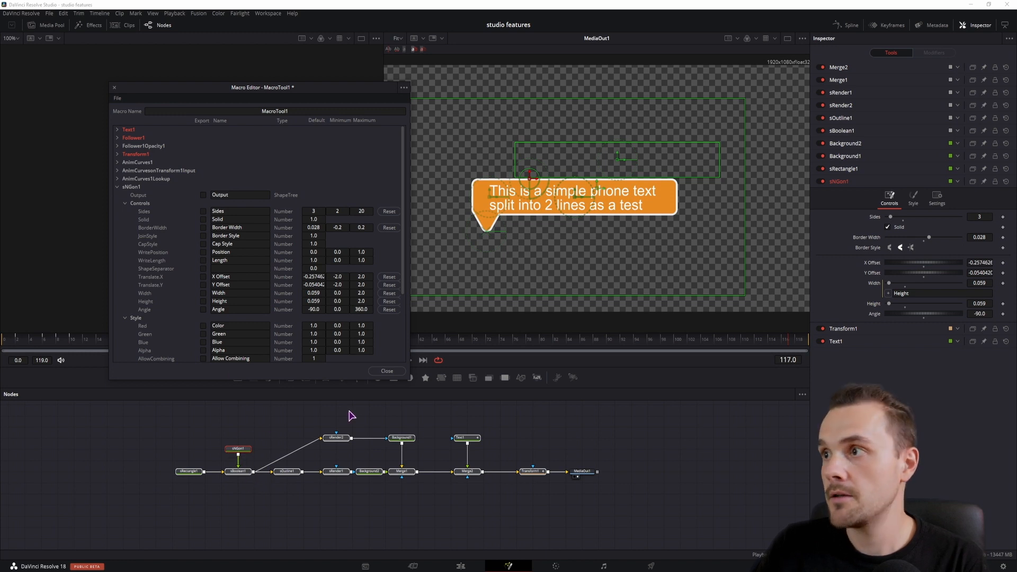
{"action": "mouse_move", "coordinate": [792, 241]}
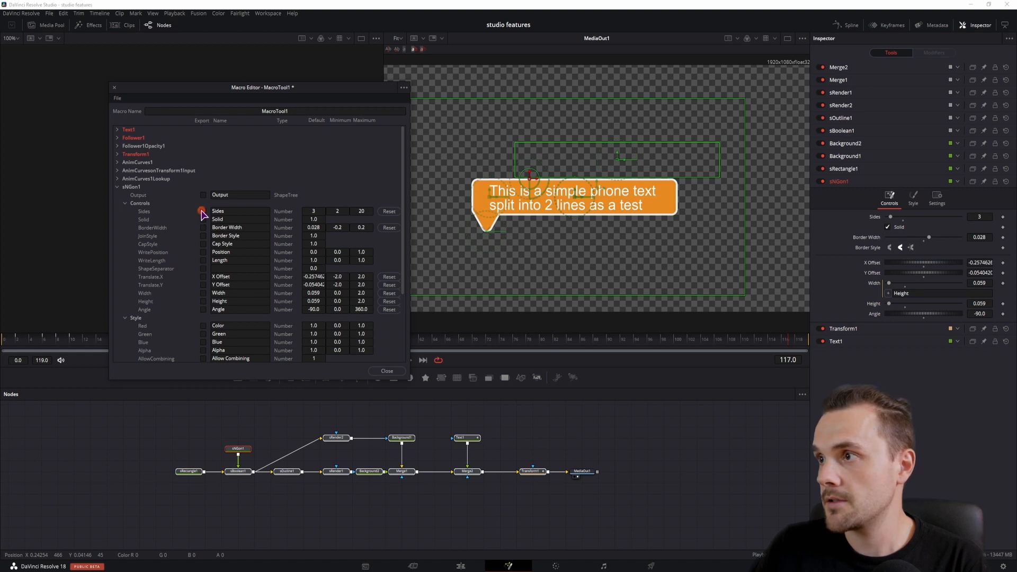
{"action": "left_click", "coordinate": [203, 211]}
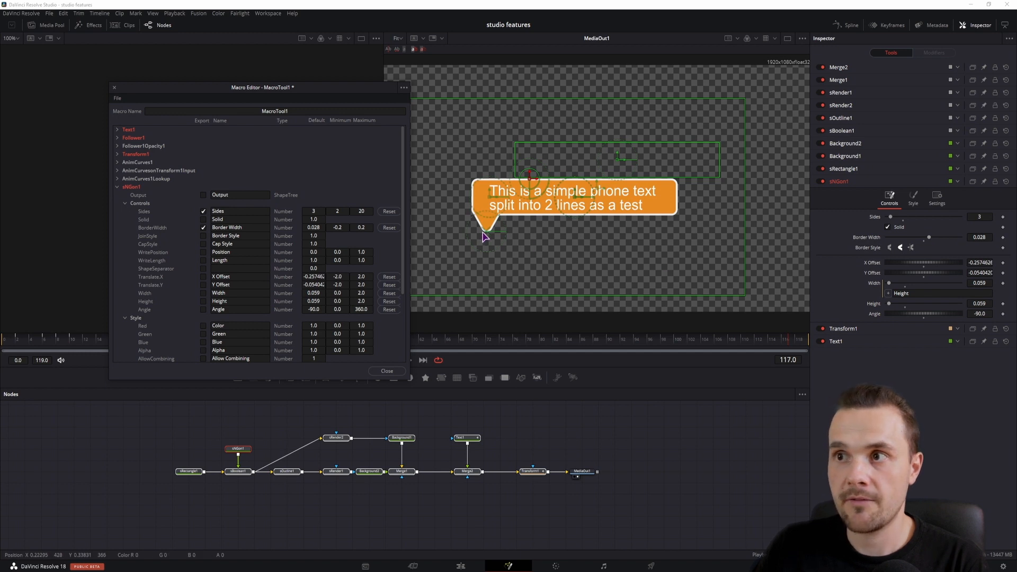
{"action": "mouse_move", "coordinate": [490, 237]}
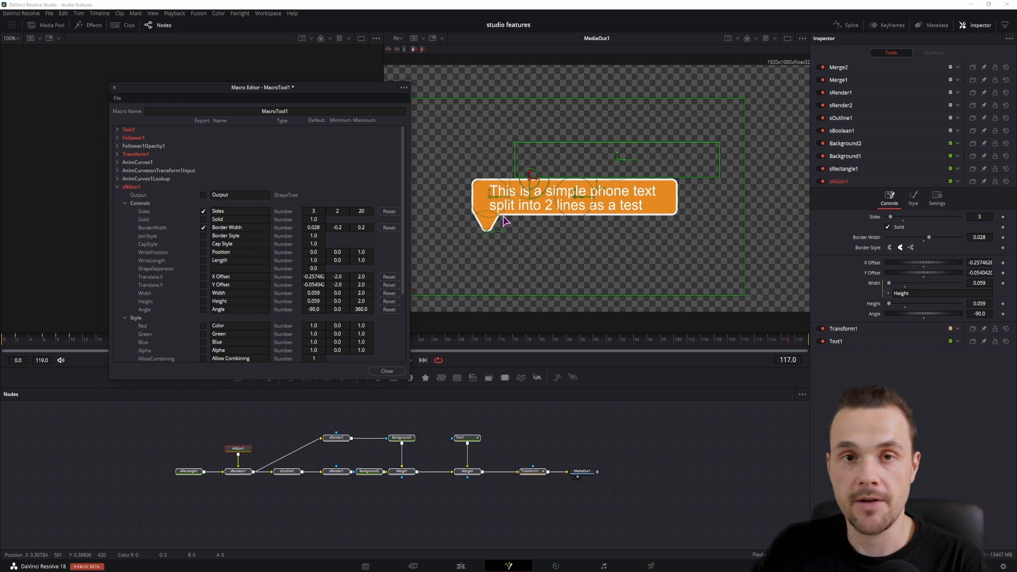
{"action": "mouse_move", "coordinate": [879, 310]}
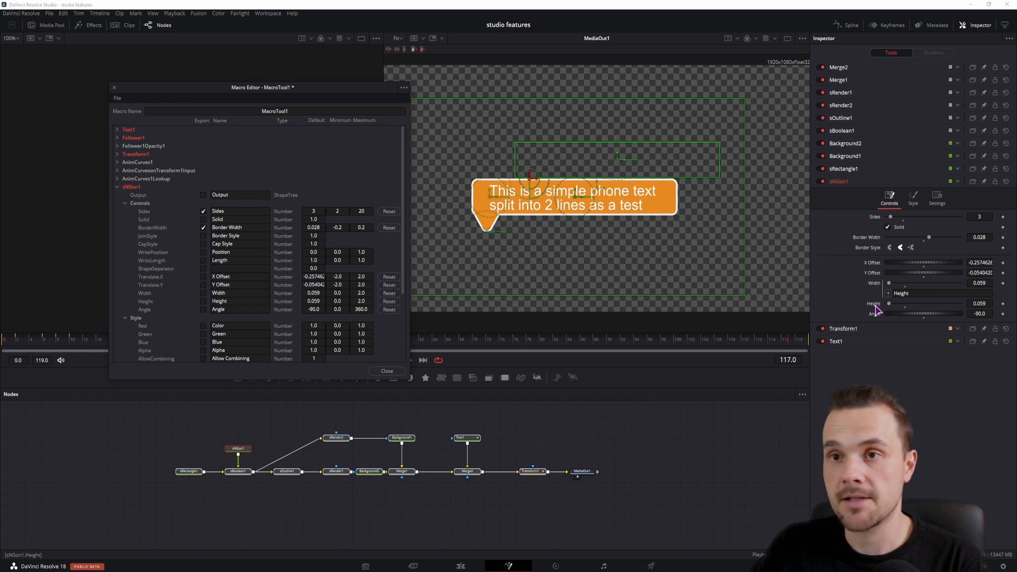
{"action": "mouse_move", "coordinate": [193, 276]}
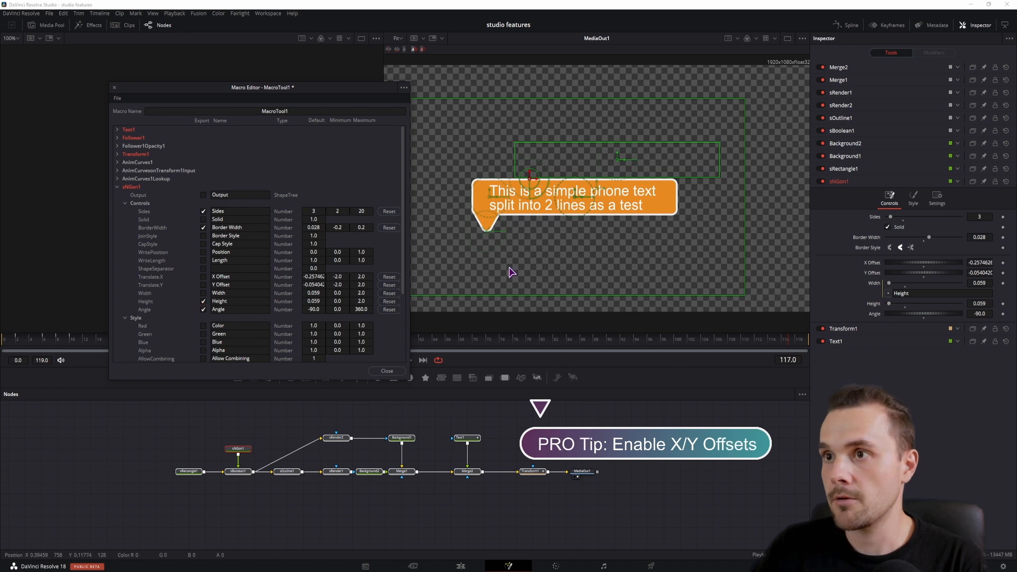
{"action": "mouse_move", "coordinate": [663, 216]}
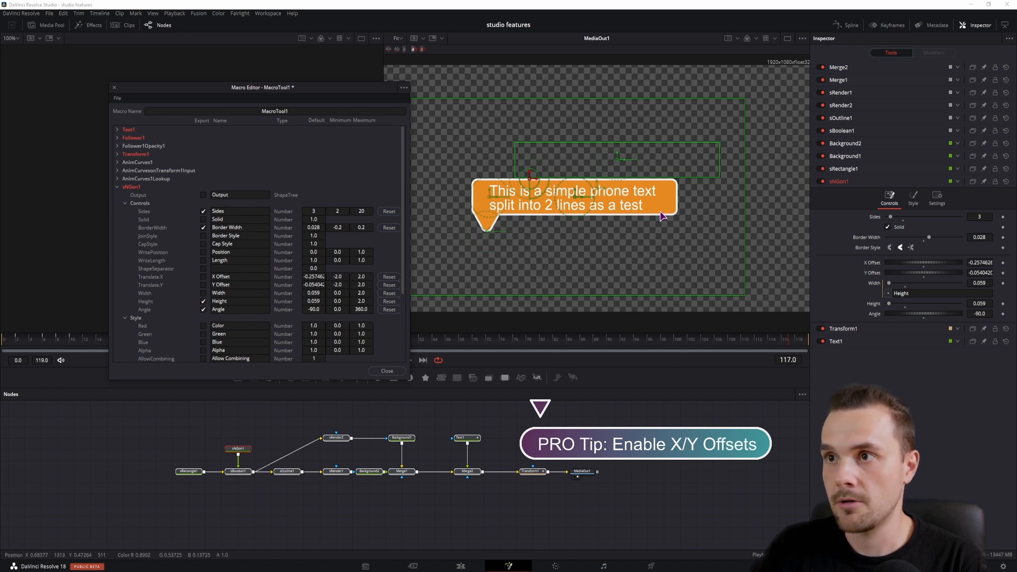
{"action": "mouse_move", "coordinate": [459, 242]}
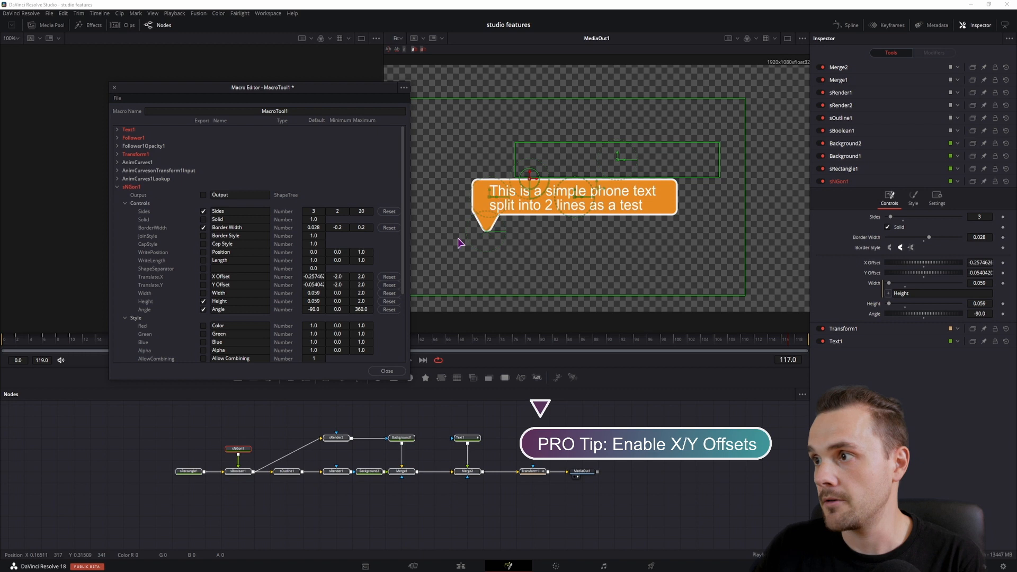
{"action": "left_click", "coordinate": [117, 187]}
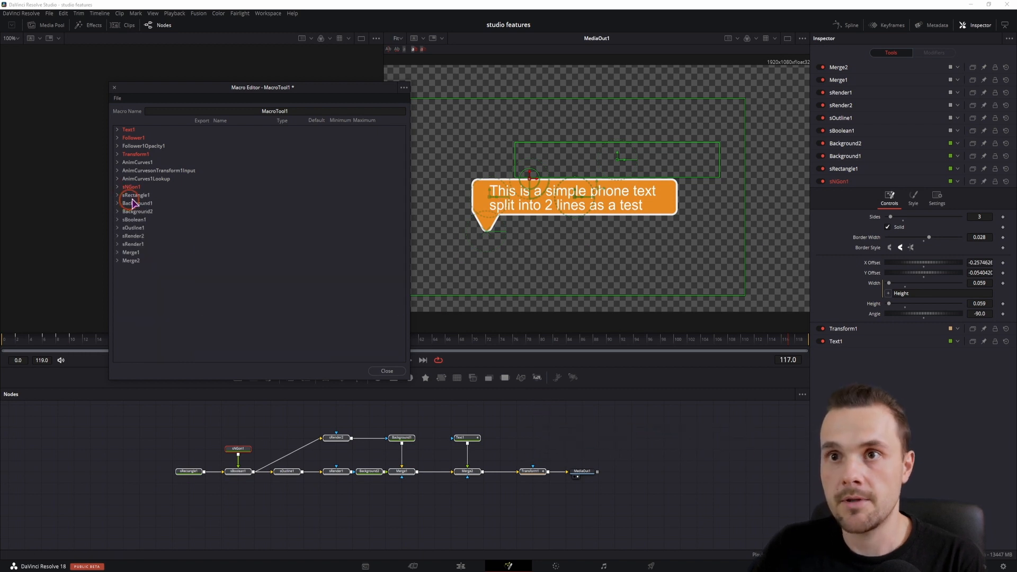
Publish sRectangle1's Width, Height and Angle and sOutline1's Thickness in the macro
{"action": "left_click", "coordinate": [117, 195]}
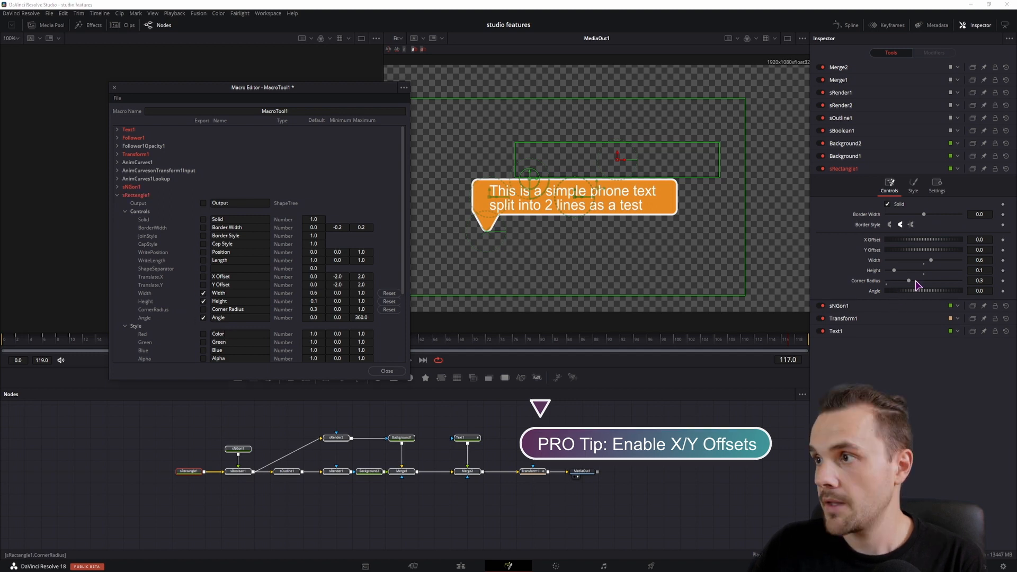
{"action": "left_click", "coordinate": [118, 195]}
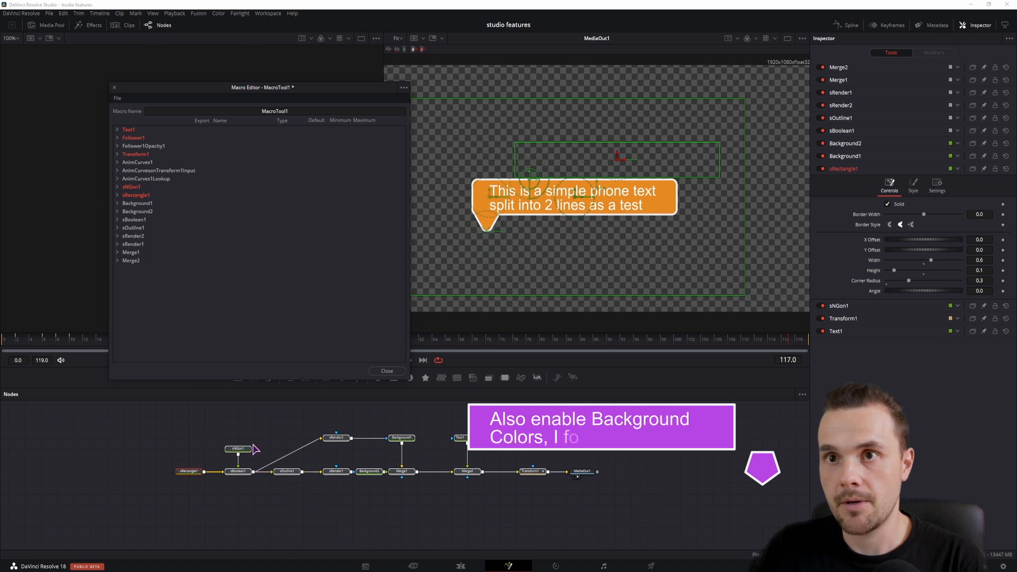
{"action": "left_click", "coordinate": [116, 228]}
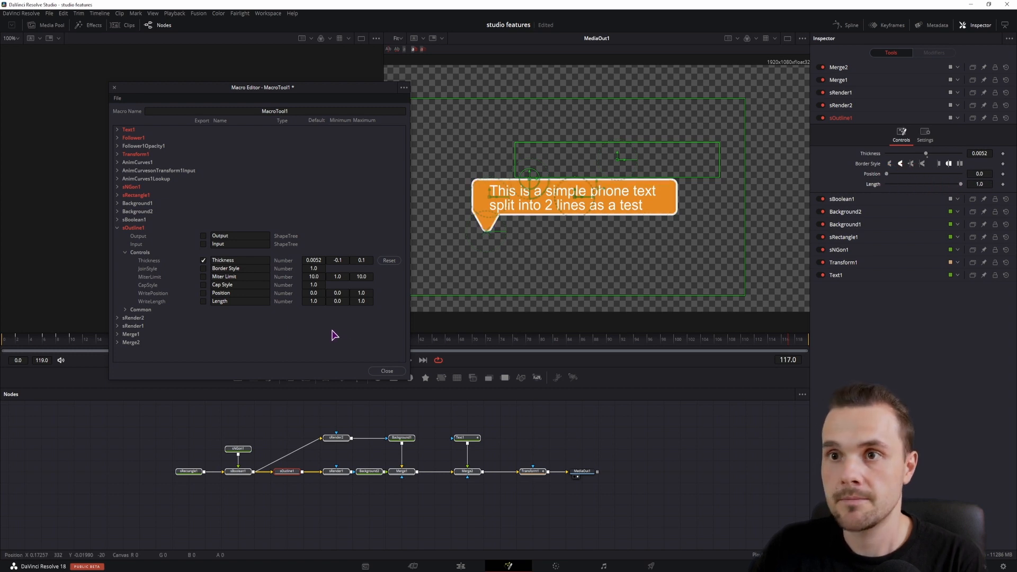
{"action": "left_click", "coordinate": [117, 98]}
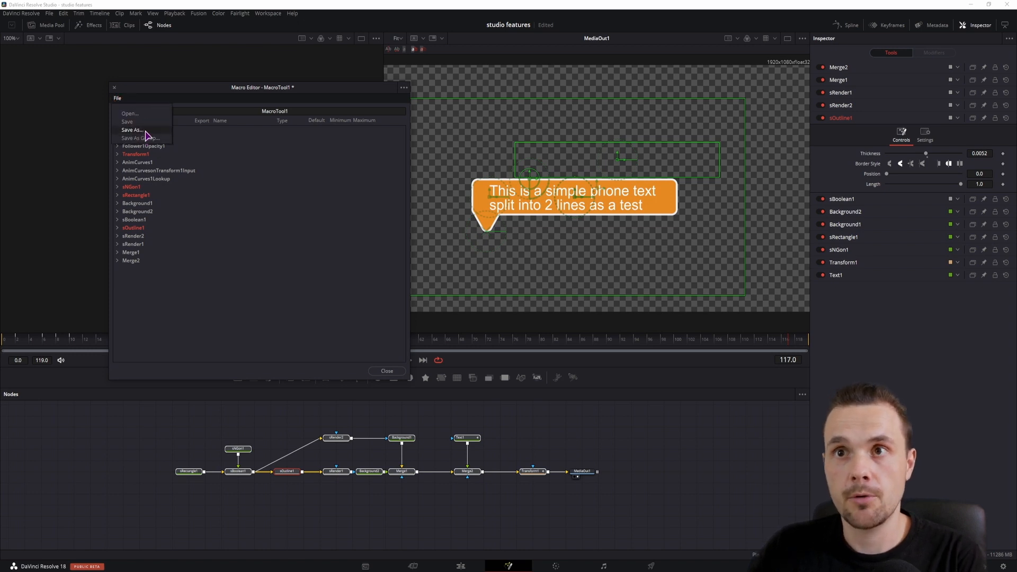
{"action": "mouse_move", "coordinate": [451, 535]}
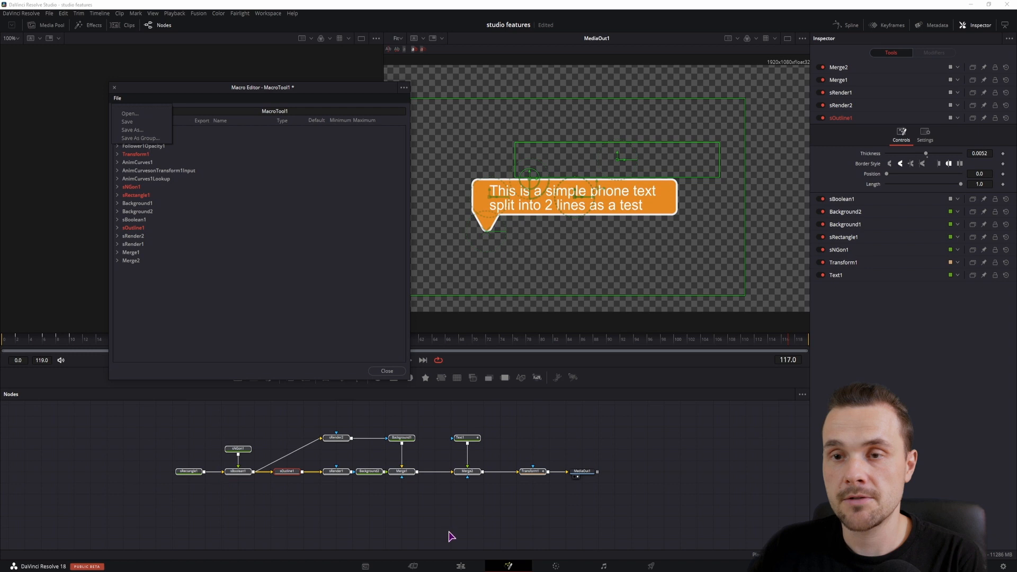
{"action": "mouse_move", "coordinate": [444, 522]}
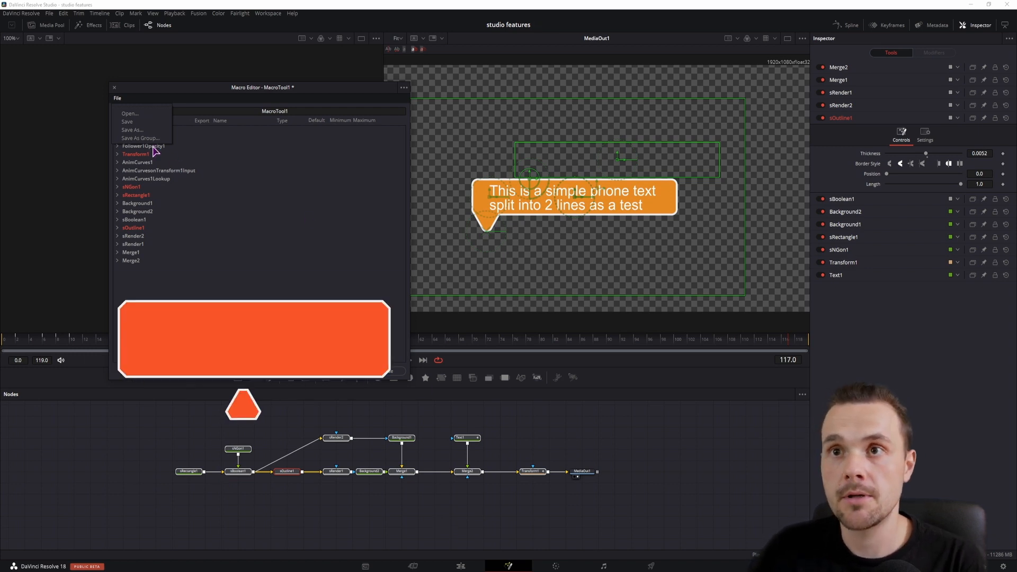
Start saving the macro as a new .setting file in the Fusion Templates folder
{"action": "left_click", "coordinate": [132, 129]}
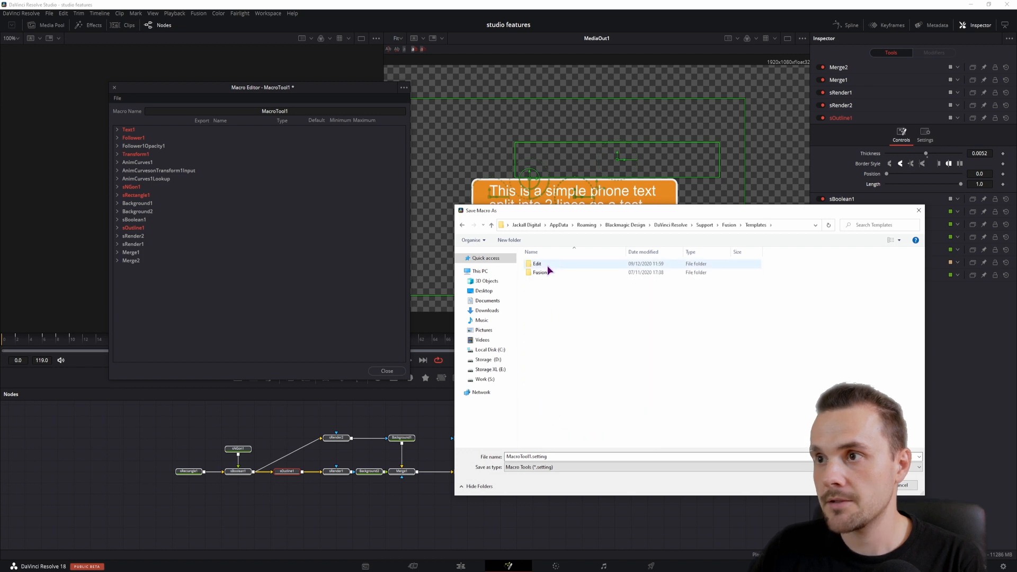
Save the macro as 'SMSto' in Templates > Edit > Titles and close the Macro Editor
{"action": "double_click", "coordinate": [537, 264]}
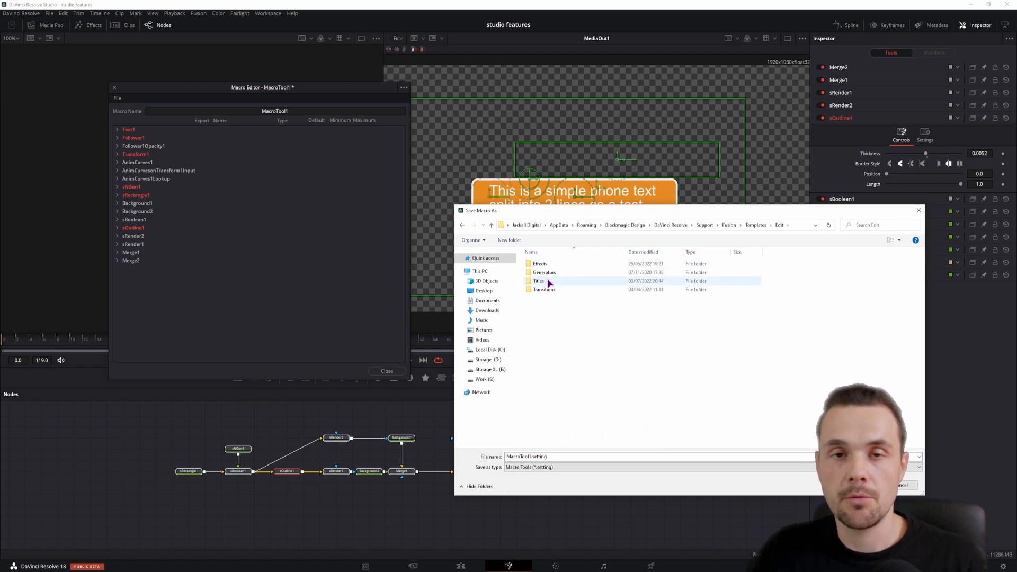
{"action": "left_click", "coordinate": [539, 281]}
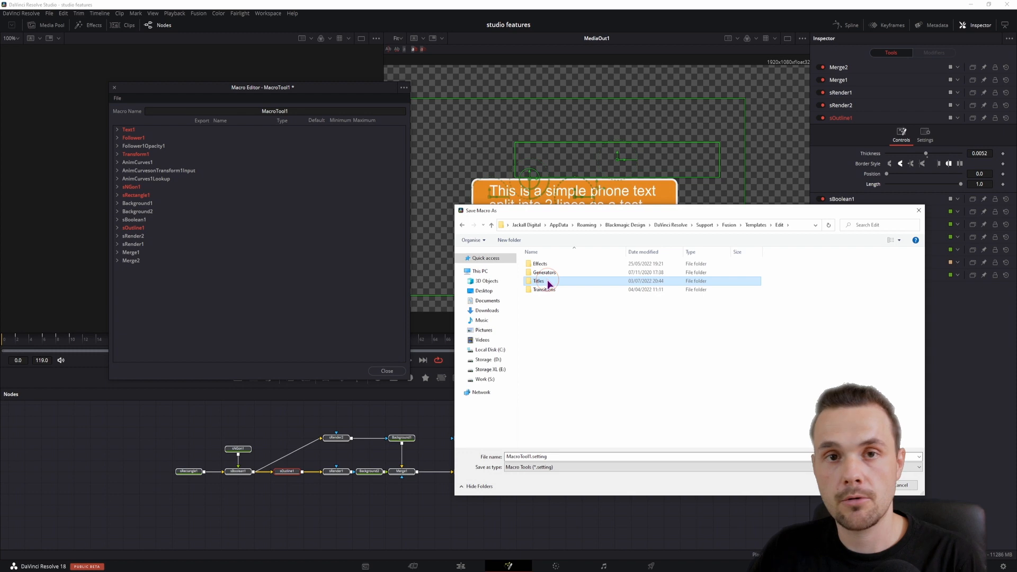
{"action": "double_click", "coordinate": [539, 281]}
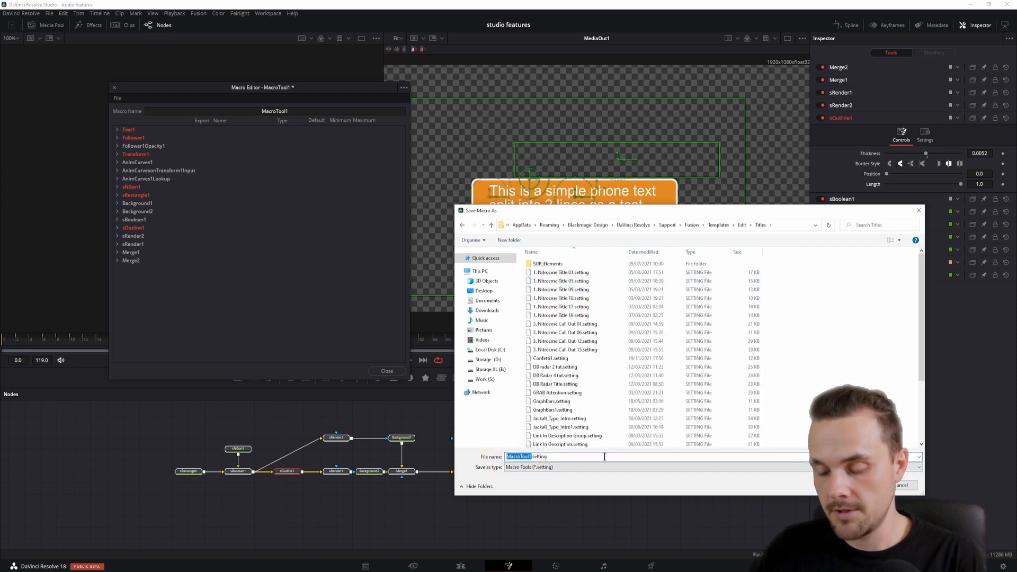
{"action": "type", "text": "SMSto"}
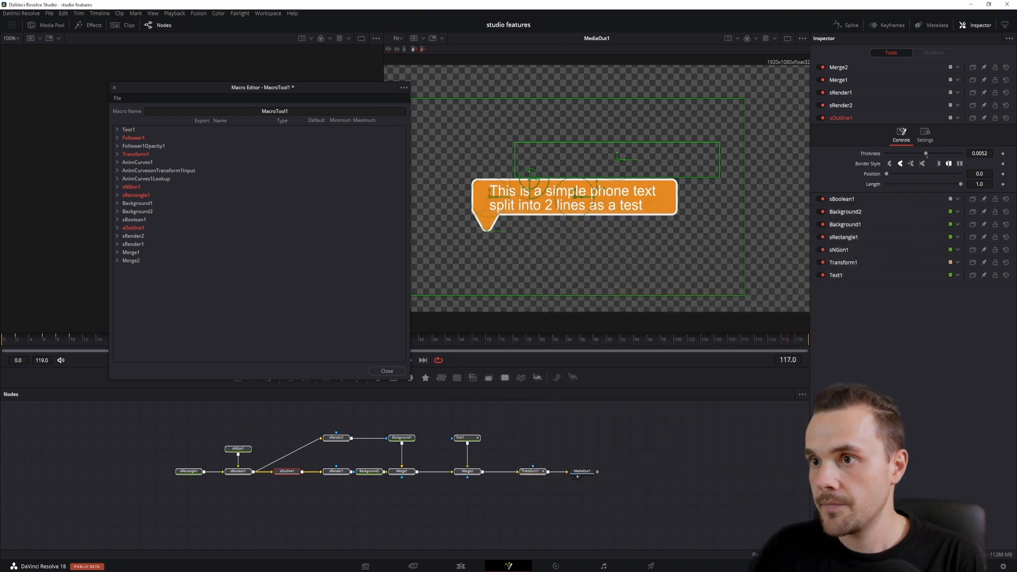
{"action": "left_click", "coordinate": [387, 370]}
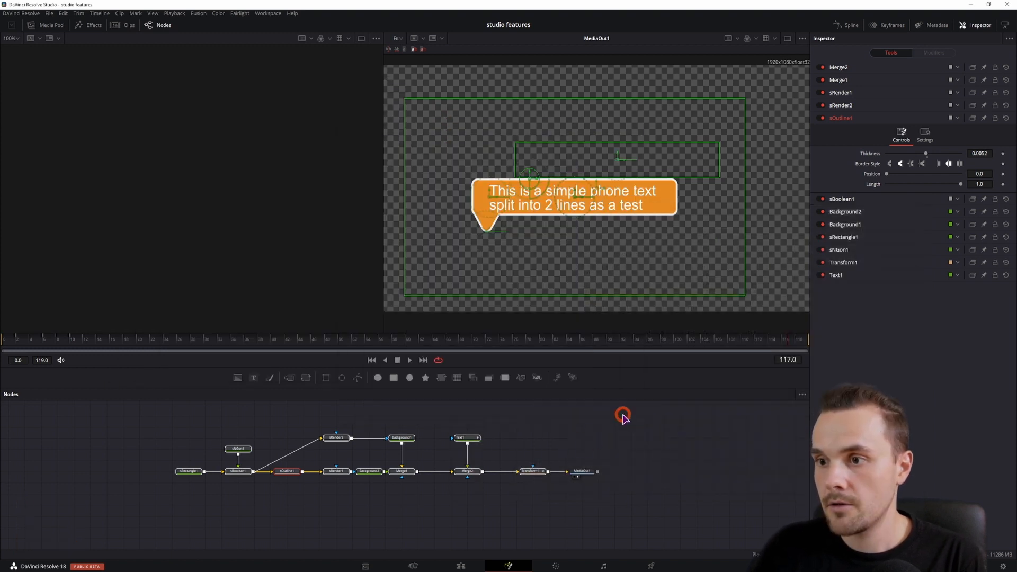
On the Edit page, find the SMStext title by searching 'sms' and add it to the timeline
{"action": "left_click", "coordinate": [460, 566]}
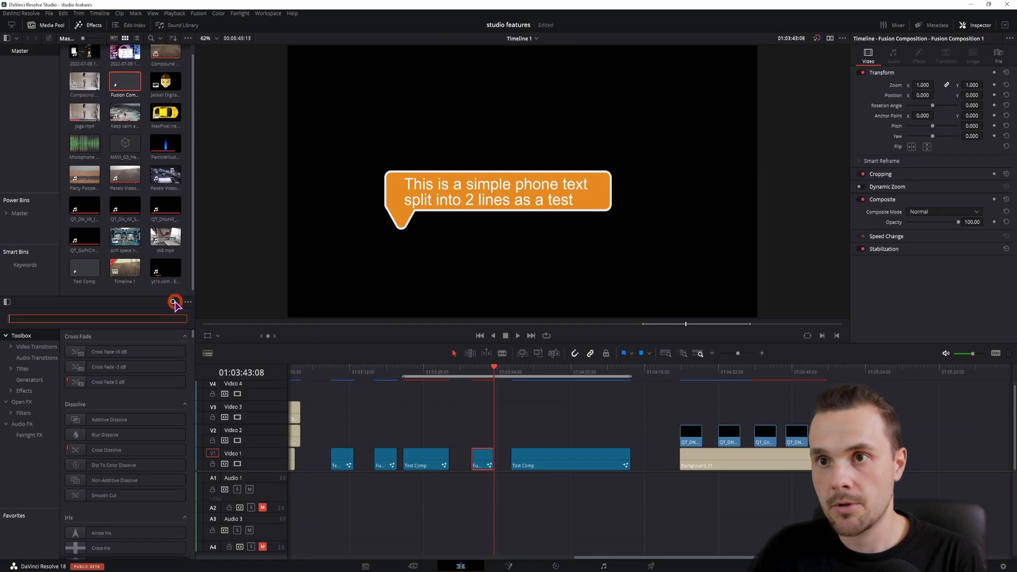
{"action": "type", "text": "sms"}
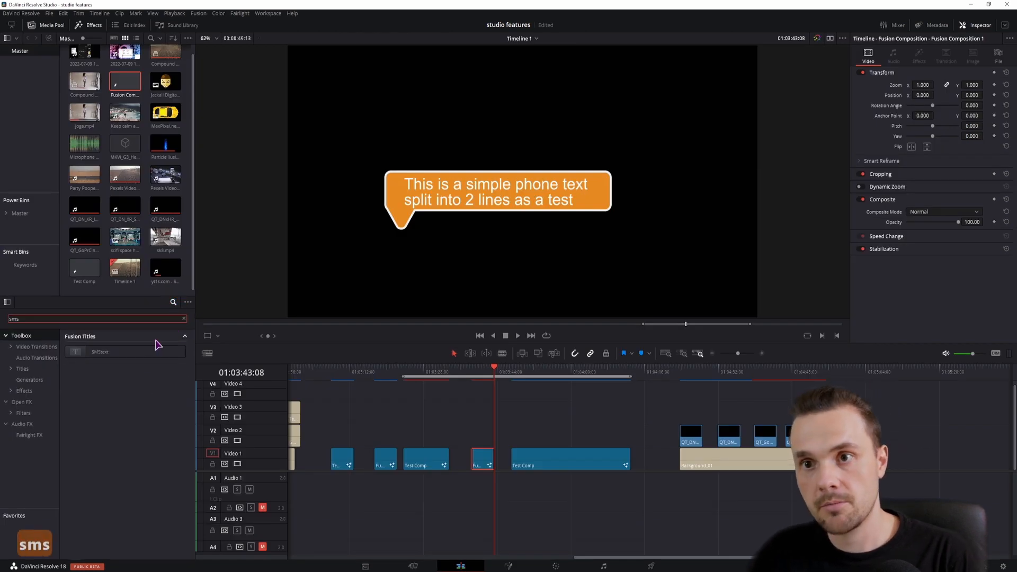
{"action": "left_click", "coordinate": [862, 371]}
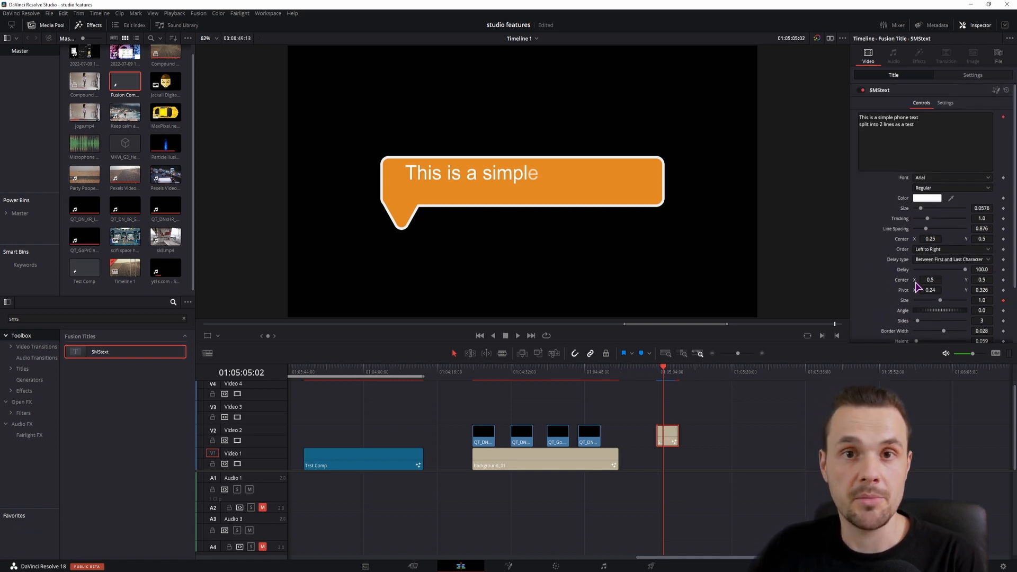
{"action": "mouse_move", "coordinate": [995, 94]}
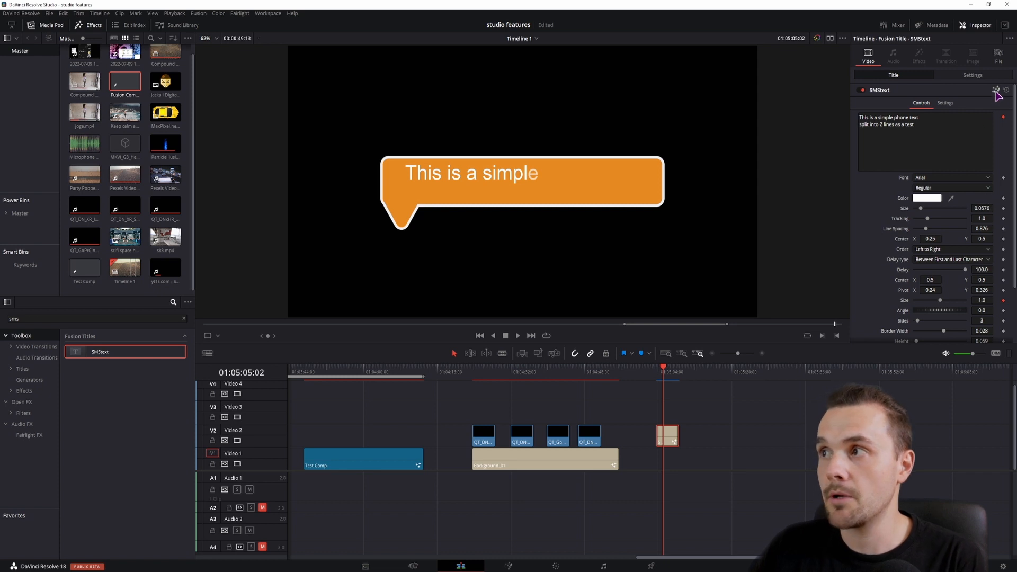